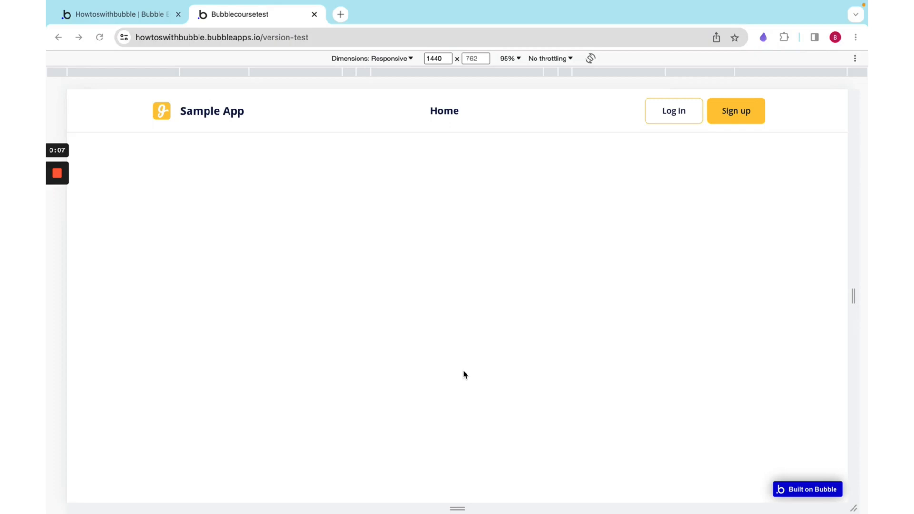
mouse_move(695, 130)
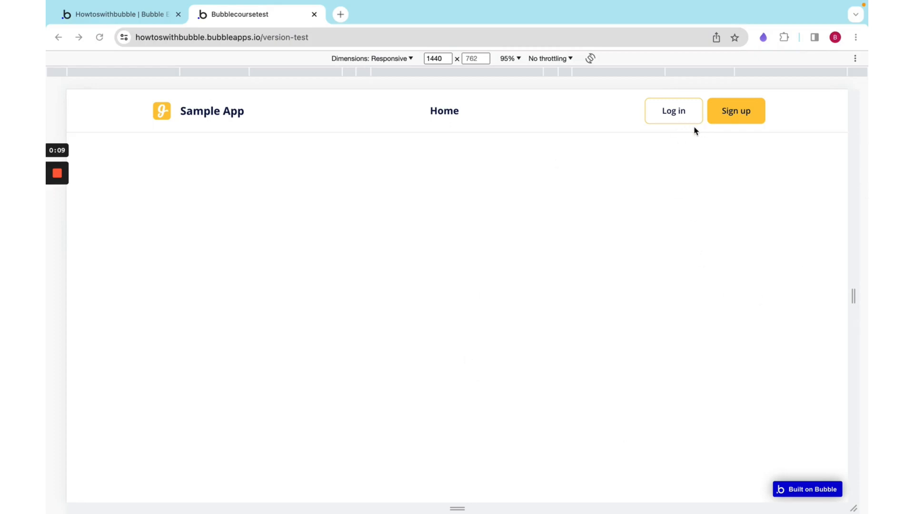
mouse_move(410, 93)
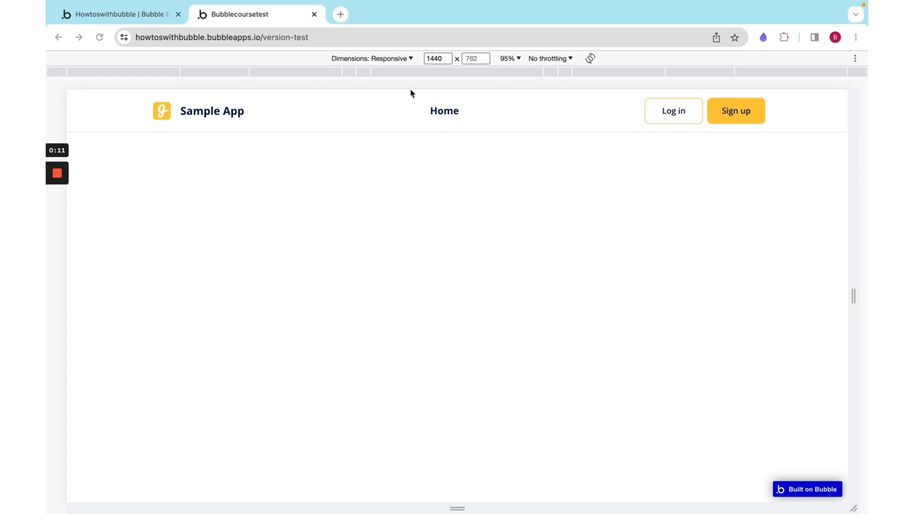
mouse_move(119, 124)
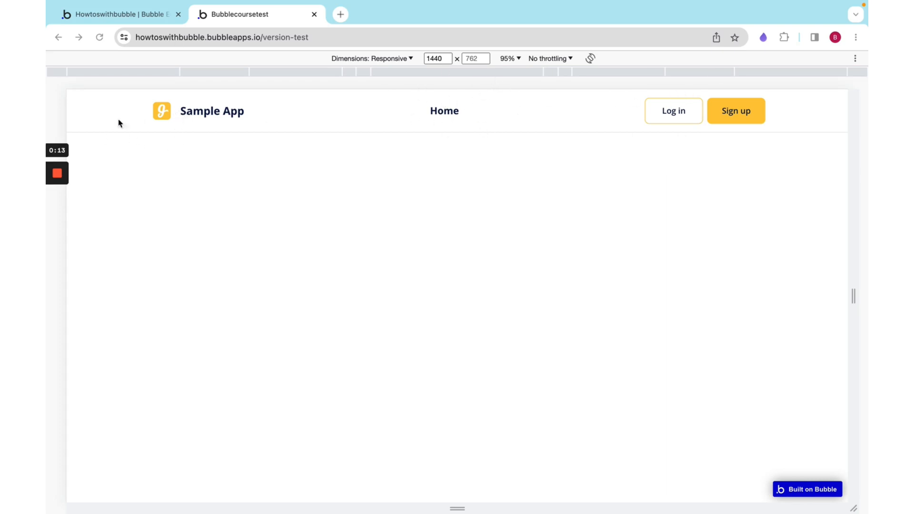
mouse_move(711, 90)
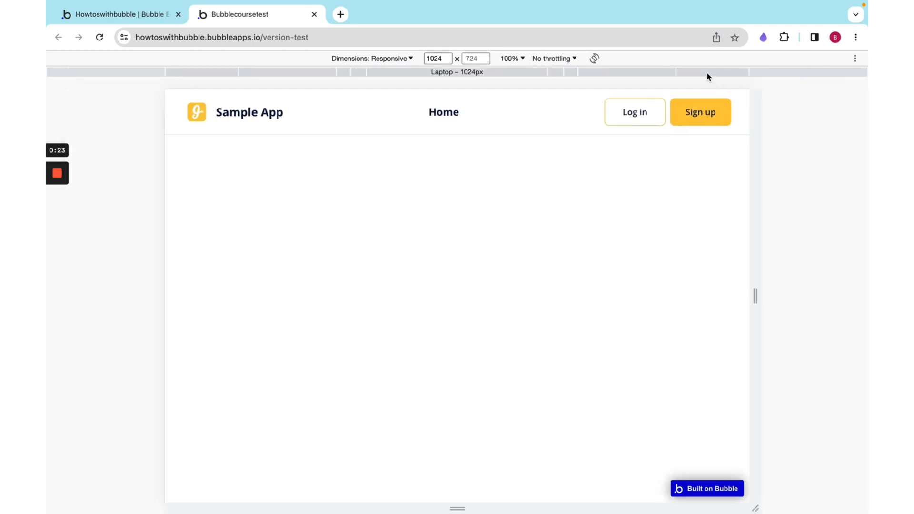
mouse_move(641, 76)
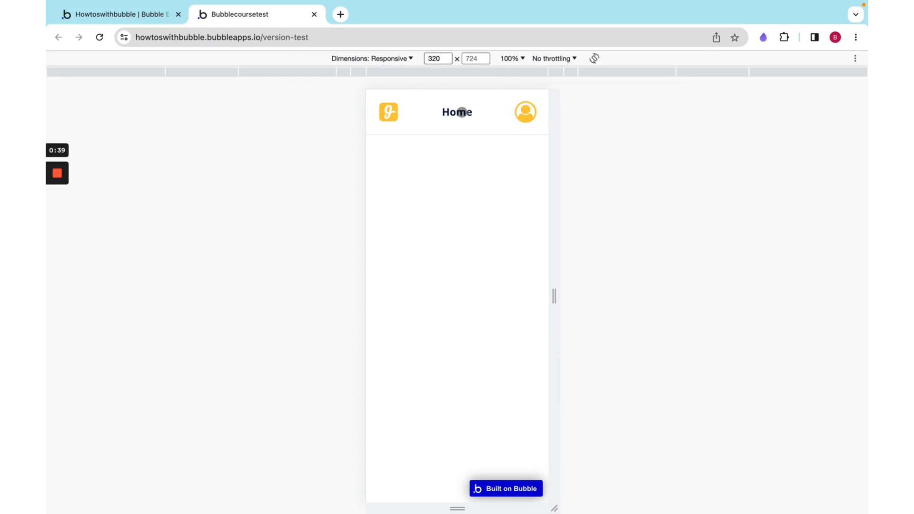
mouse_move(773, 79)
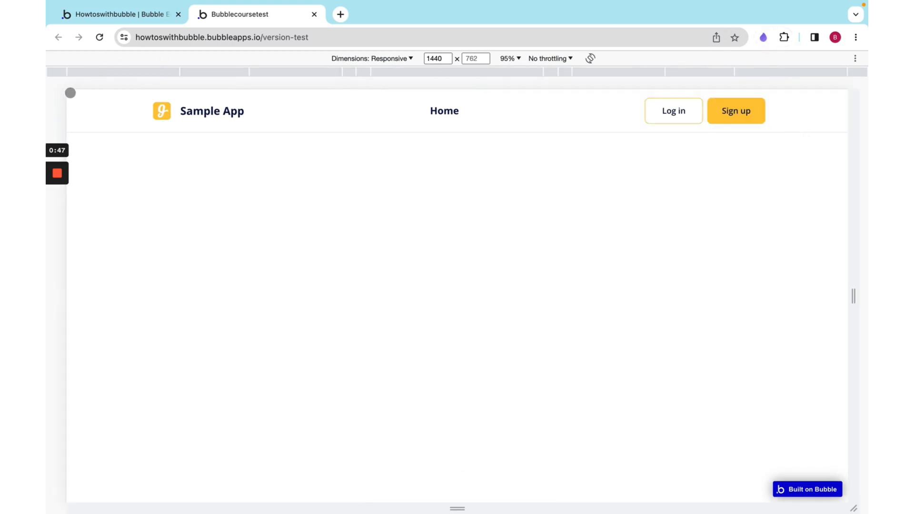
- Turn on element outlines in the preview to reveal the header's container and centered content group
click(444, 111)
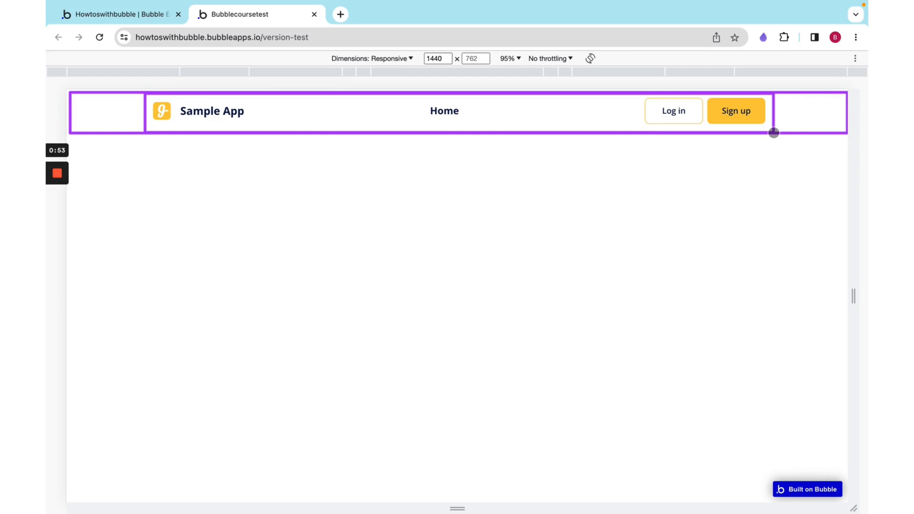
mouse_move(180, 103)
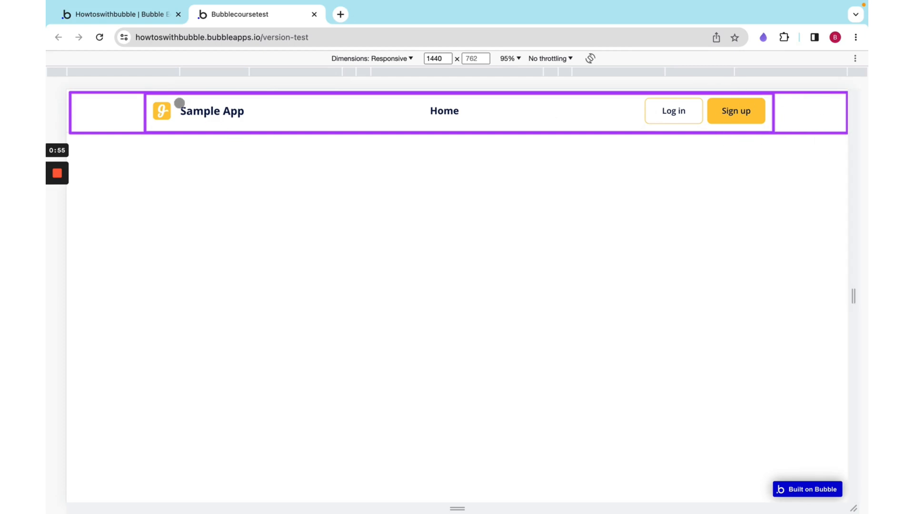
mouse_move(144, 93)
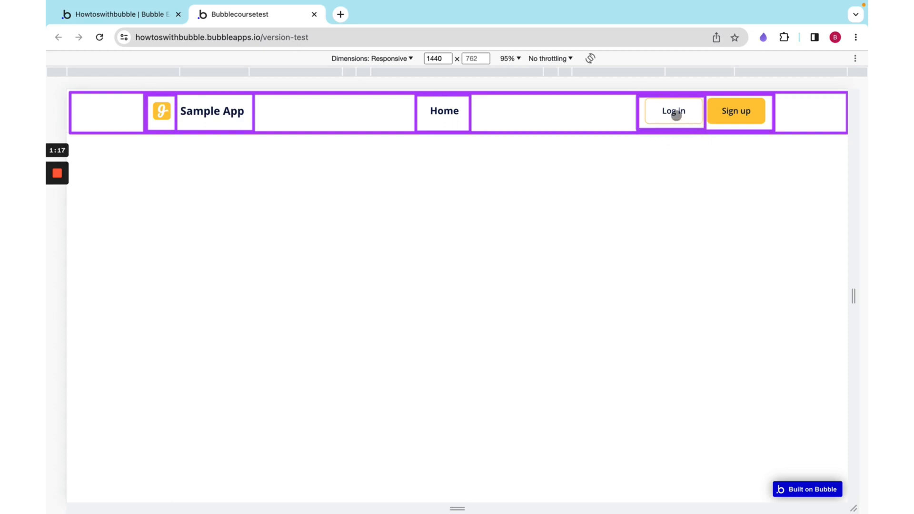
mouse_move(735, 112)
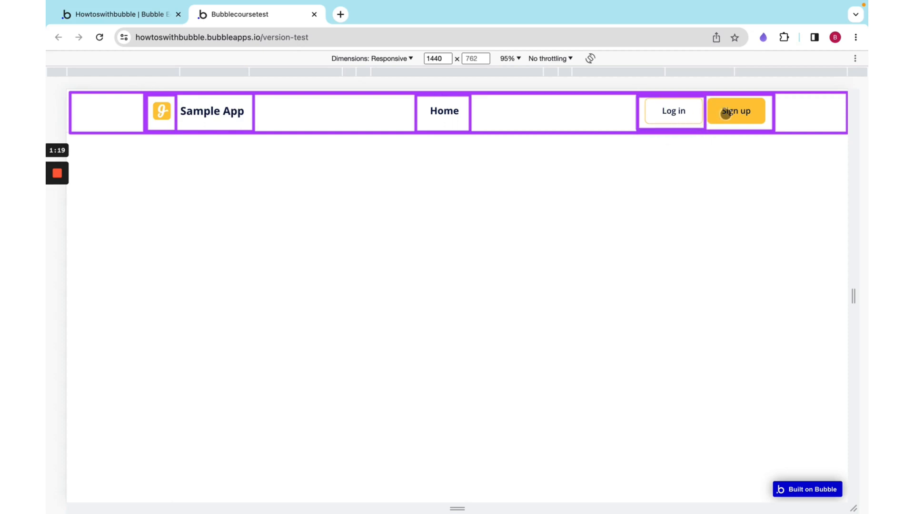
- In the editor, inspect header A, open the header reusable, and start a new reusable named header1
click(117, 13)
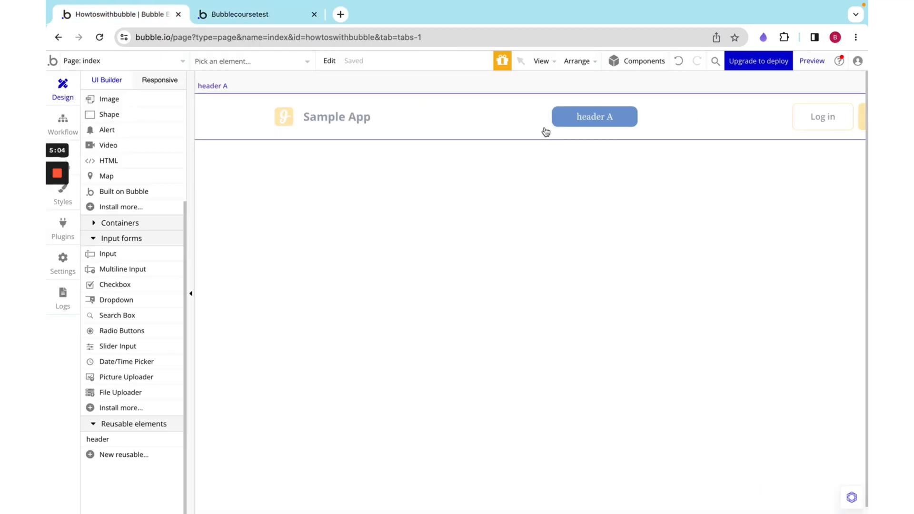
click(594, 116)
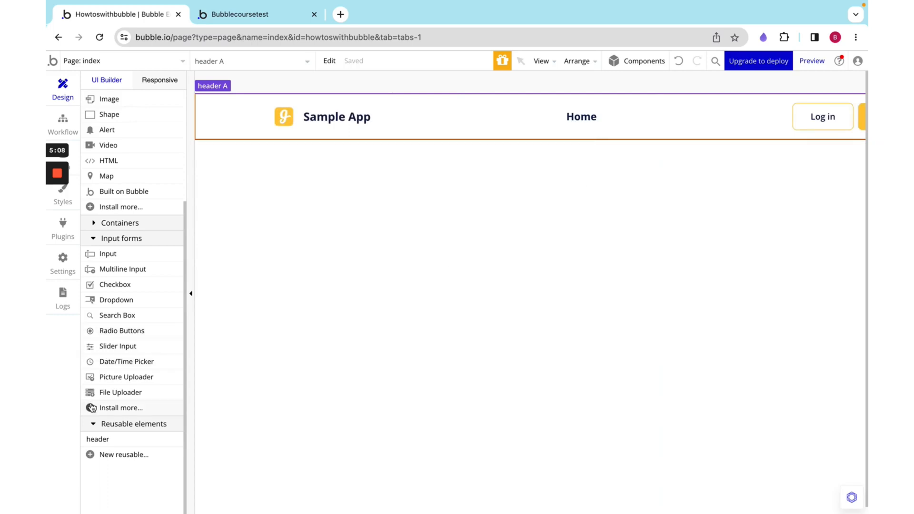
mouse_move(146, 459)
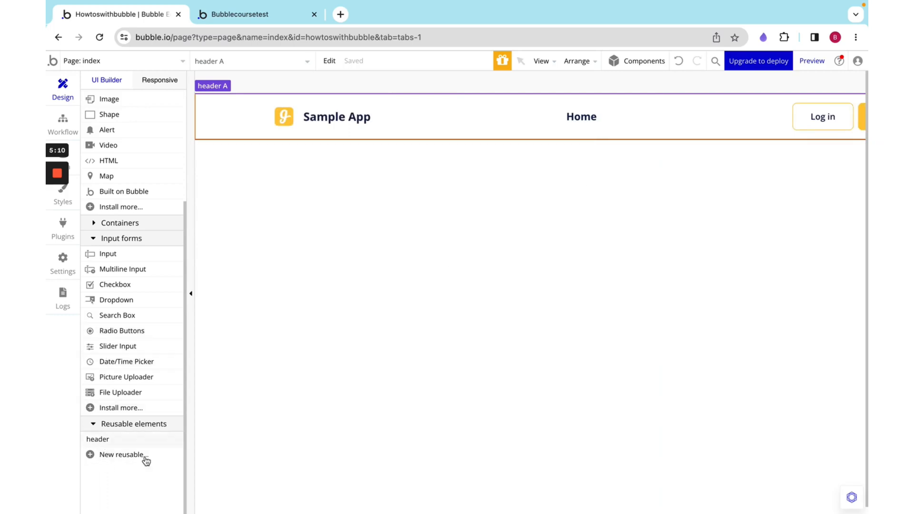
mouse_move(114, 459)
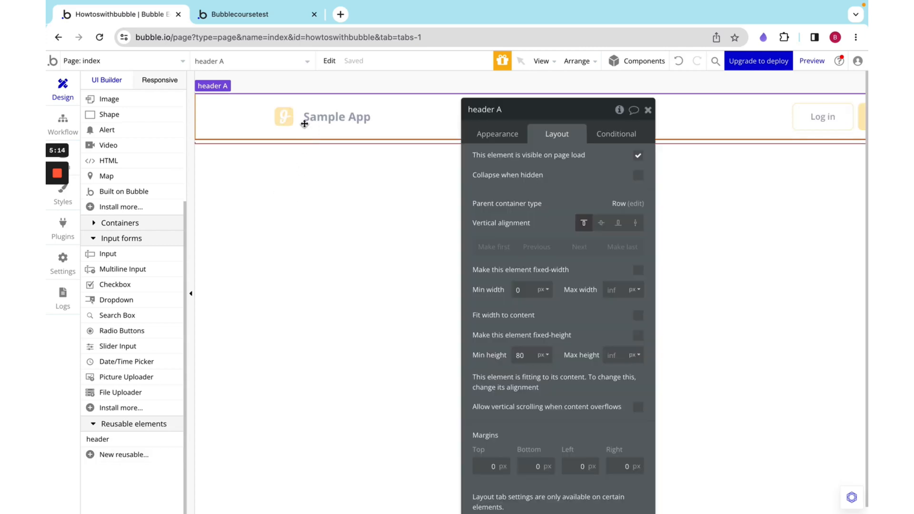
click(113, 60)
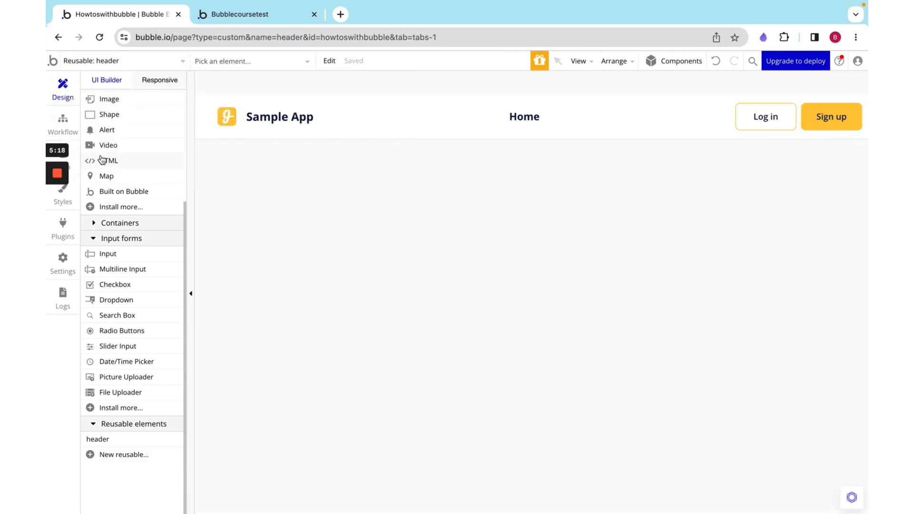
click(117, 60)
text(header1)
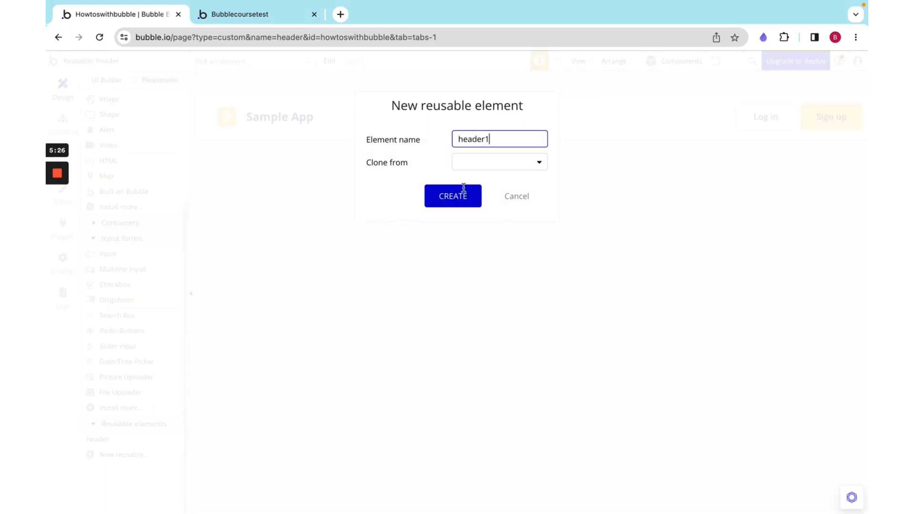
- Create the header1 reusable and set its background style to None
click(452, 195)
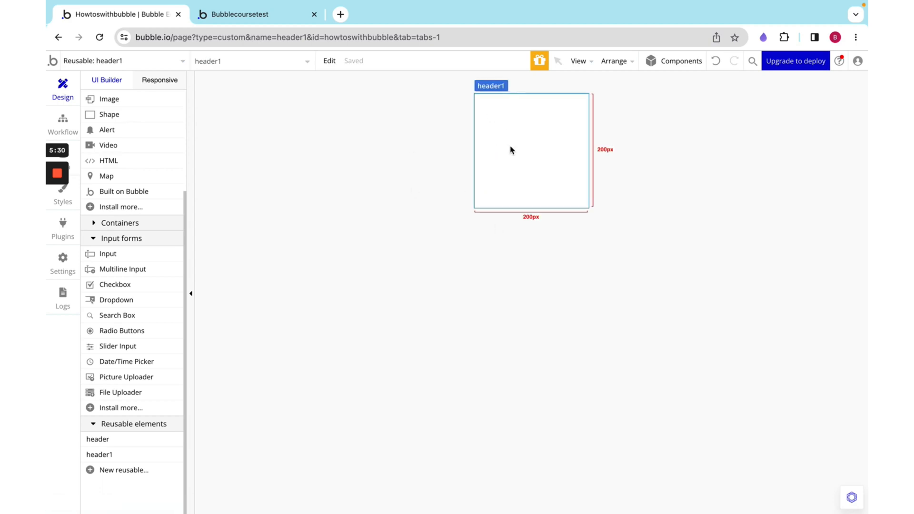
double_click(530, 150)
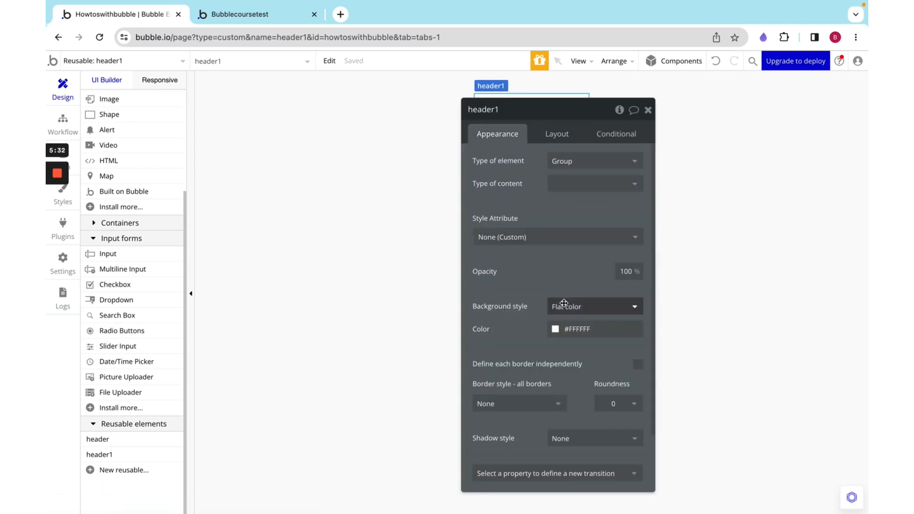
click(594, 306)
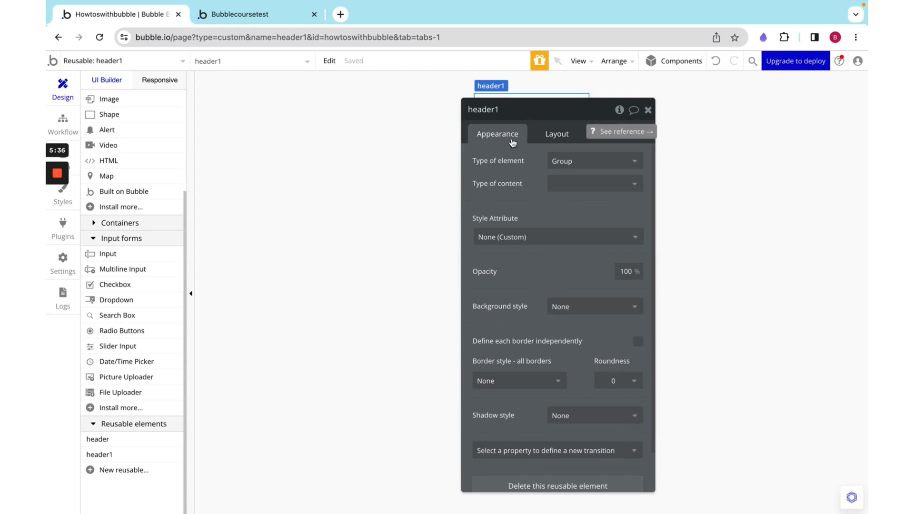
- Give header1 a Row container layout, 80 min/max height and 1200 width
click(556, 133)
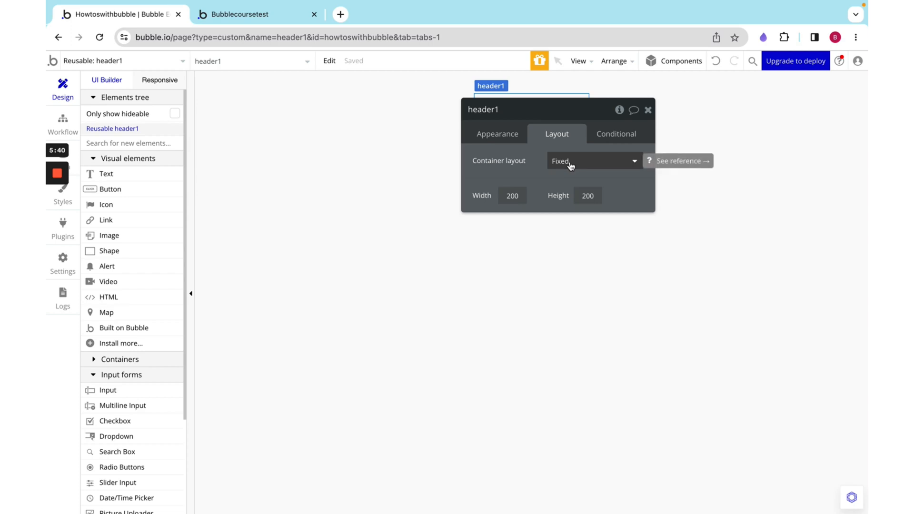
click(592, 161)
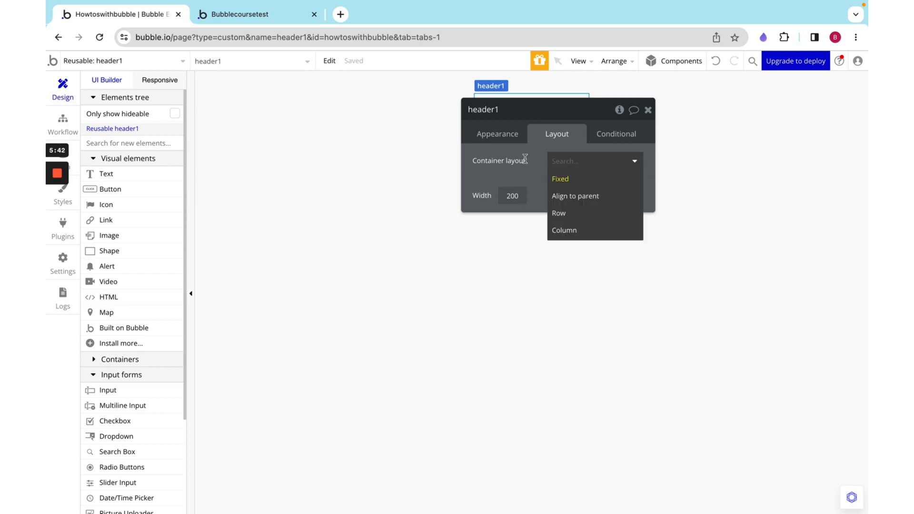
click(559, 179)
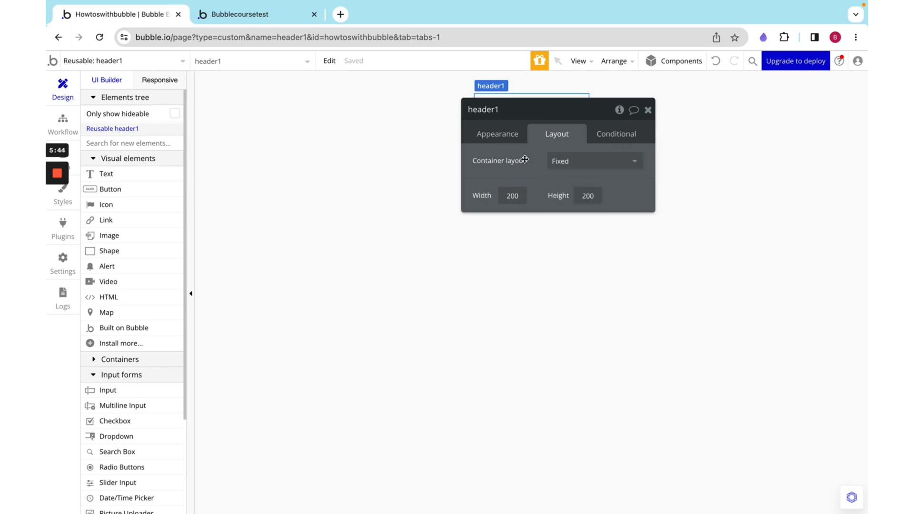
click(592, 160)
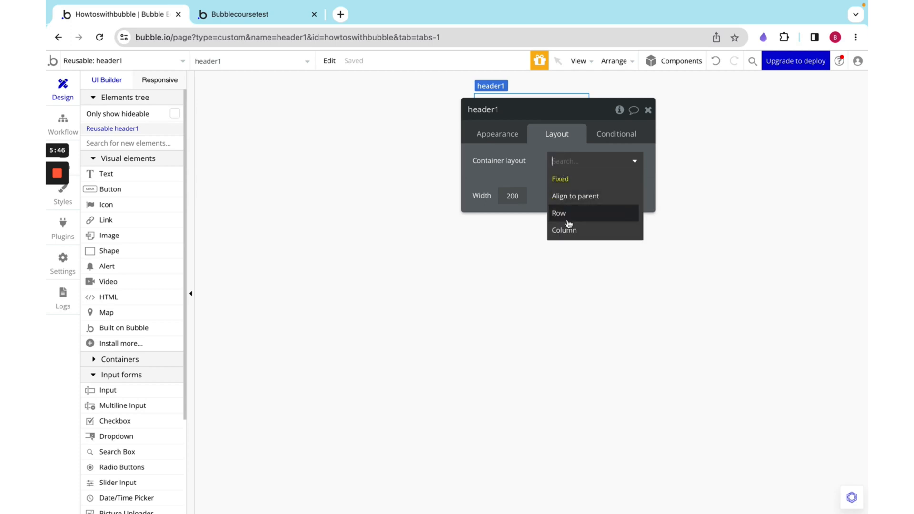
click(558, 213)
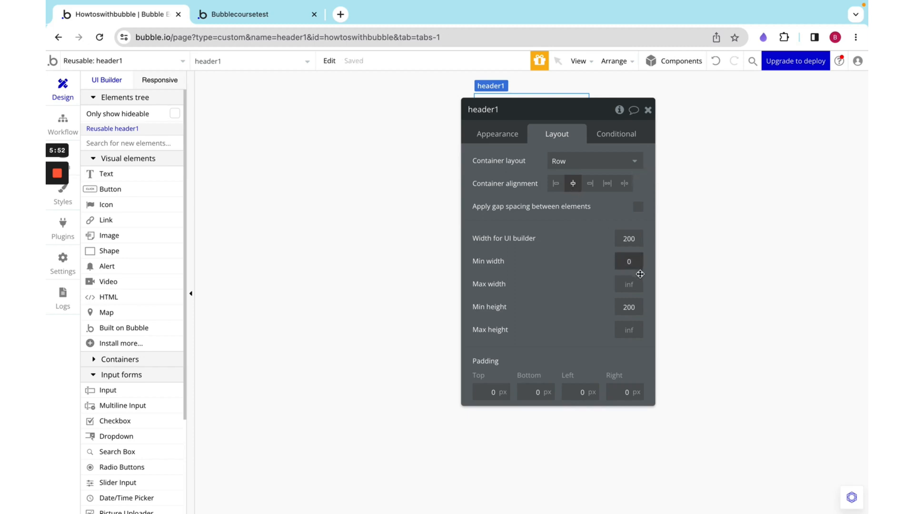
click(629, 260)
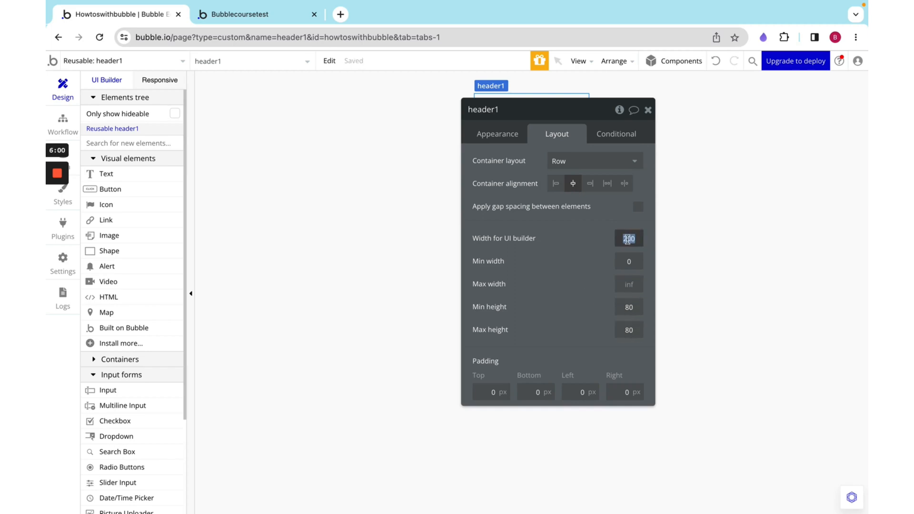
text(1200)
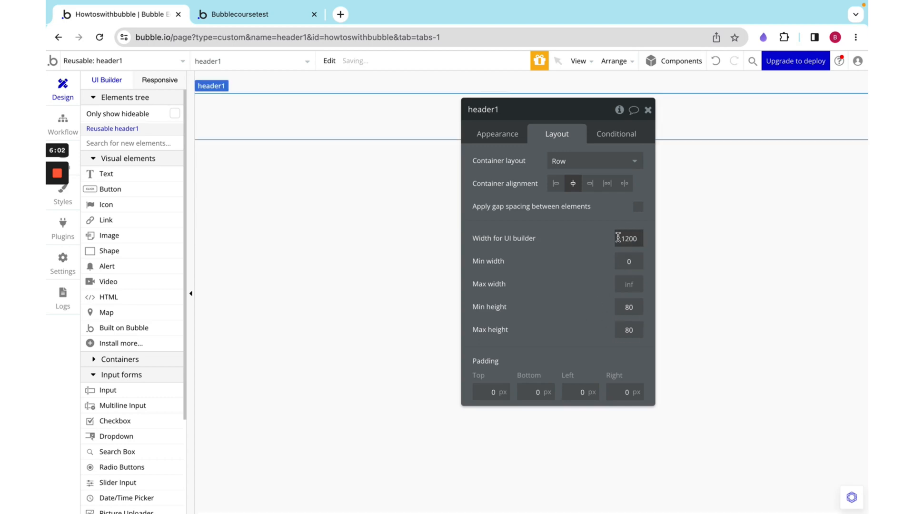
- Make FloatingGroup A a centered Row, not fixed-width, with a fixed 80 px height
click(647, 109)
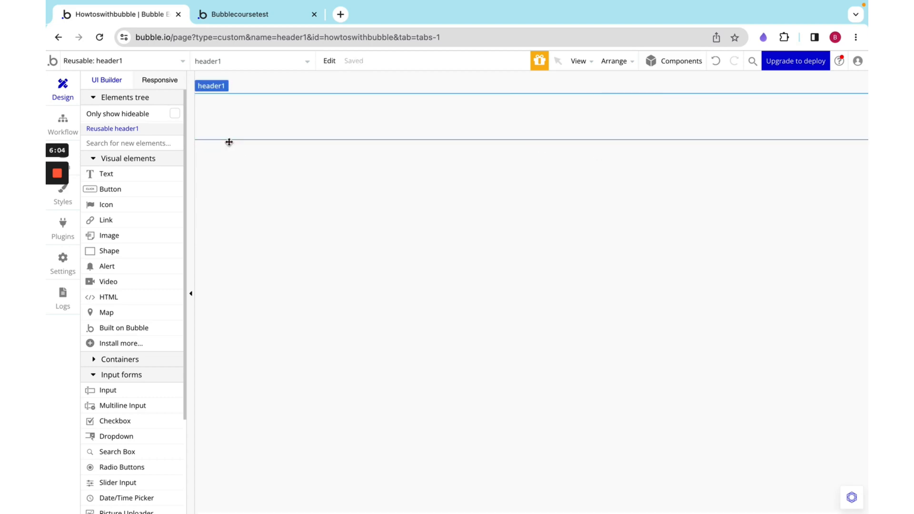
mouse_move(155, 189)
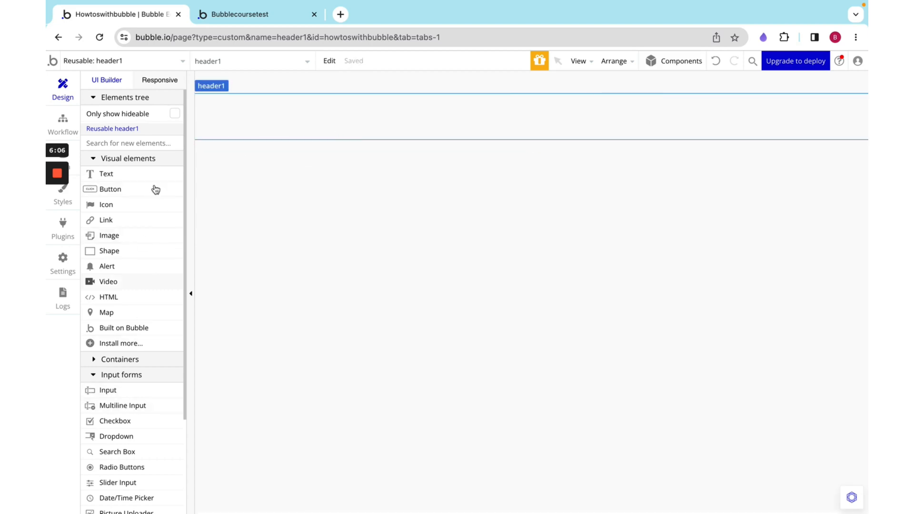
scroll(down, 3)
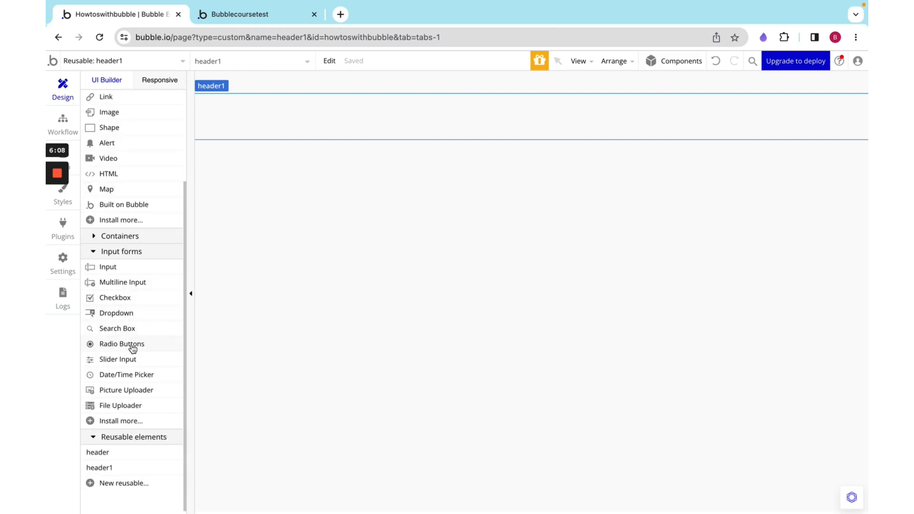
scroll(up, 3)
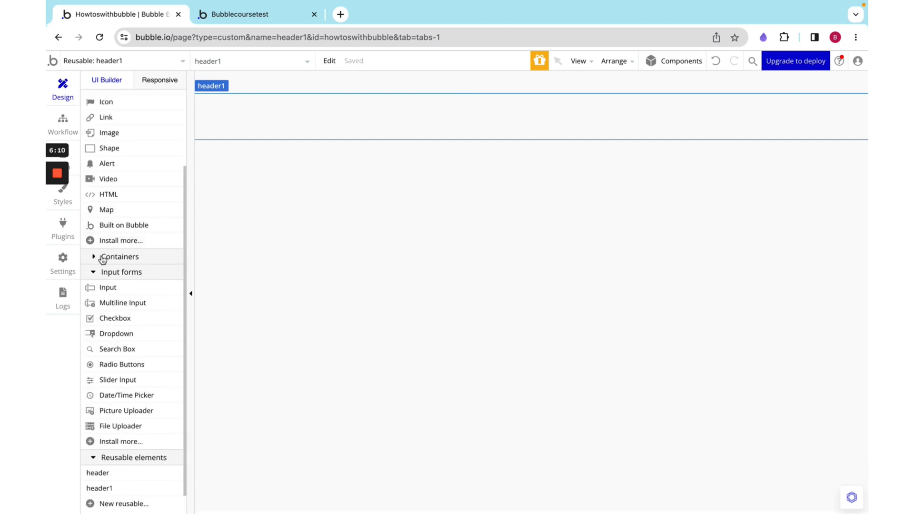
click(120, 256)
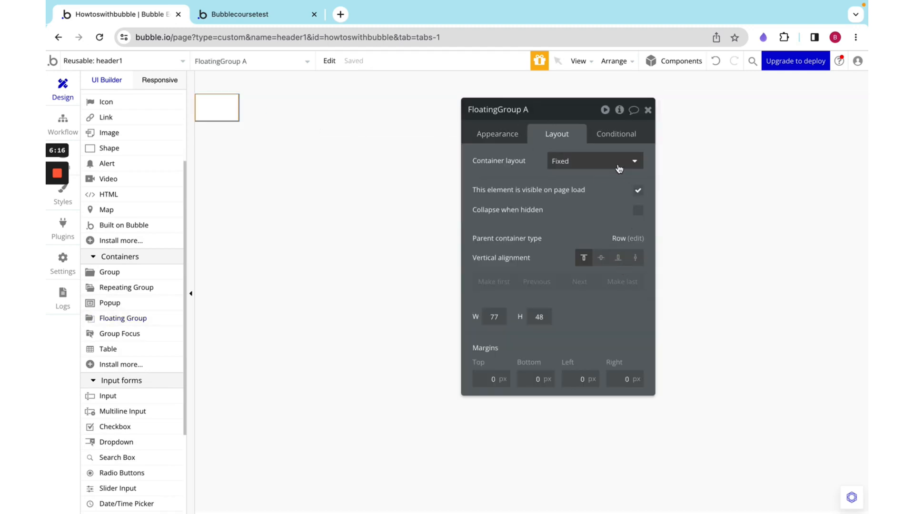
click(591, 160)
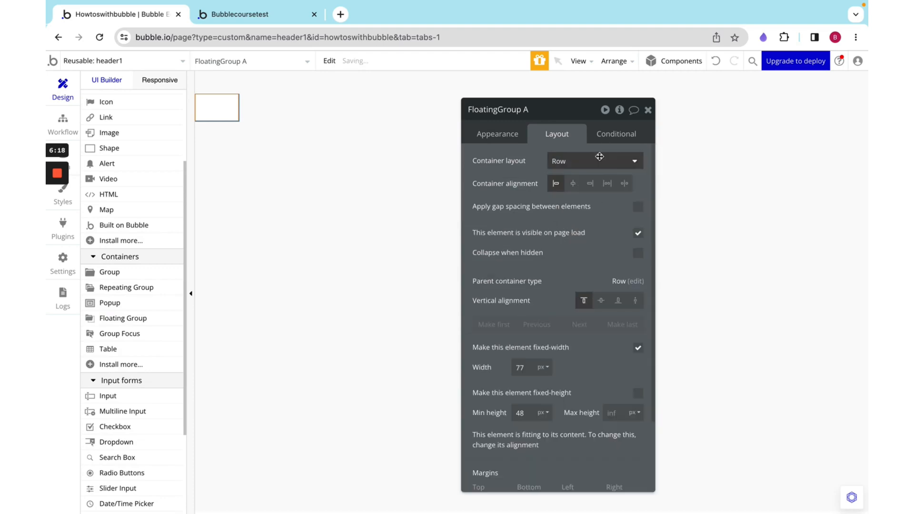
click(572, 183)
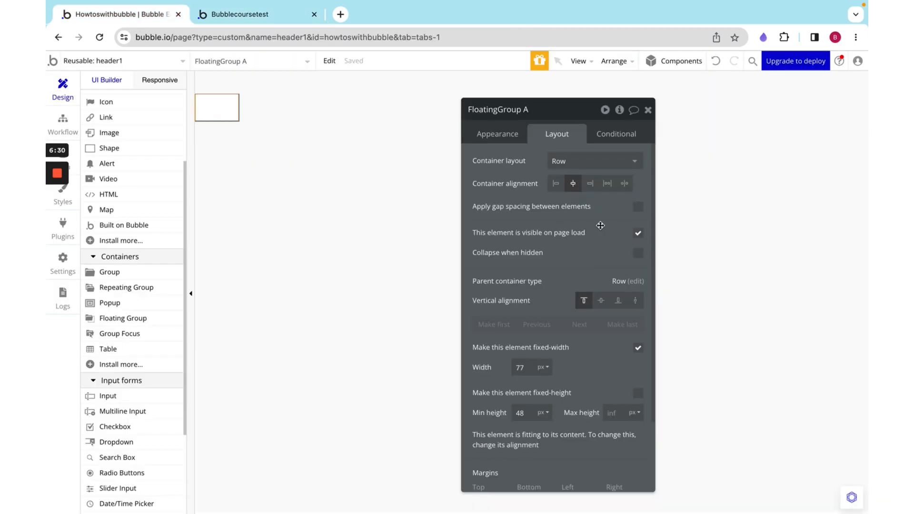
scroll(down, 3)
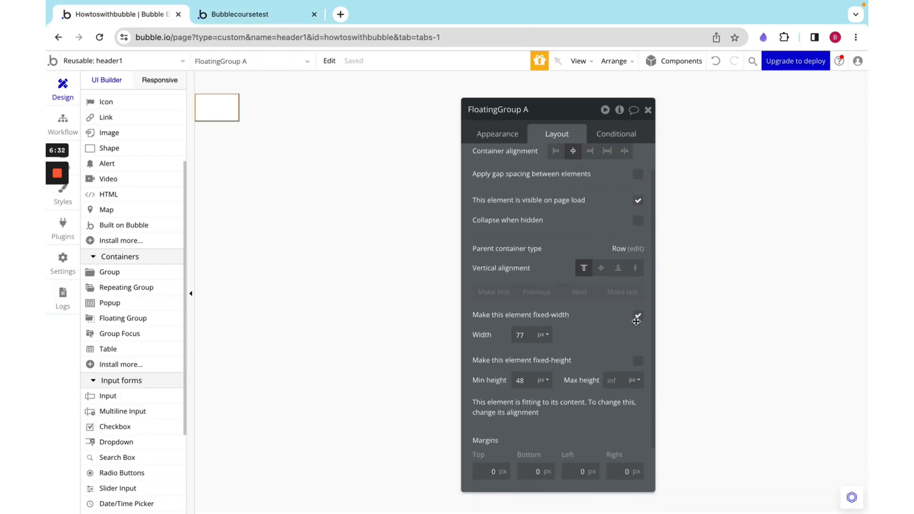
click(637, 314)
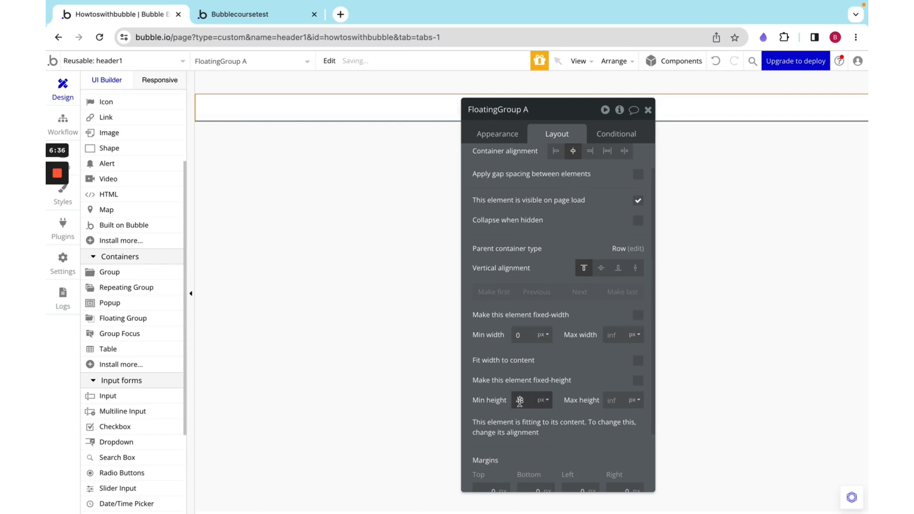
click(638, 380)
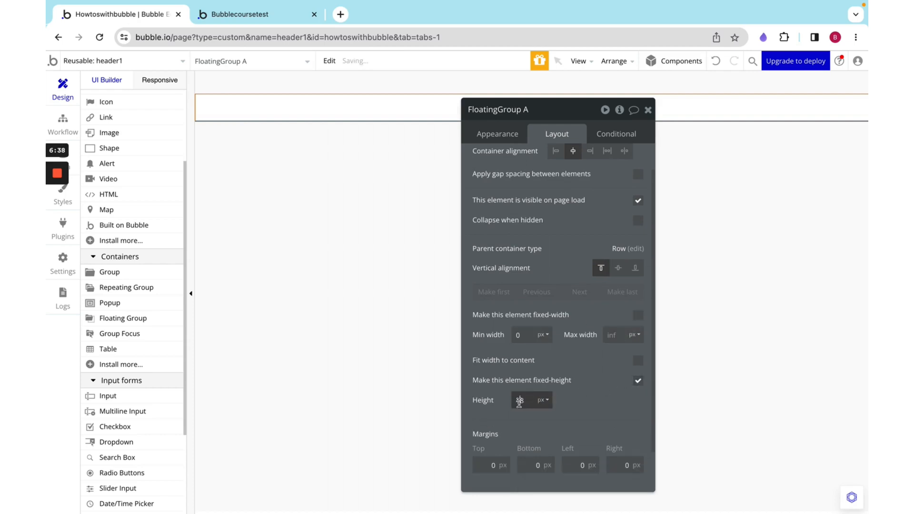
text(80)
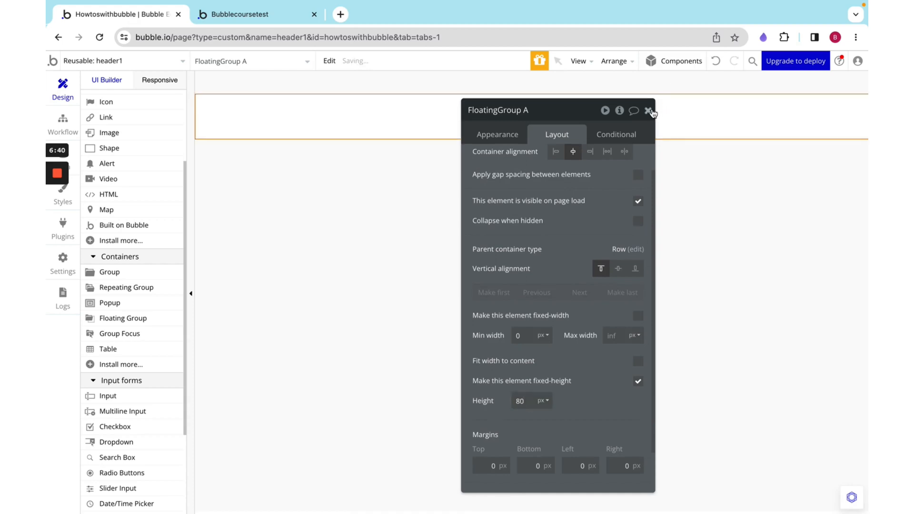
click(647, 110)
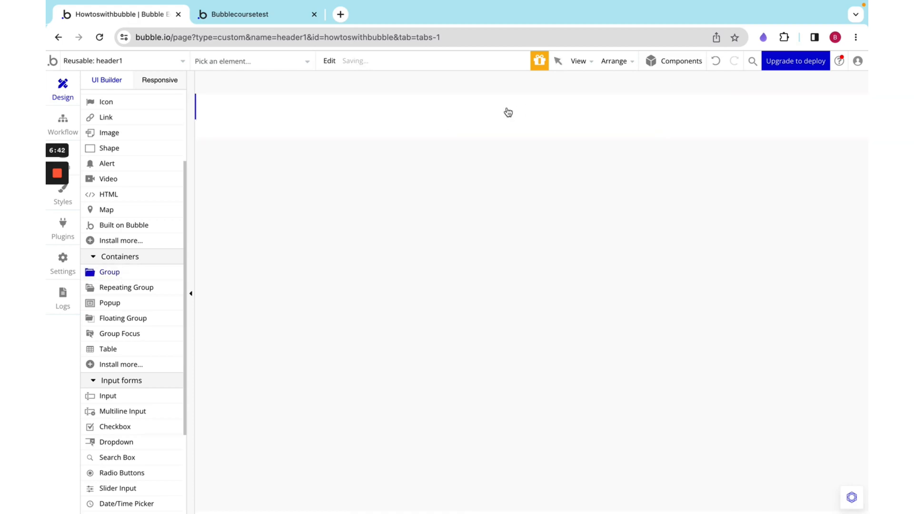
- Rename Group A to 'Group mainheader' and set its container layout to Row
click(535, 98)
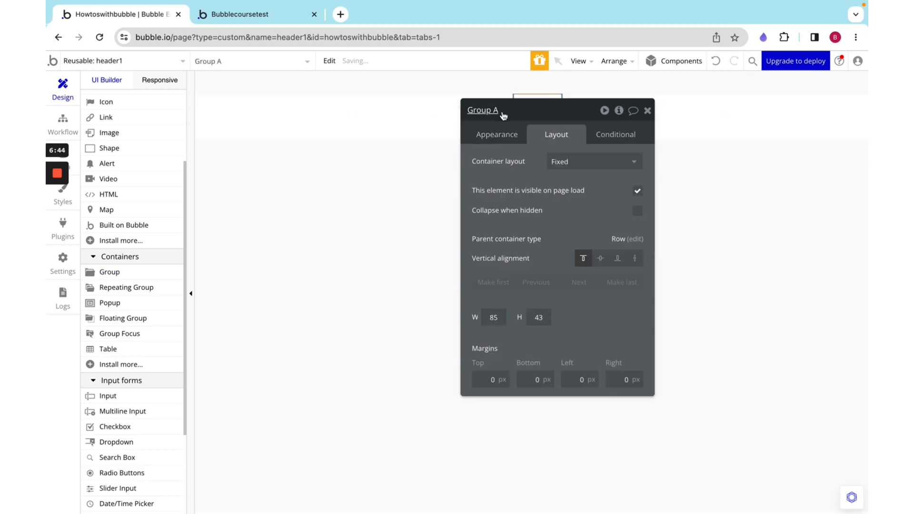
text(mainheade)
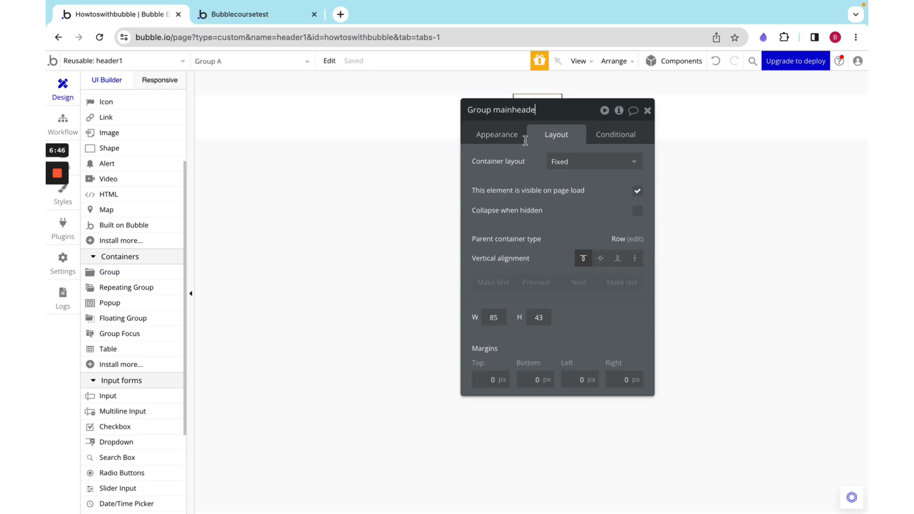
click(592, 161)
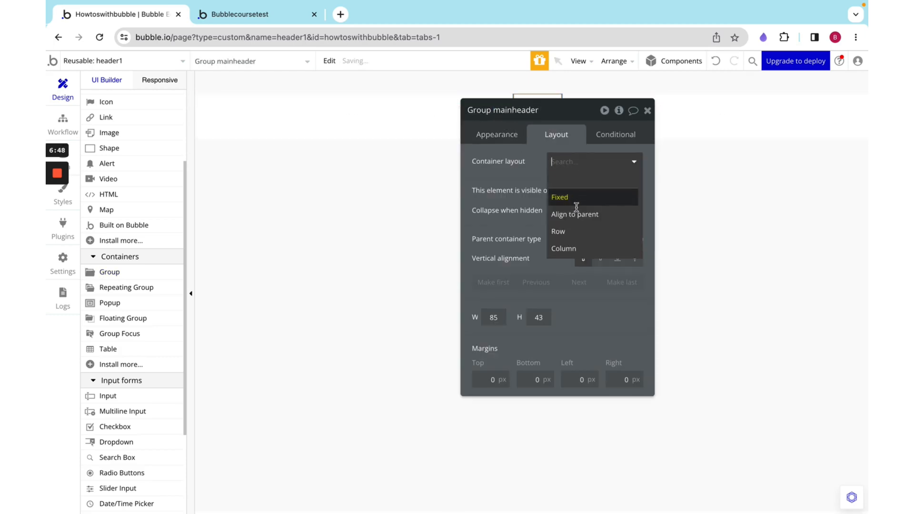
click(558, 231)
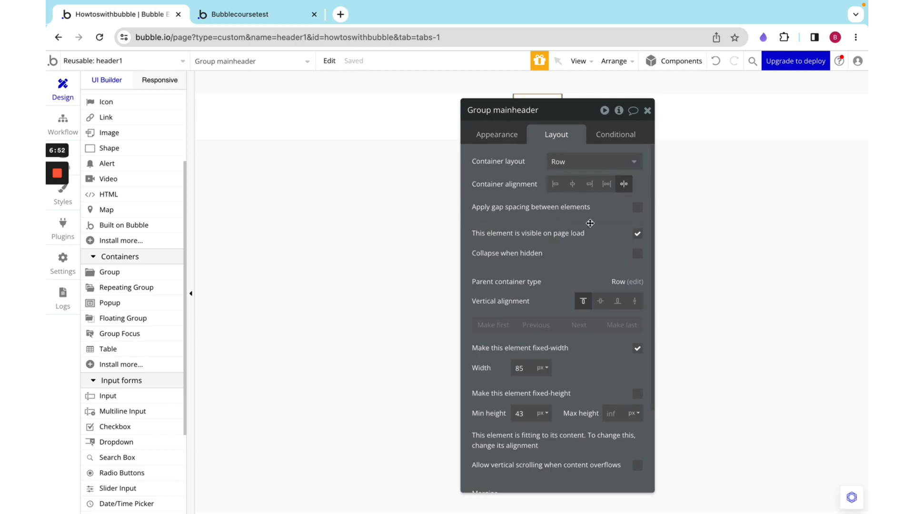
mouse_move(497, 138)
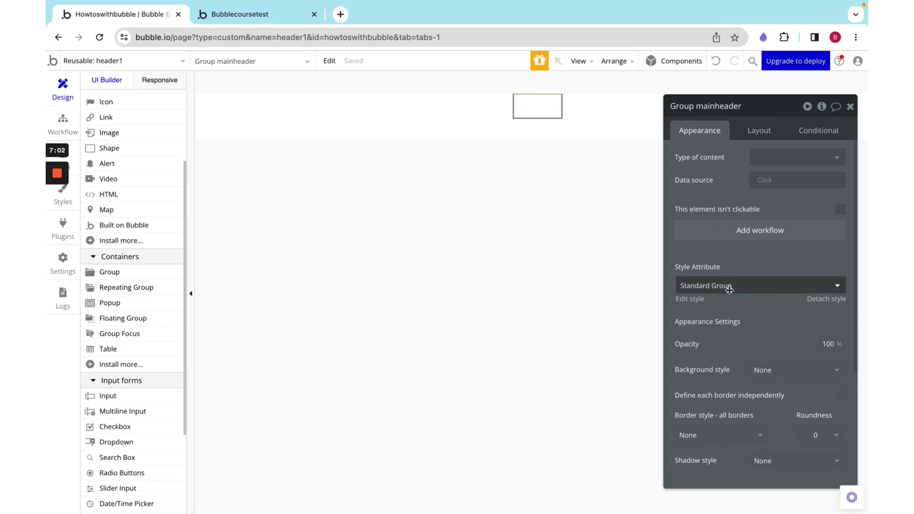
- Give Group mainheader a flat color background using the Accent color
scroll(down, 3)
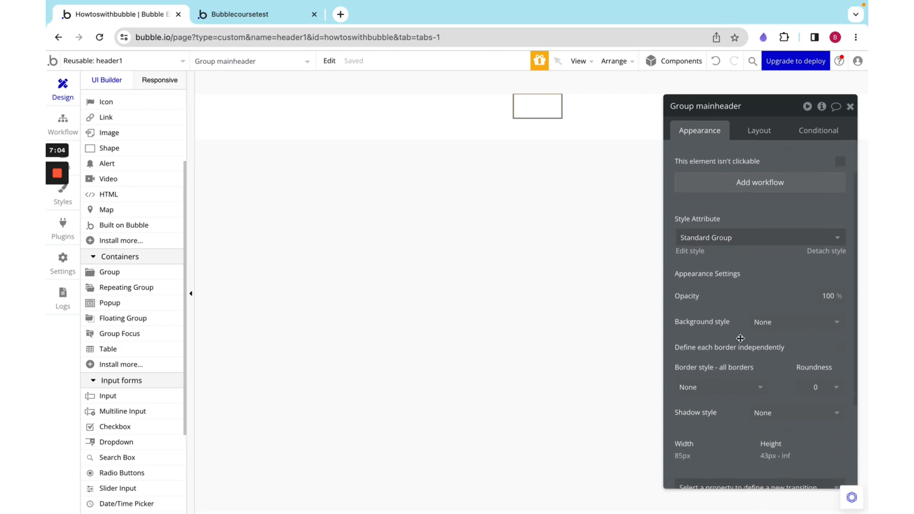
scroll(down, 3)
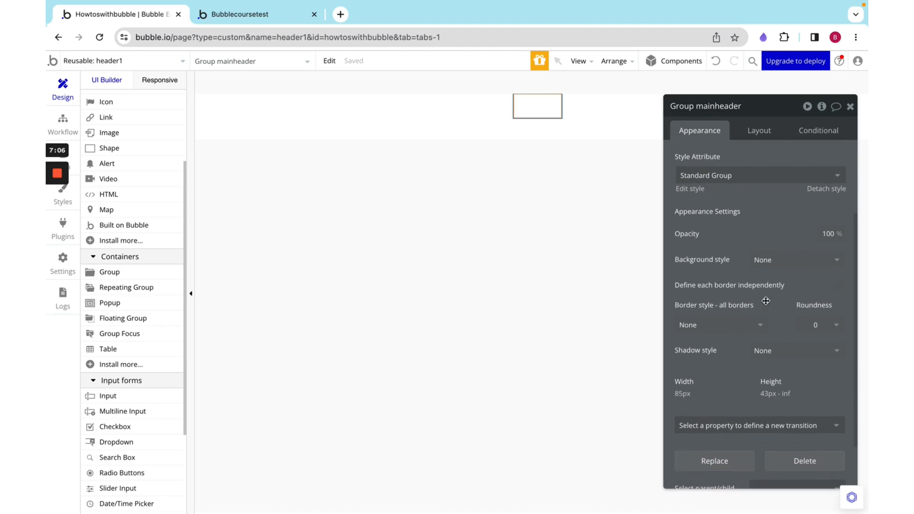
click(794, 260)
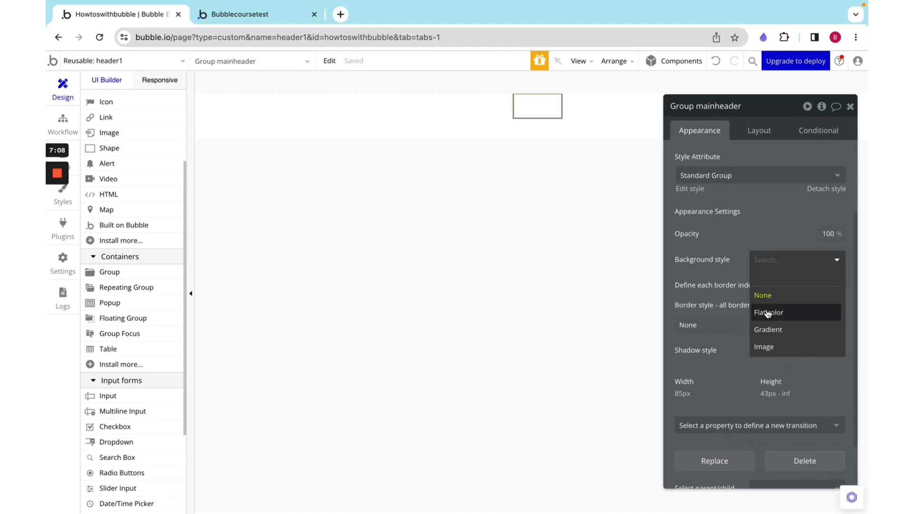
click(768, 312)
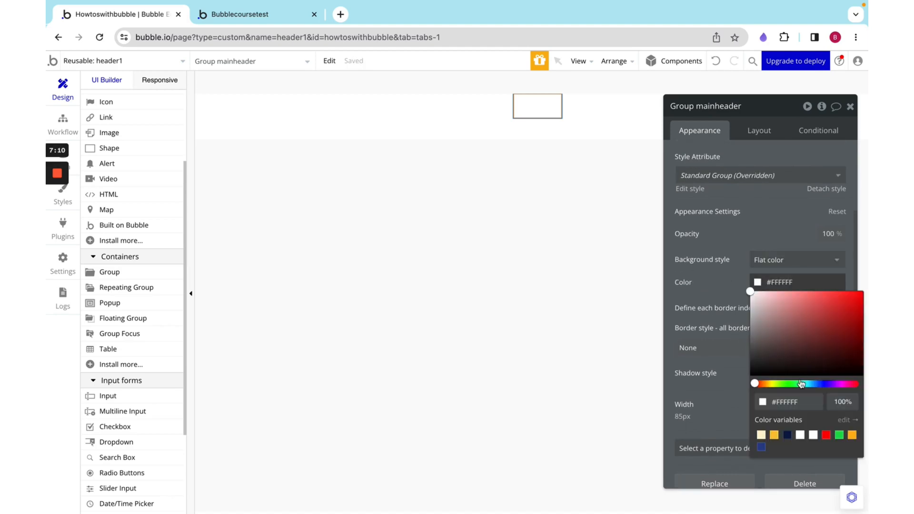
click(786, 435)
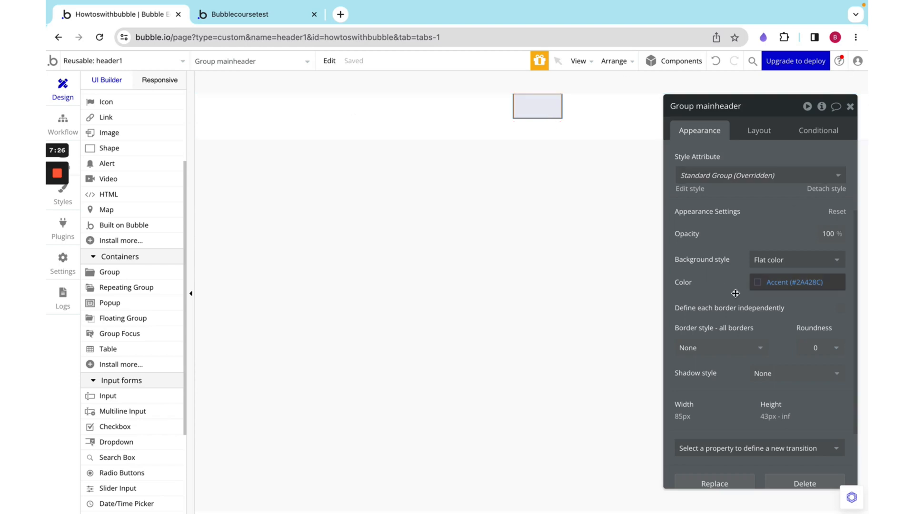
mouse_move(717, 276)
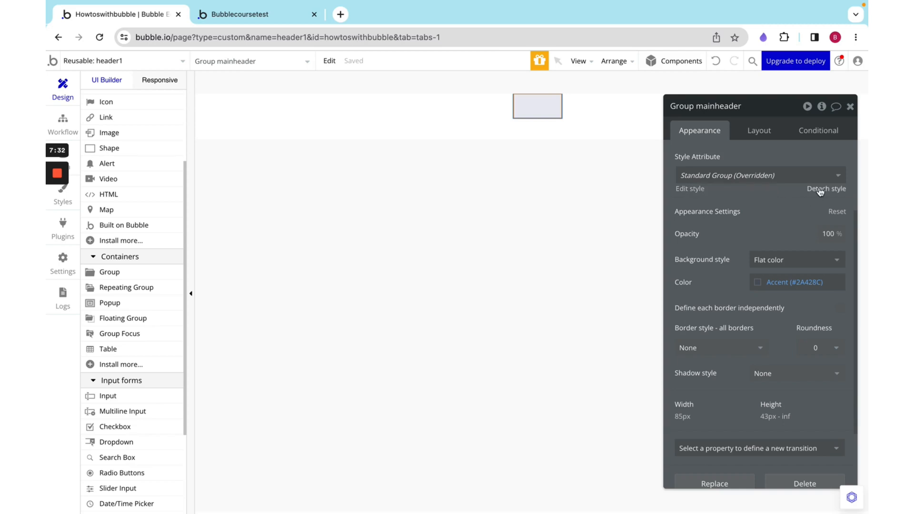
- Detach the group's style and create a new style named 'wireframe' from it
click(826, 188)
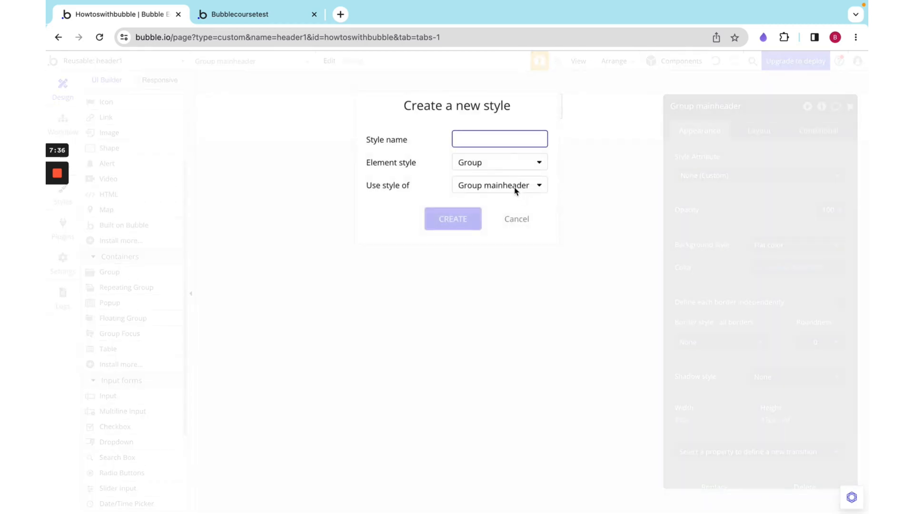
text(wiref)
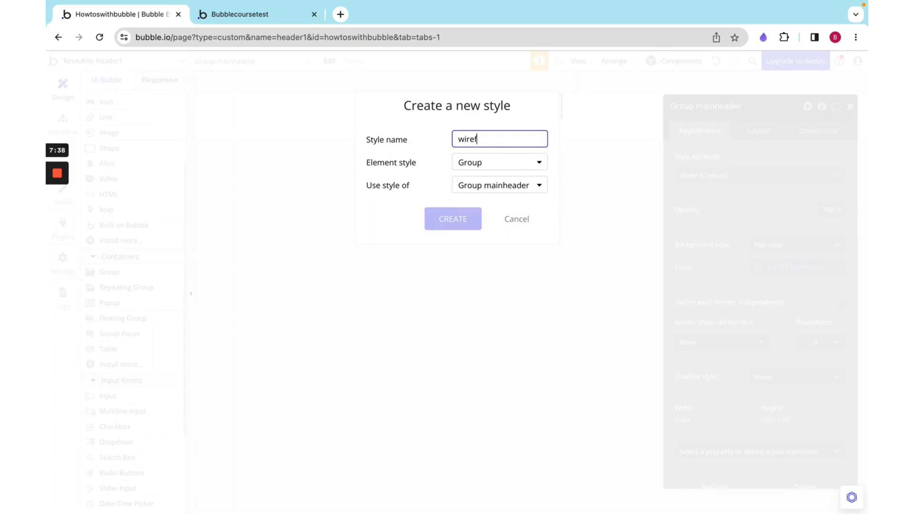
text(rame)
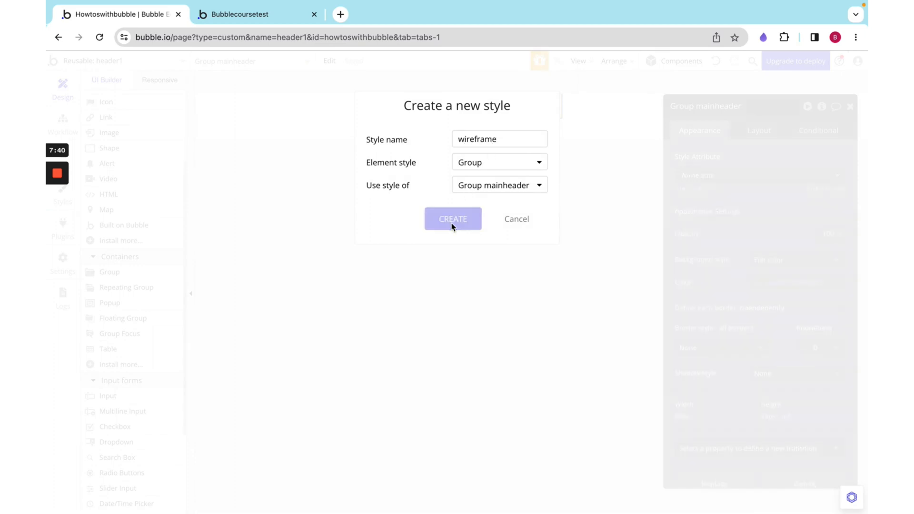
click(452, 218)
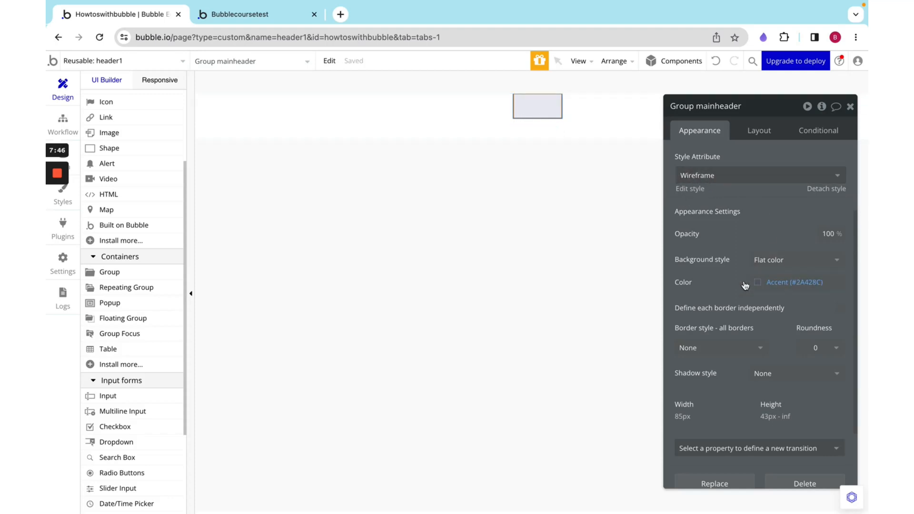
mouse_move(808, 129)
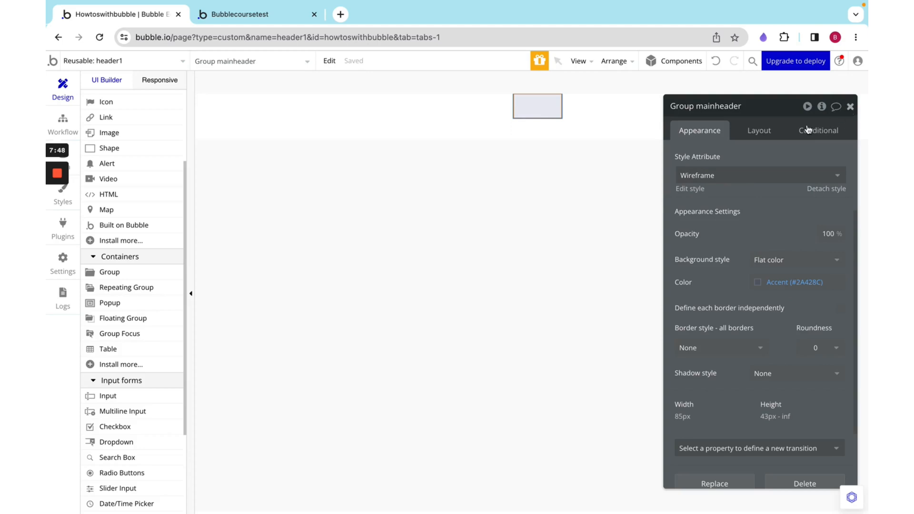
- Adjust Group mainheader's width limit, make it fixed-height at 80 px, and close its settings
click(758, 130)
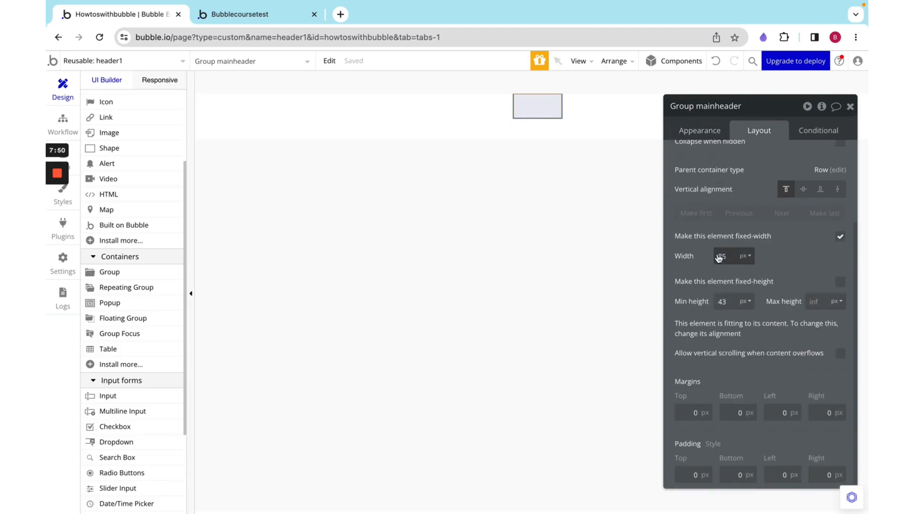
click(840, 237)
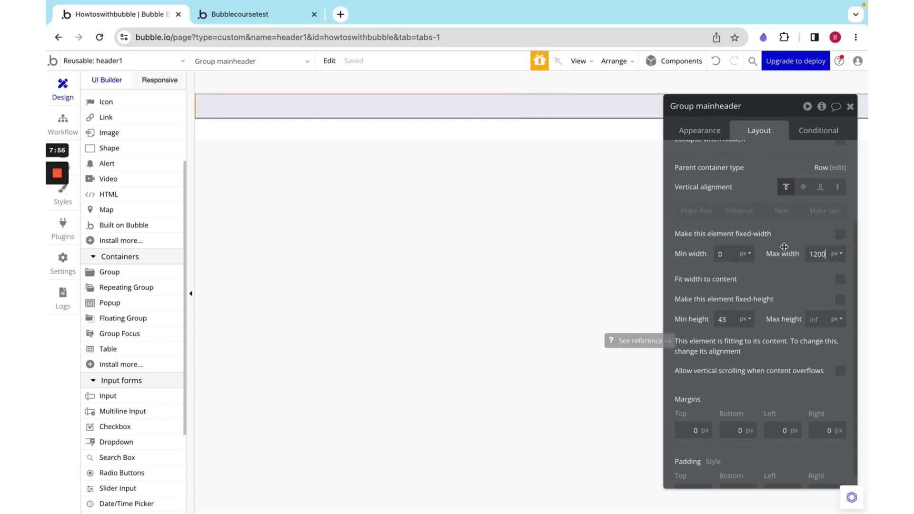
mouse_move(710, 274)
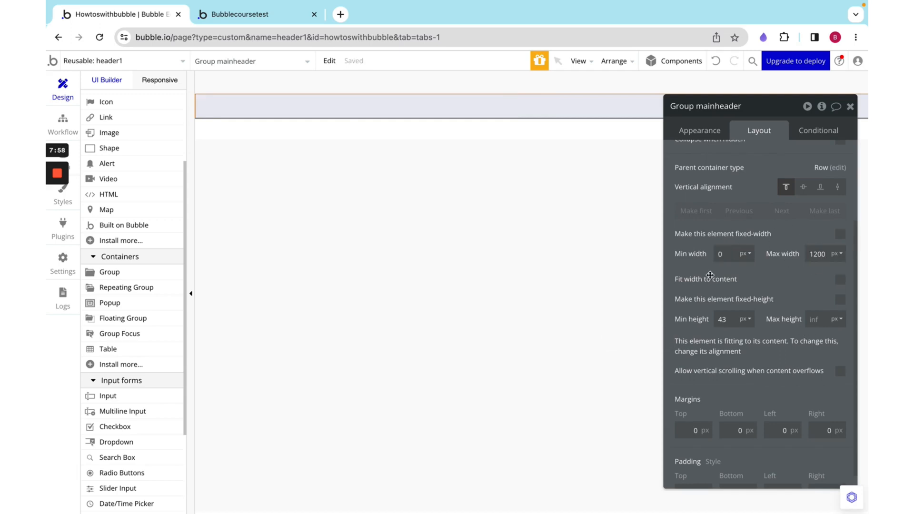
mouse_move(704, 279)
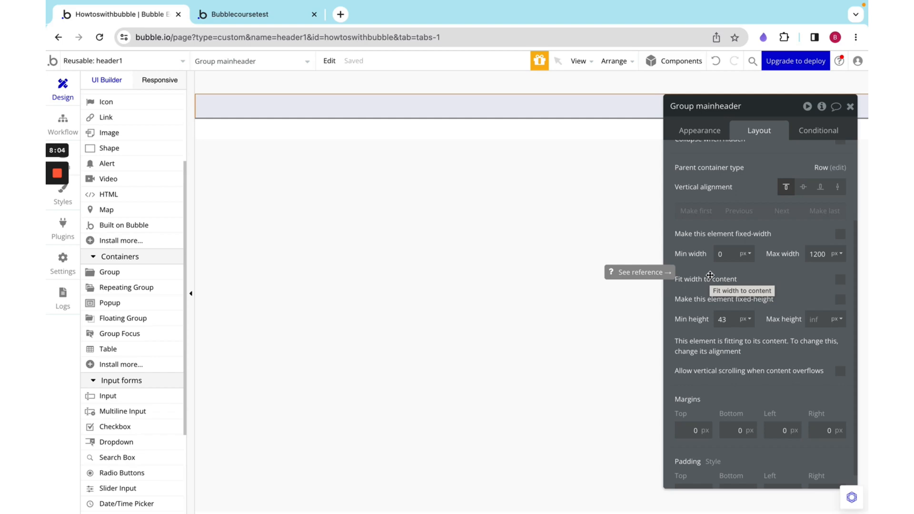
mouse_move(861, 306)
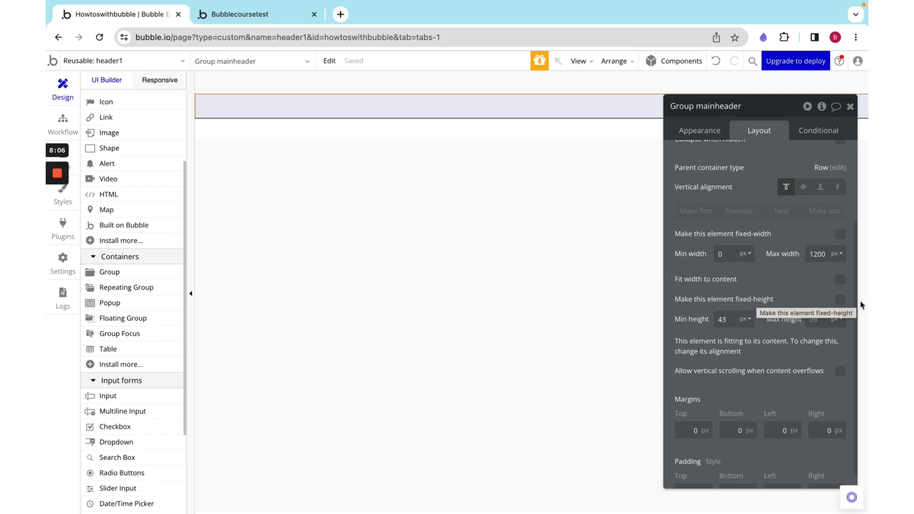
mouse_move(839, 301)
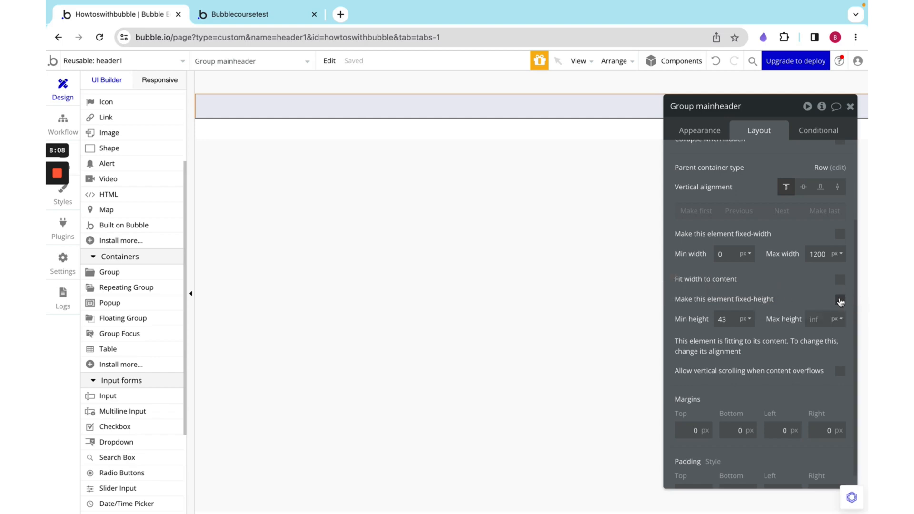
click(839, 299)
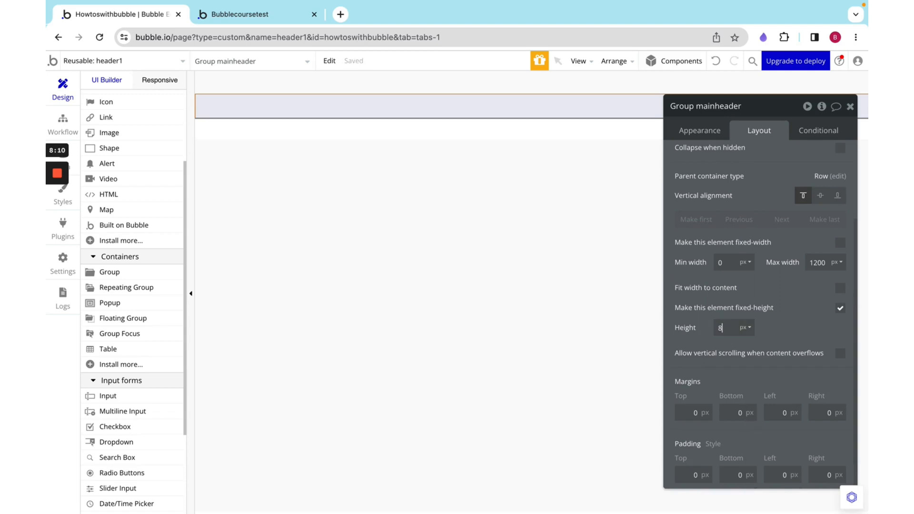
text(0)
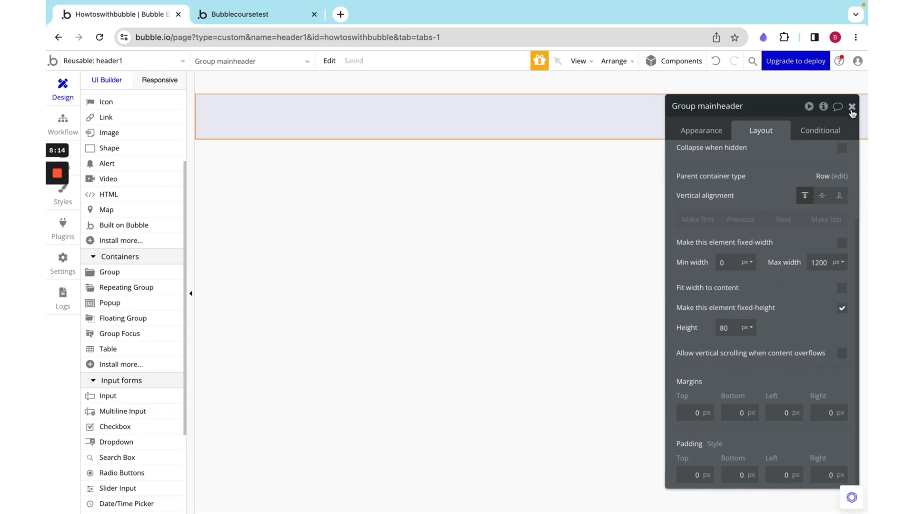
click(851, 107)
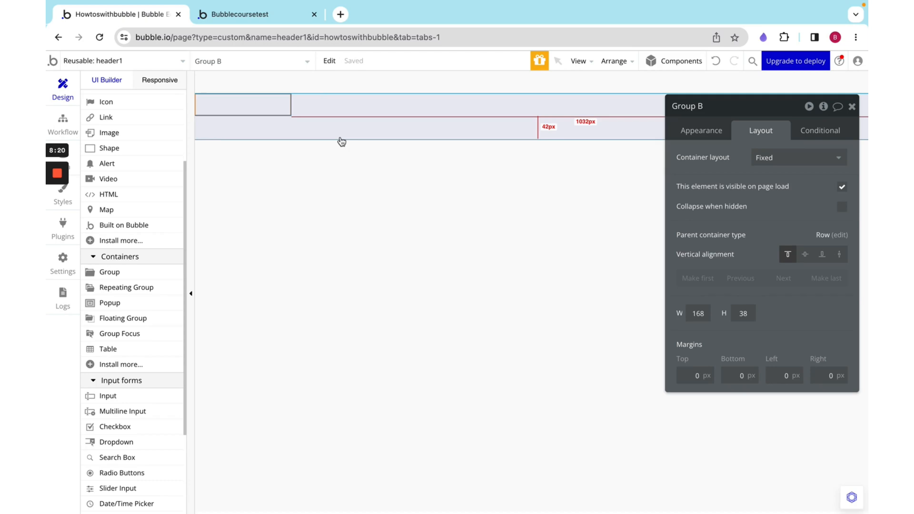
- Apply the Wireframe style to Group B
click(701, 130)
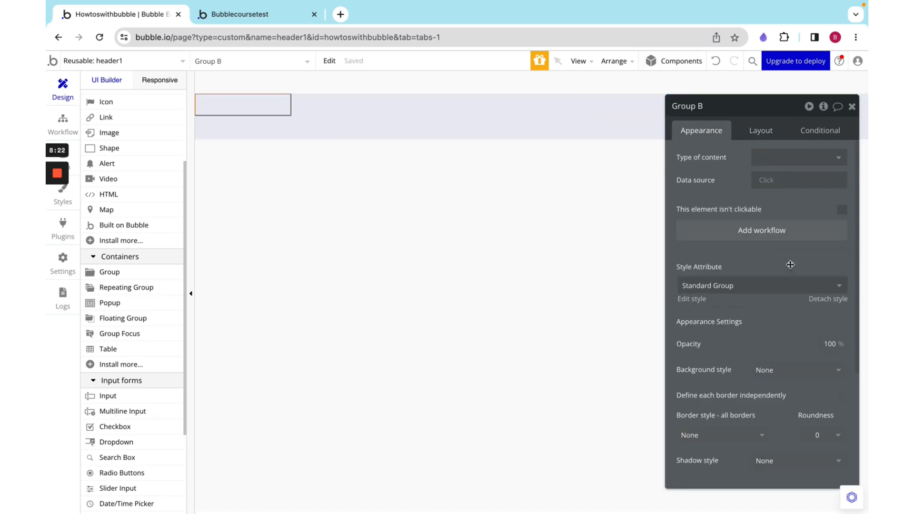
click(758, 285)
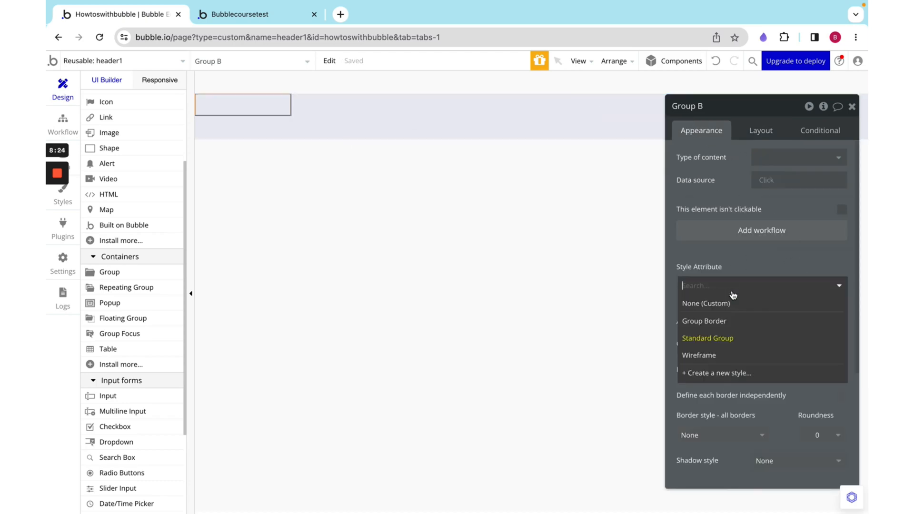
click(698, 355)
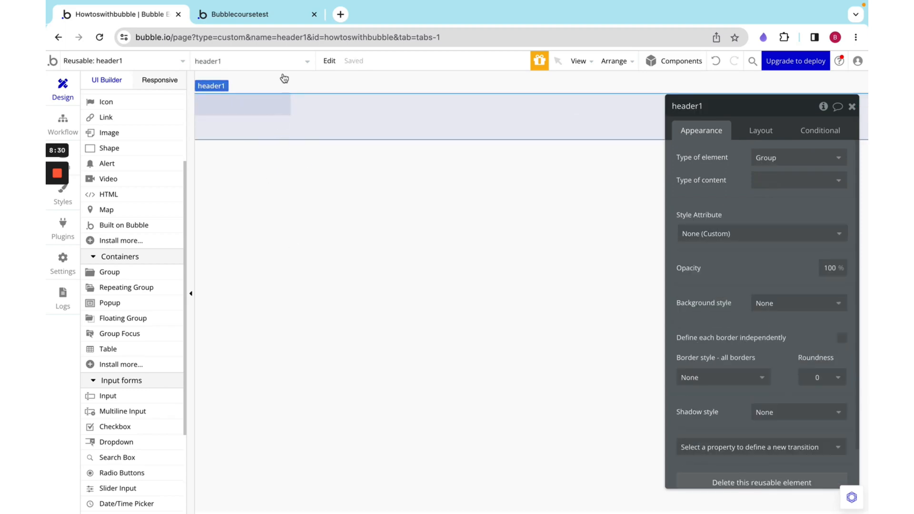
- Set Group B's container layout to Row and make it collapse when hidden
click(242, 105)
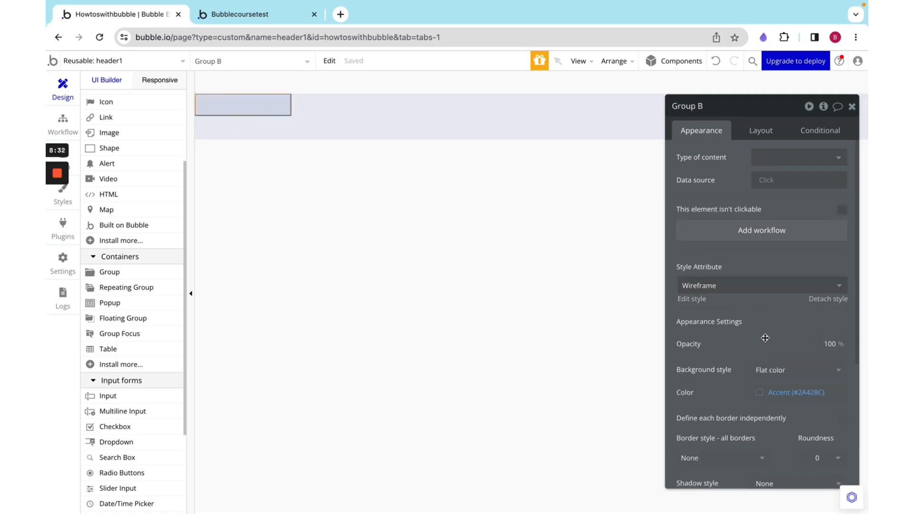
click(760, 130)
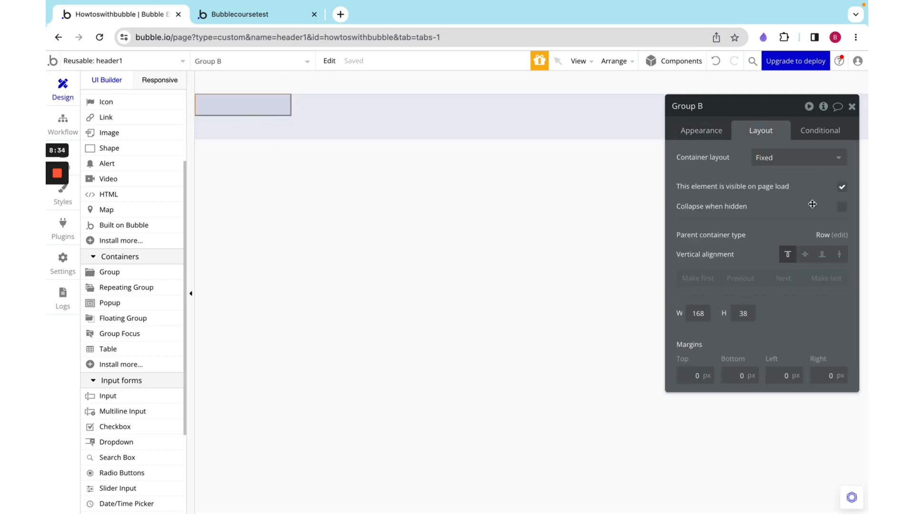
click(797, 157)
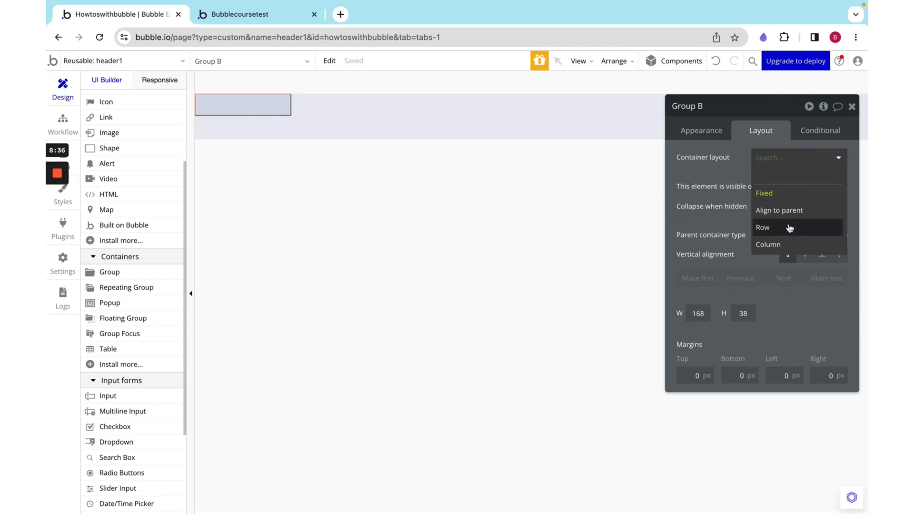
click(762, 228)
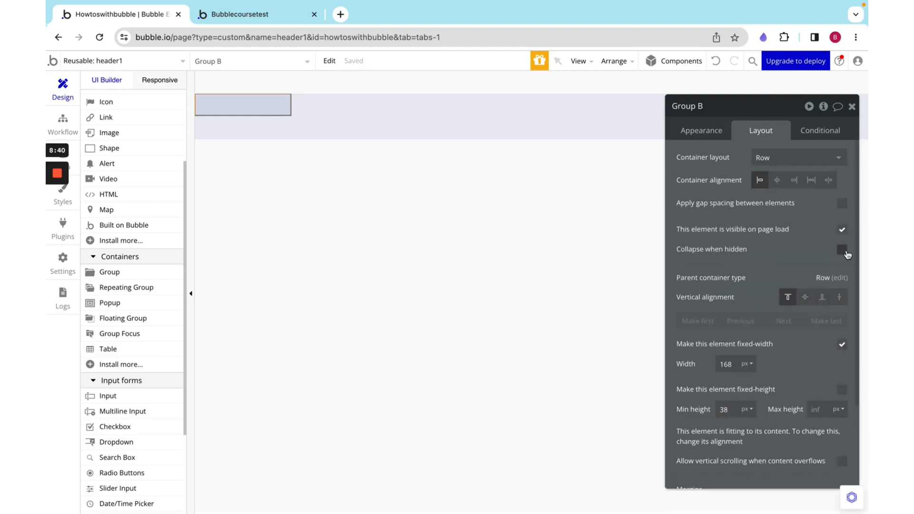
click(841, 344)
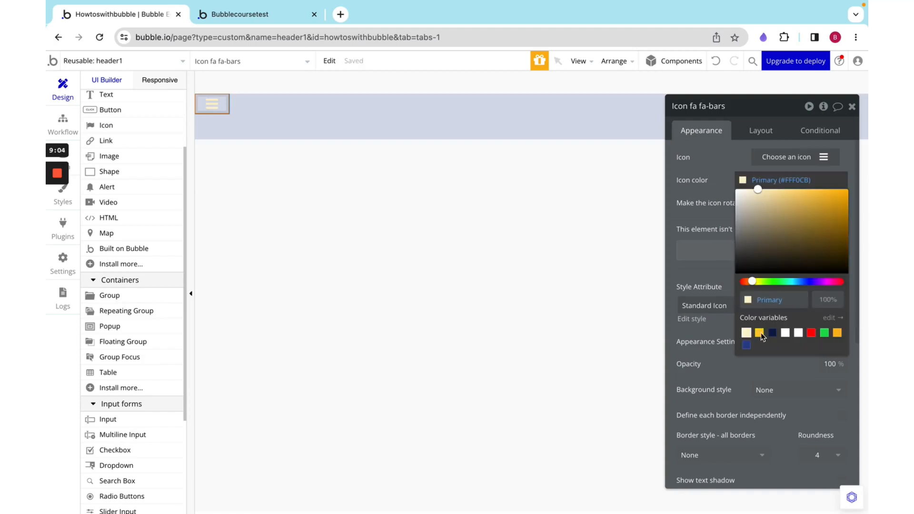
- Color the hamburger icon Primary contrast, size it 48×48 px, and center it vertically
click(758, 333)
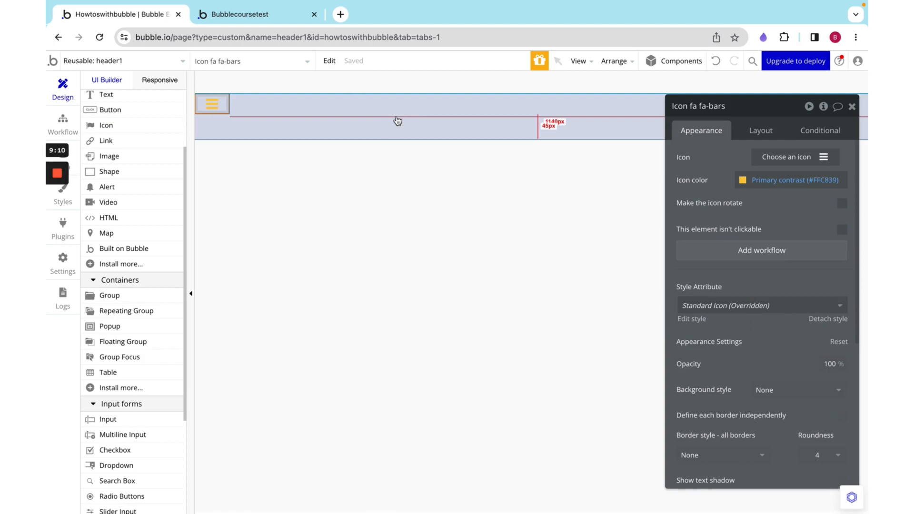
mouse_move(468, 119)
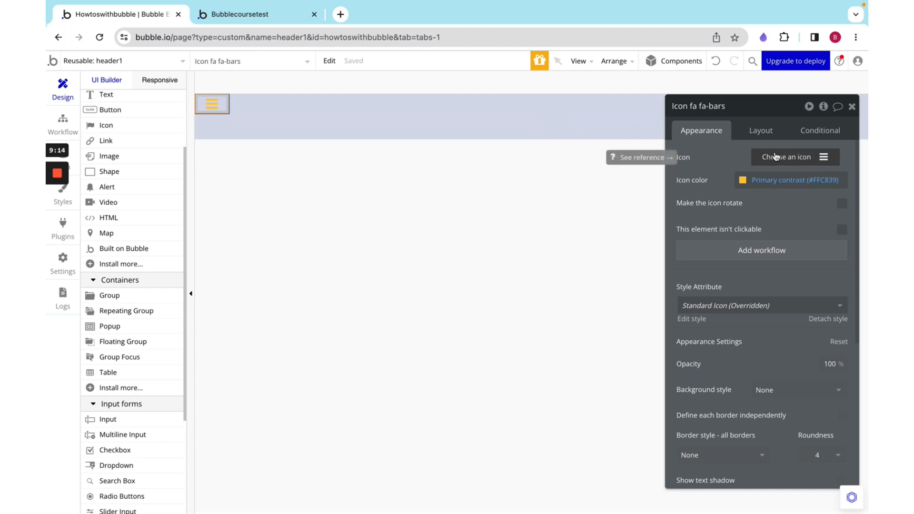
click(760, 130)
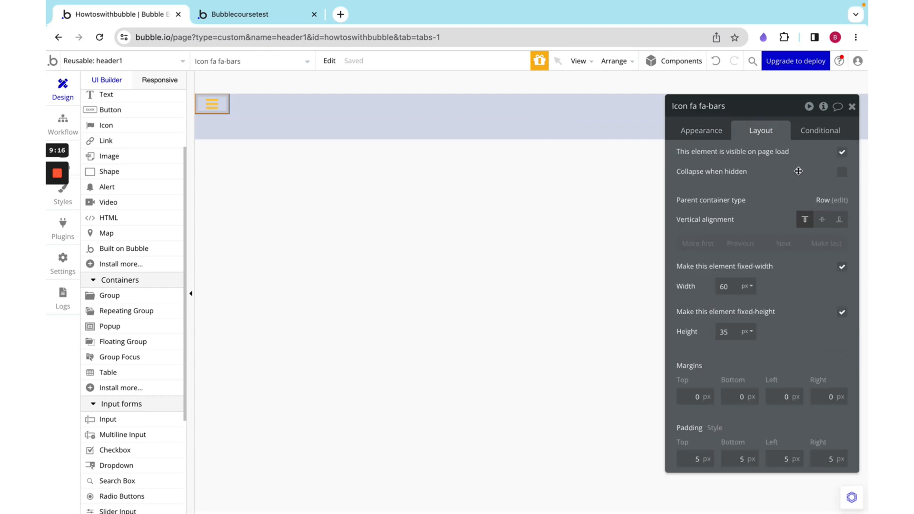
click(821, 219)
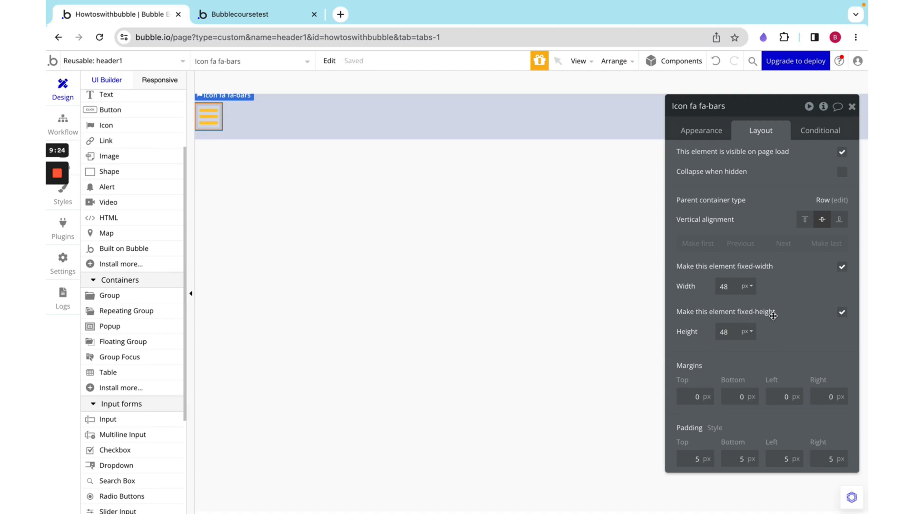
mouse_move(772, 318)
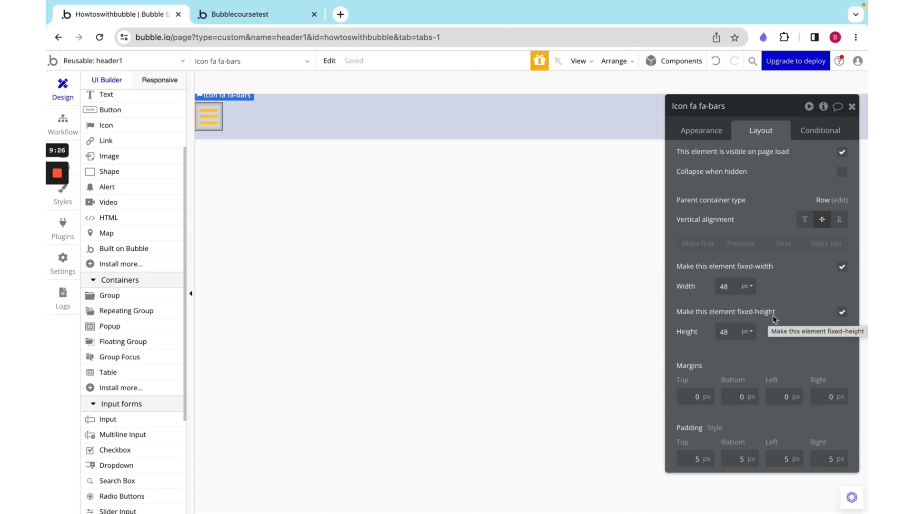
mouse_move(704, 129)
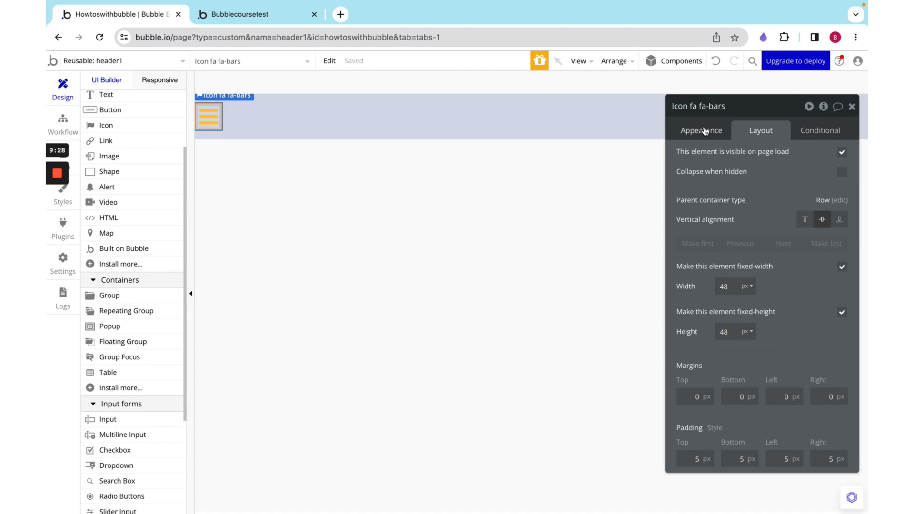
scroll(up, 3)
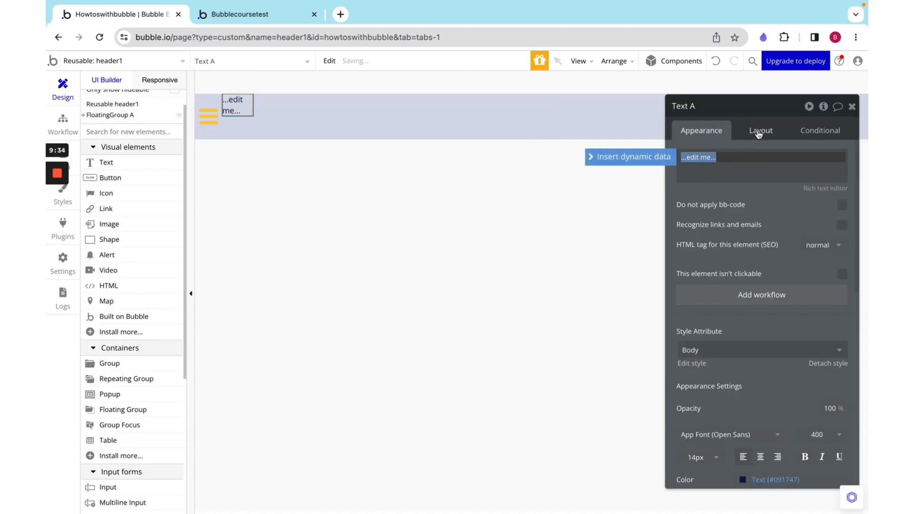
- Make the text element fit its content width instead of fixed width, and select its minimum height
click(760, 130)
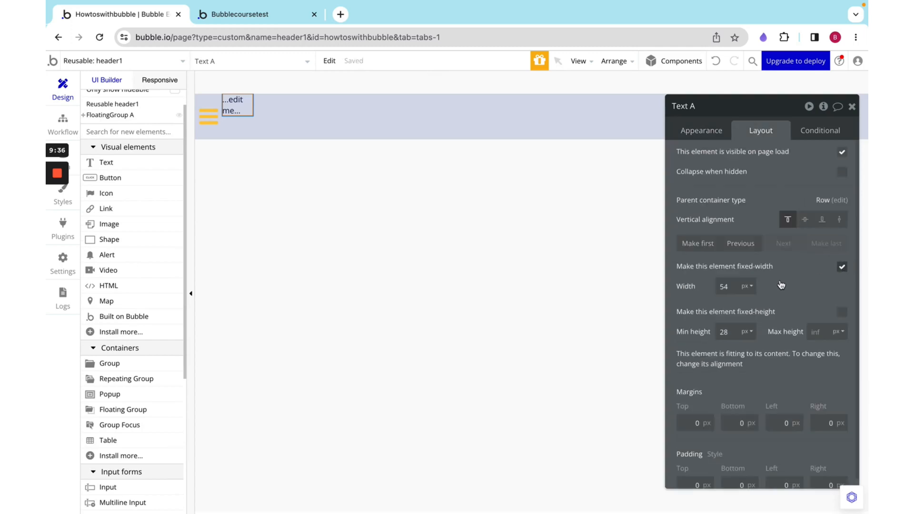
click(841, 266)
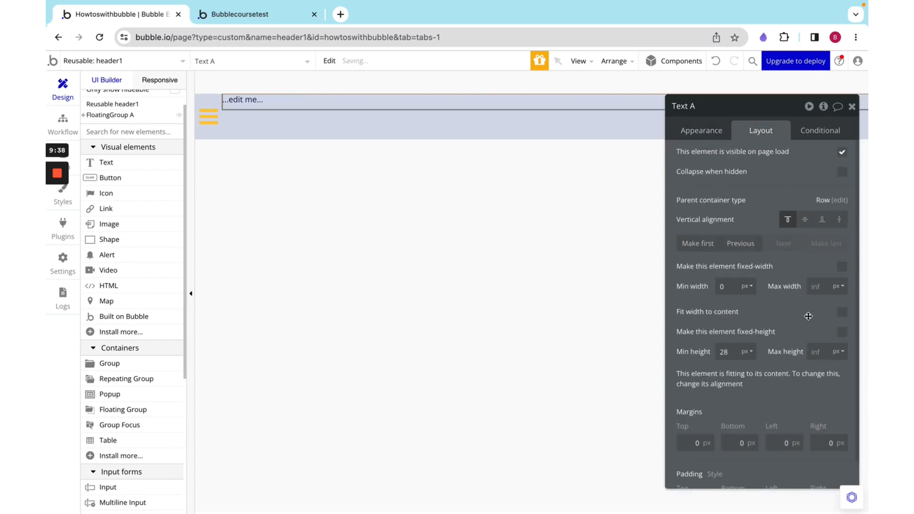
click(842, 311)
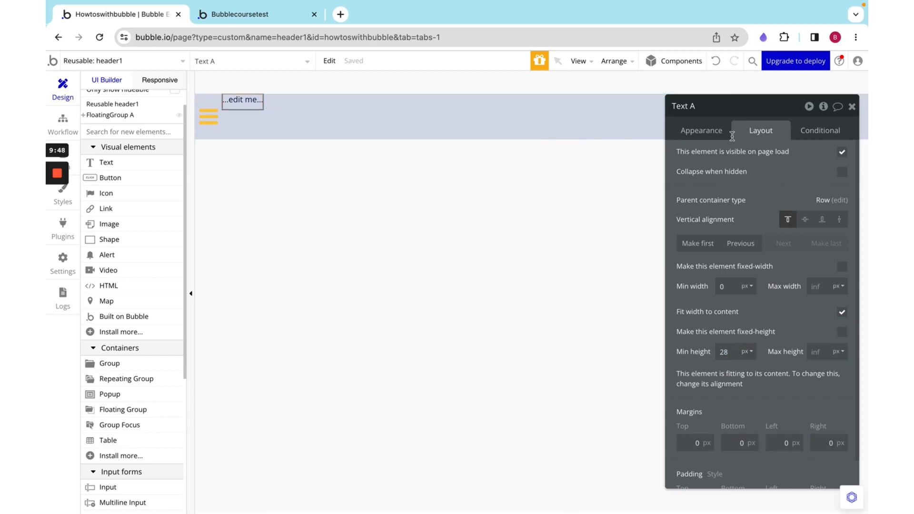
triple_click(727, 352)
text(0)
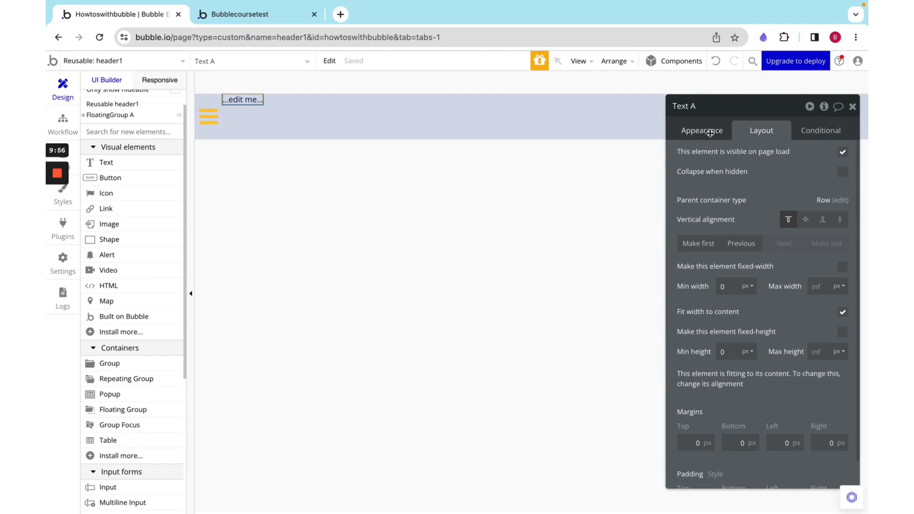
- Set the text to 'Sample App' with the Heading 5 style
click(701, 130)
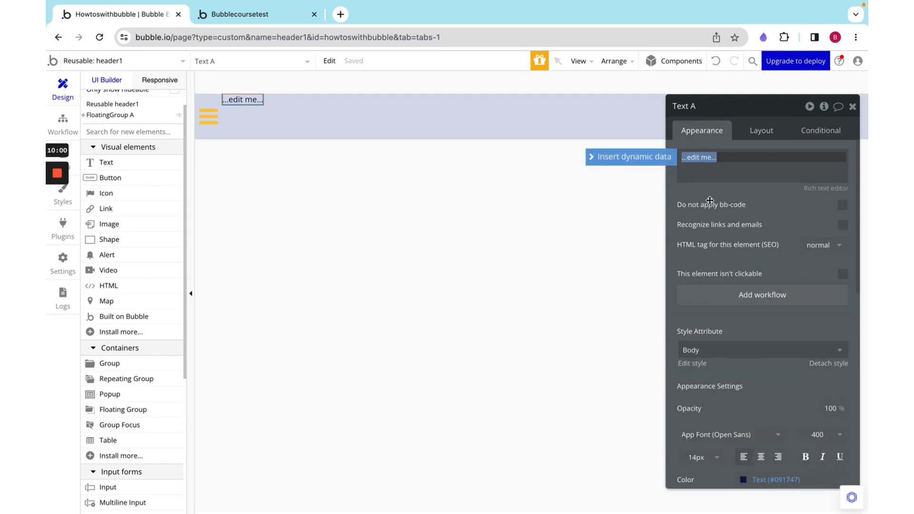
text(Sample App)
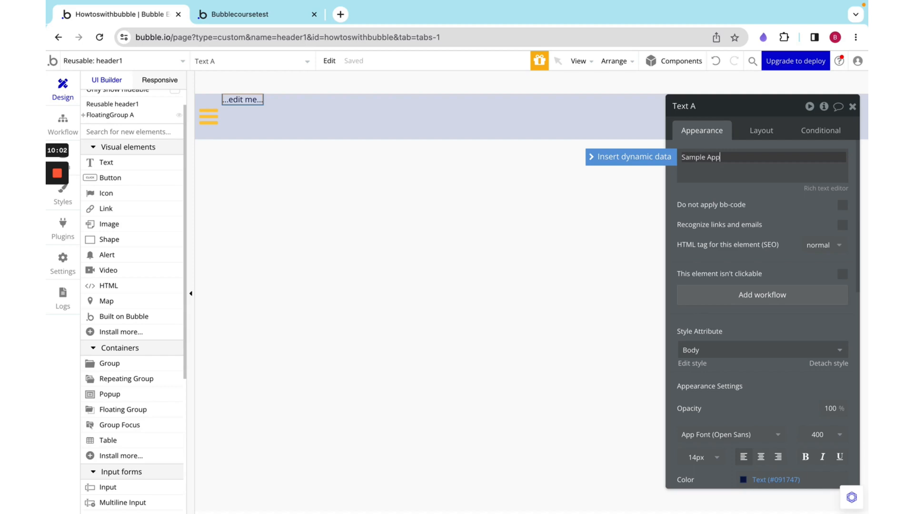
click(757, 350)
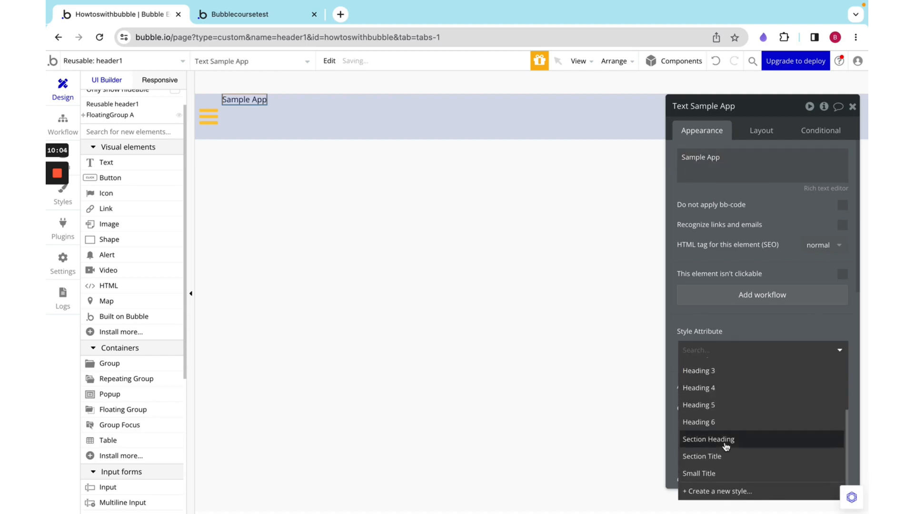
click(698, 404)
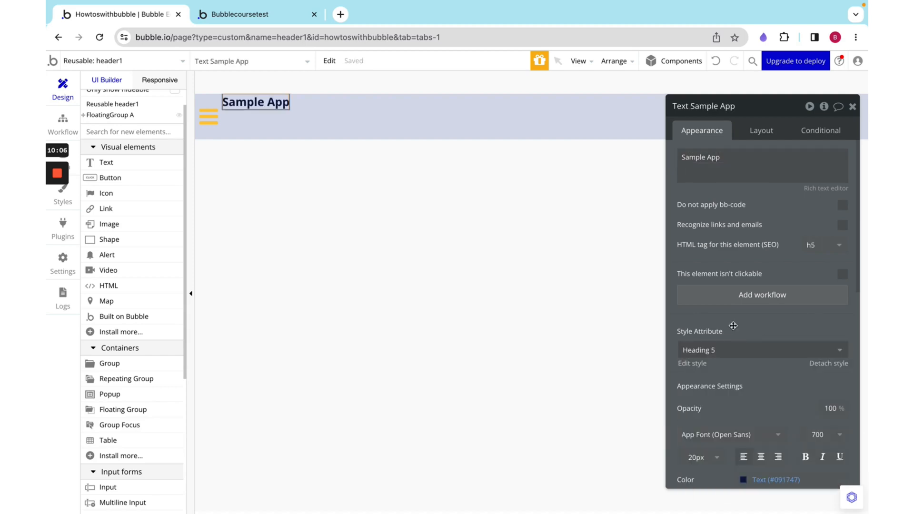
click(761, 130)
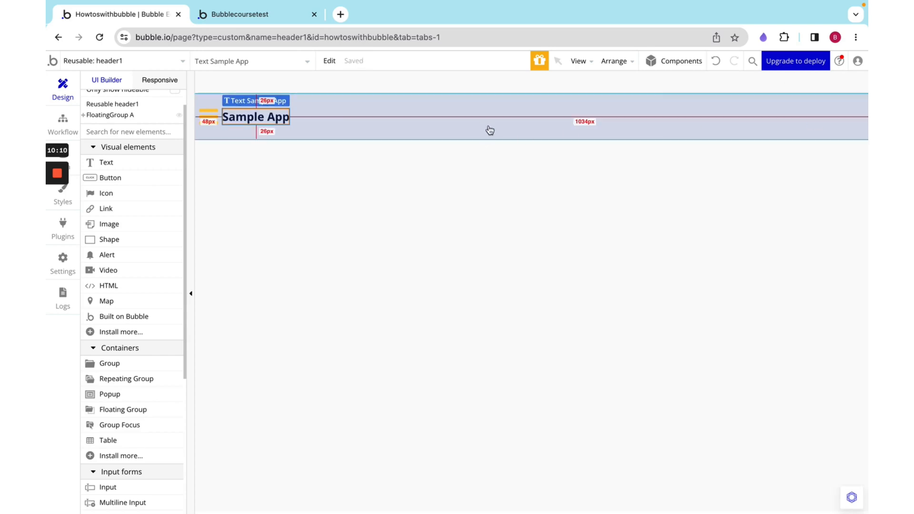
- Set Group B to fit width to content with a 10px column gap between icon and title
click(254, 116)
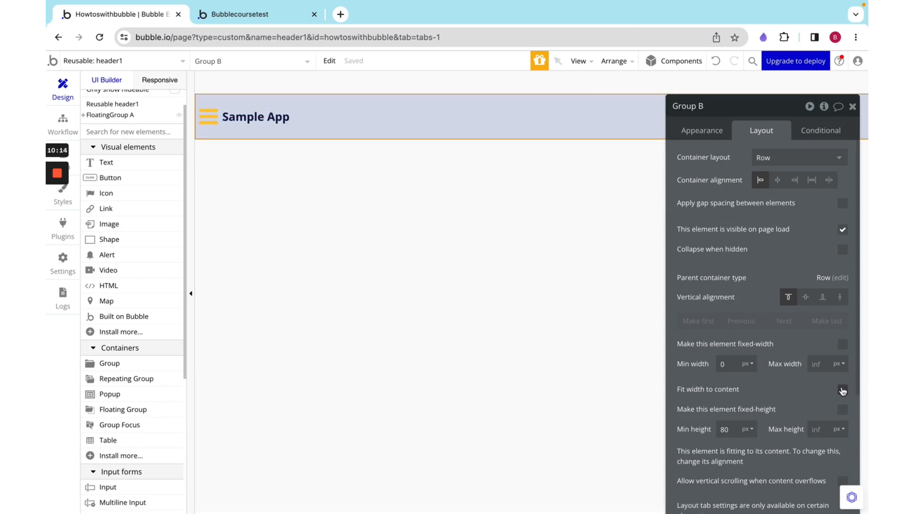
click(842, 390)
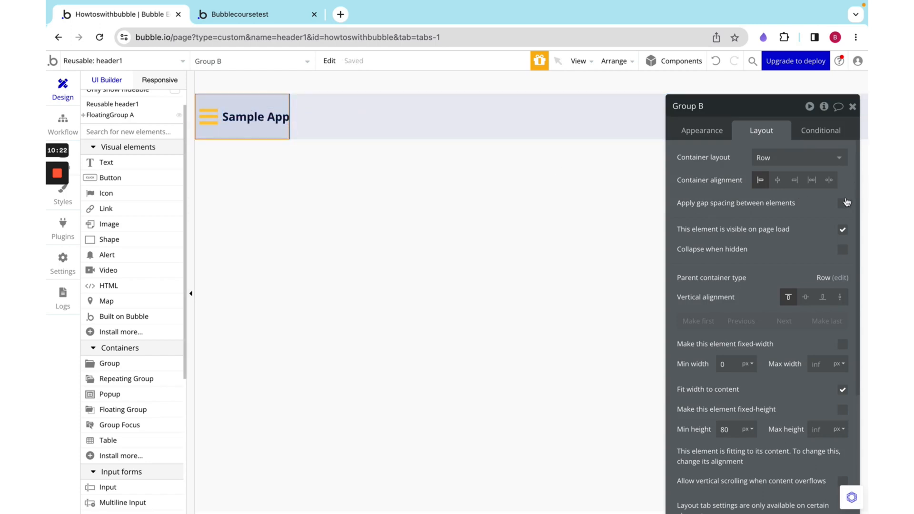
click(842, 203)
text(1)
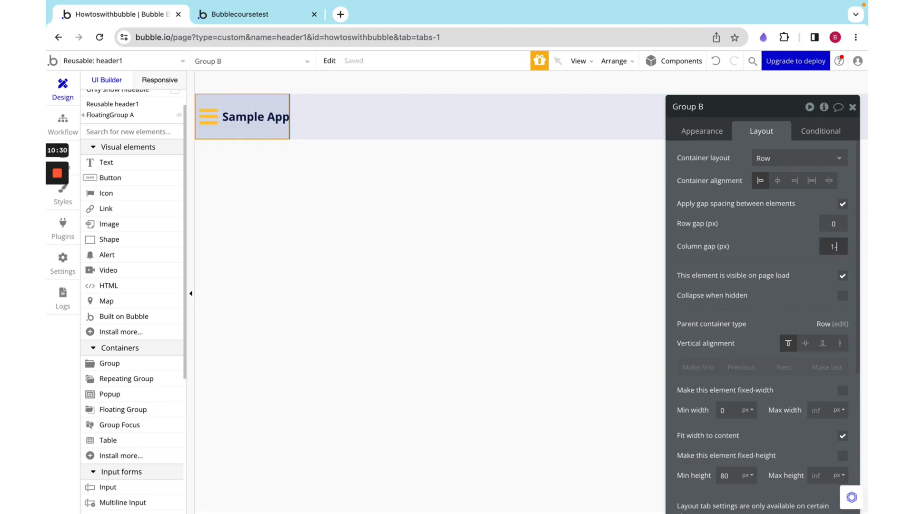
text(0)
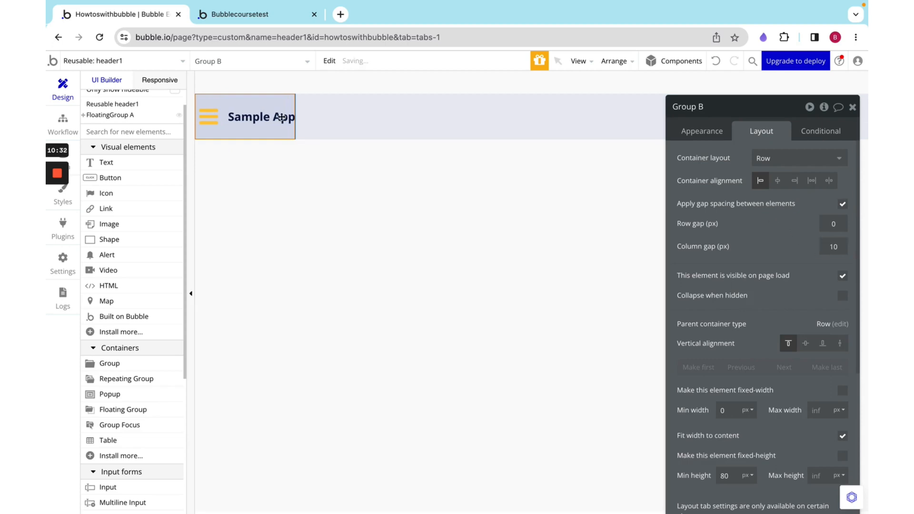
click(207, 117)
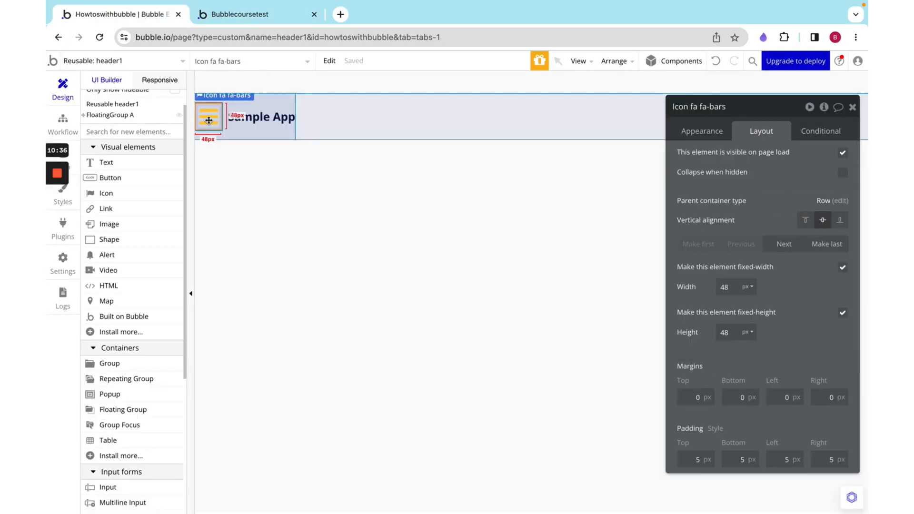
- Swap the header's fa-bars menu icon for the fa-glide icon
click(701, 130)
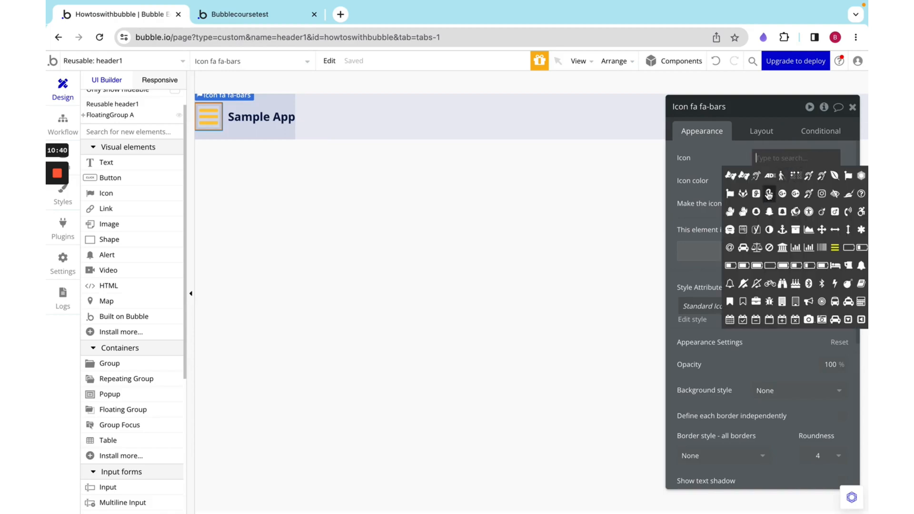
click(768, 194)
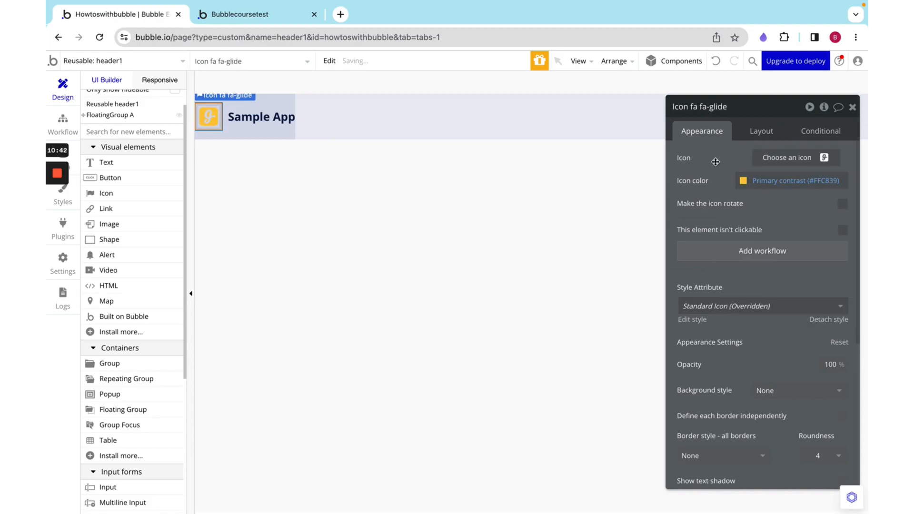
mouse_move(709, 162)
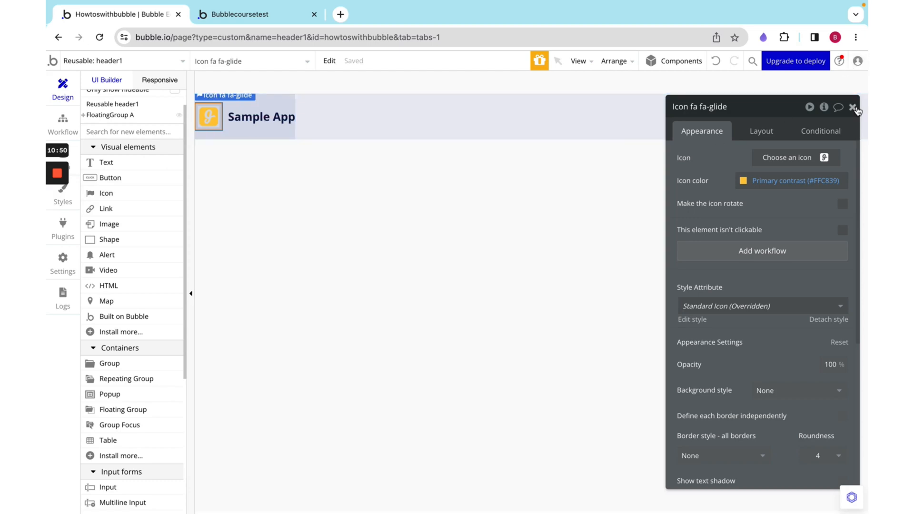
click(857, 107)
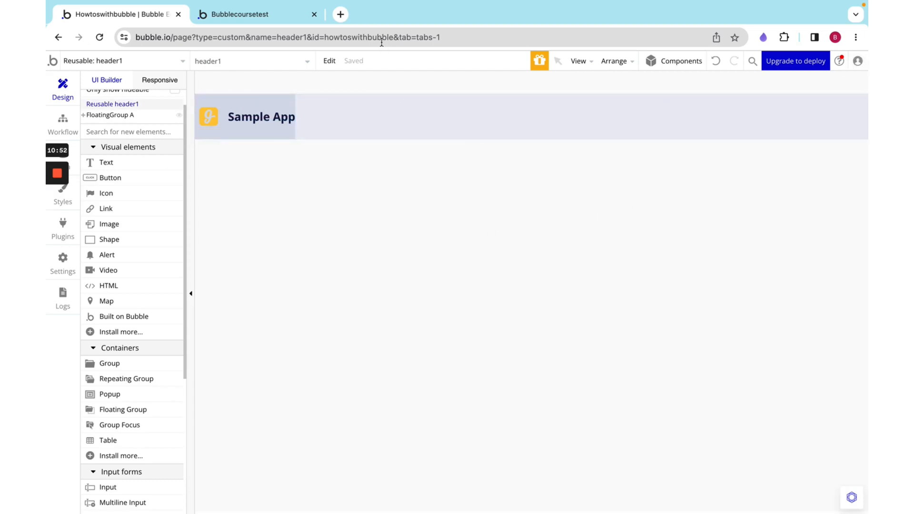
- Give Group mainheader a 1200px max width and 32px left and right padding
click(348, 117)
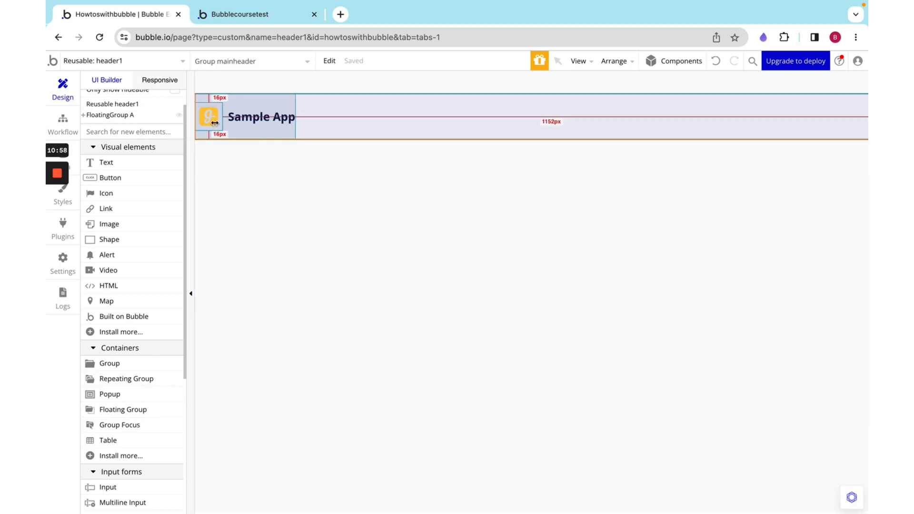
click(260, 117)
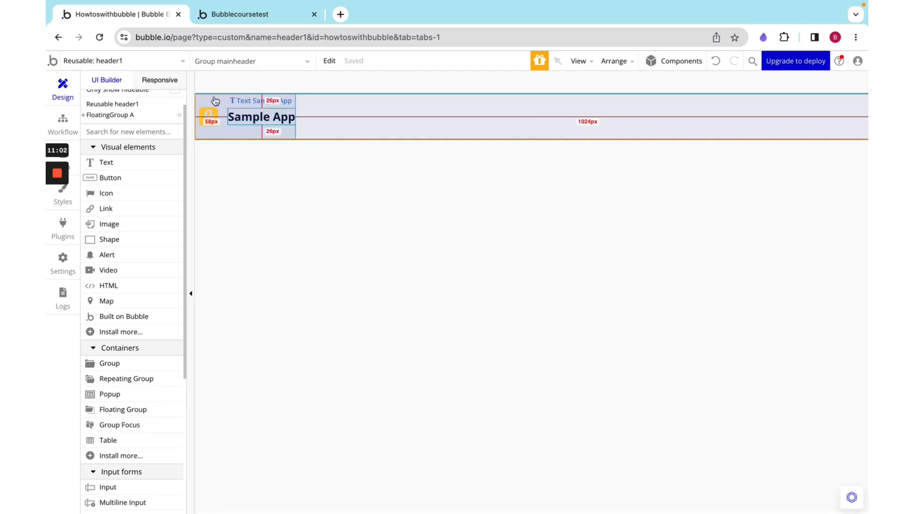
click(198, 163)
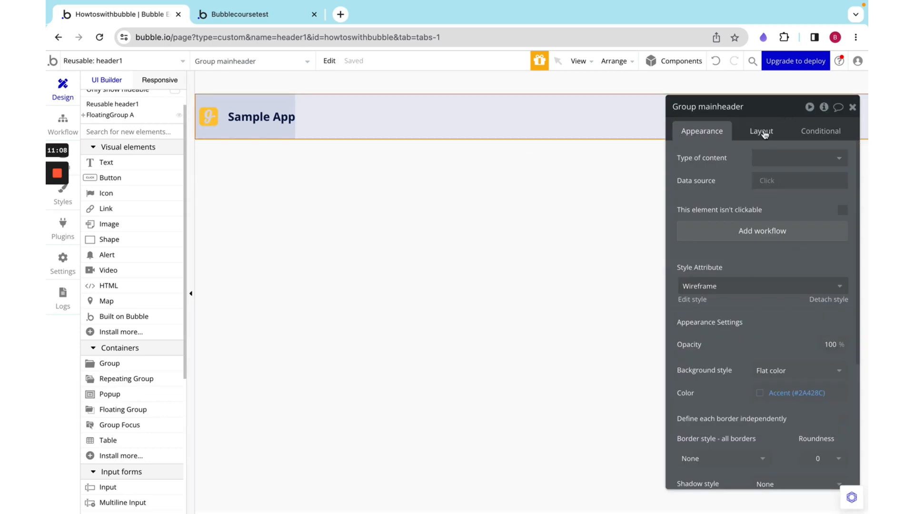
click(761, 130)
text(32)
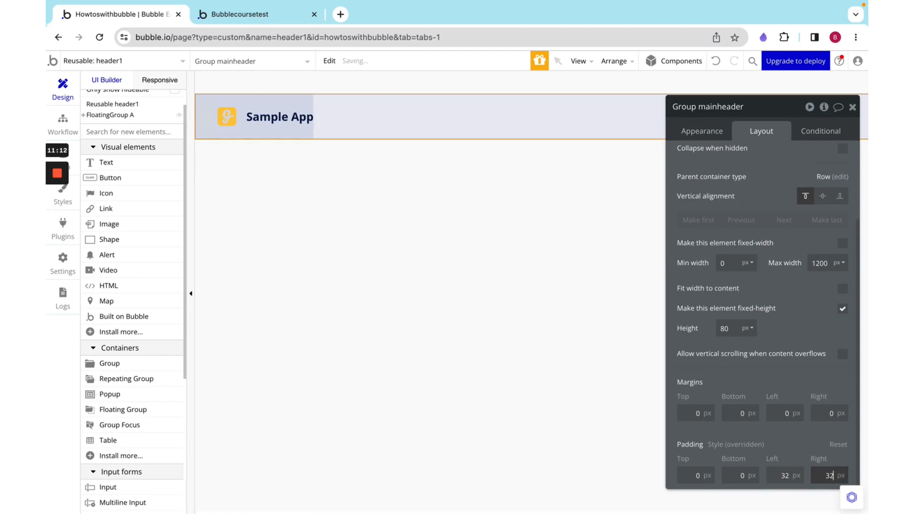
click(851, 106)
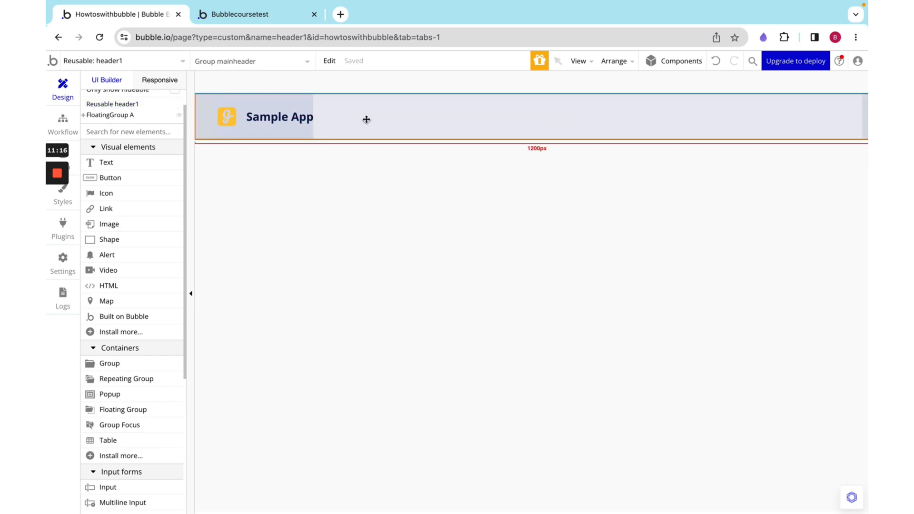
click(288, 106)
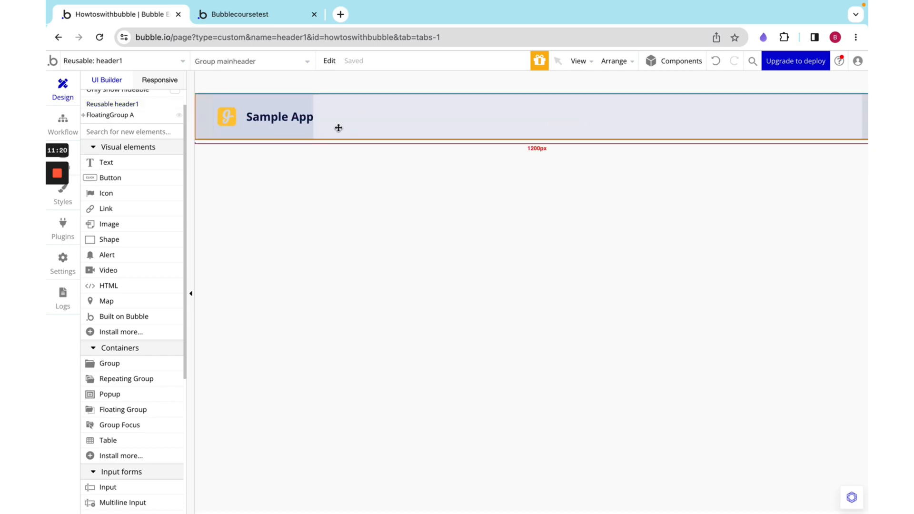
- Place a Primary Button element at the right end of Group mainheader
click(278, 116)
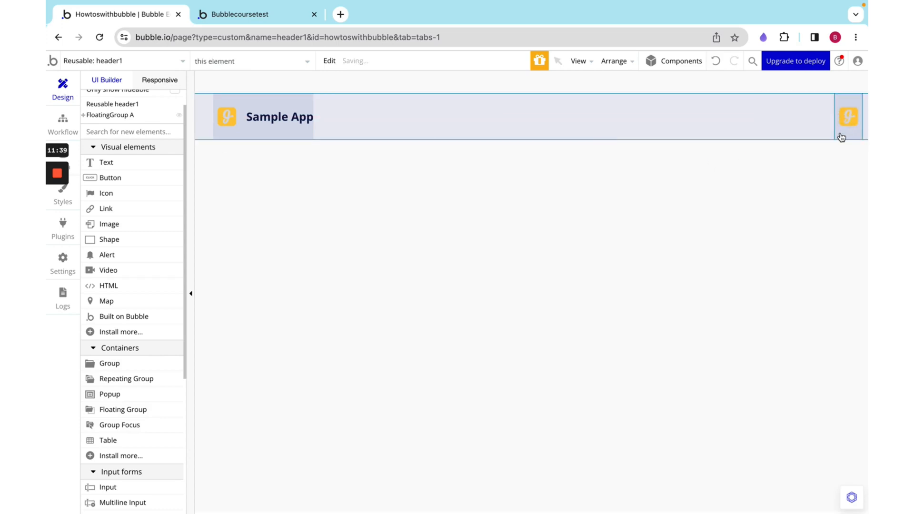
click(848, 117)
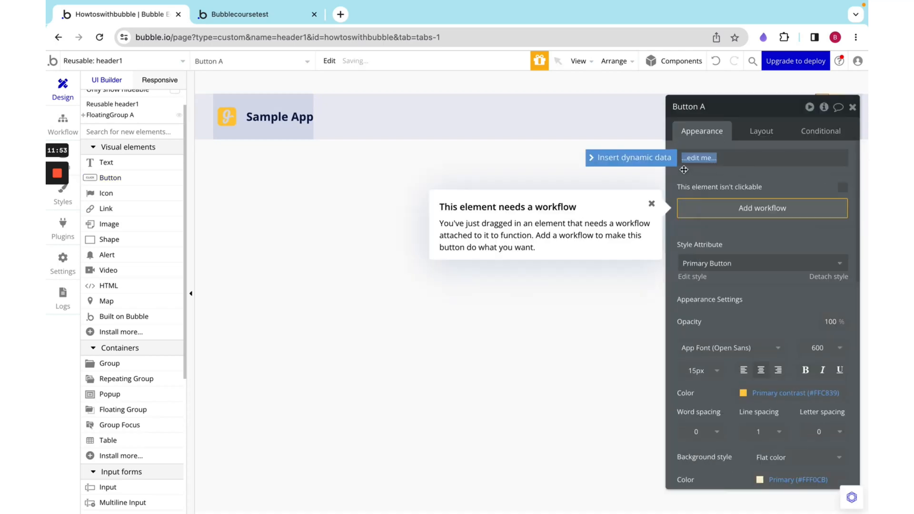
- Change the new button's label to 'Sign up' and adjust its background colour
click(651, 204)
text(Sig)
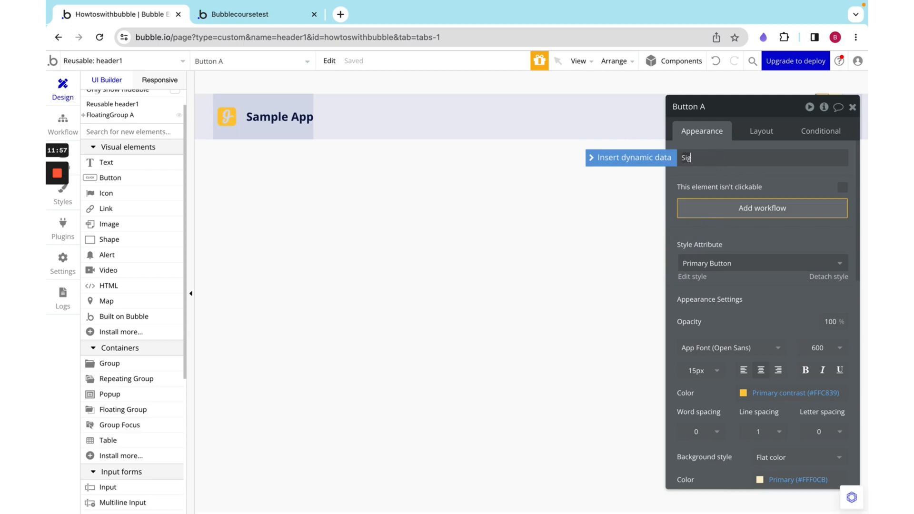
text(n up)
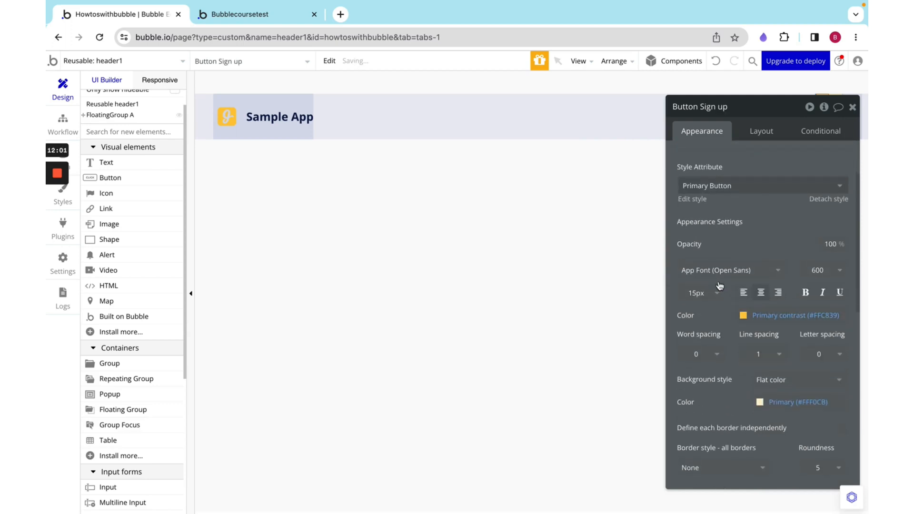
click(743, 314)
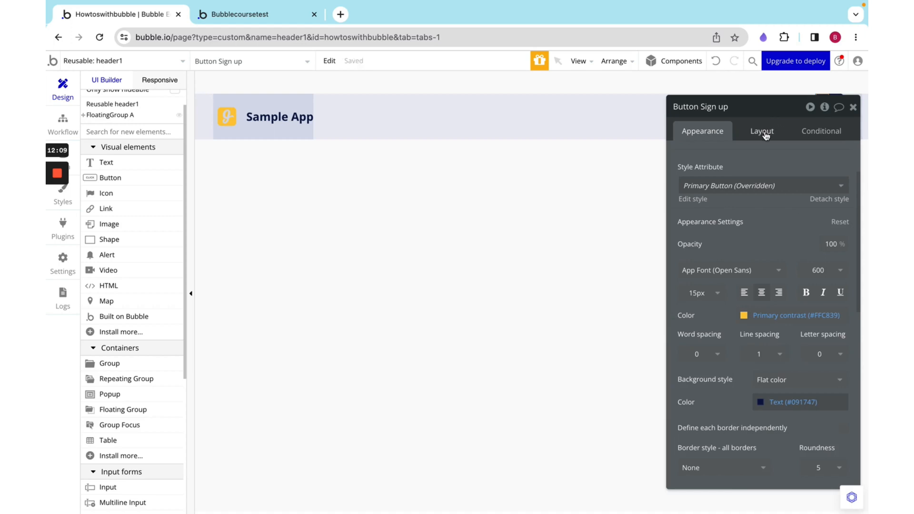
- Give the Sign up button a fixed 48px height with a flexible width
click(761, 130)
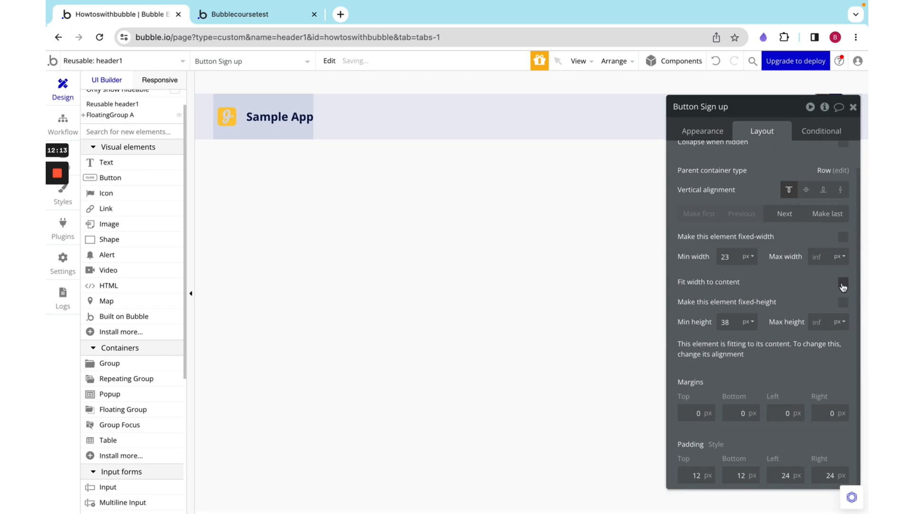
click(842, 237)
text(48)
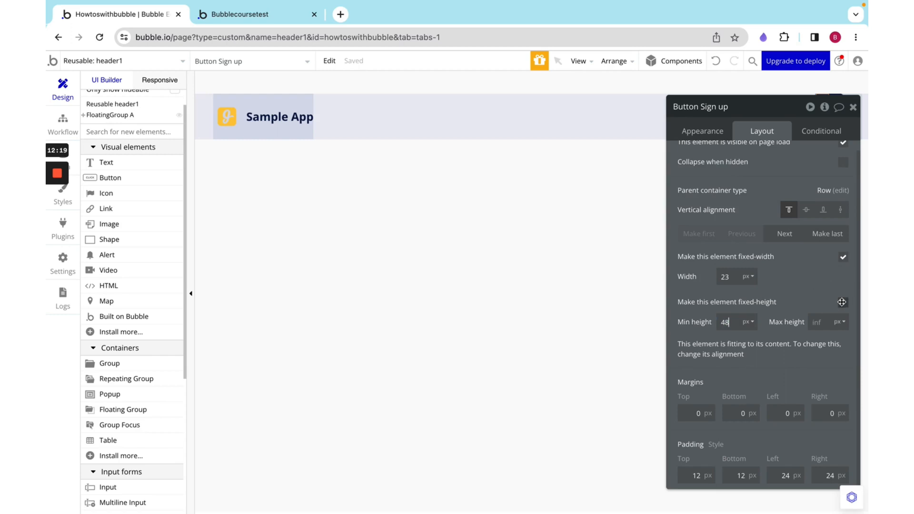
click(841, 301)
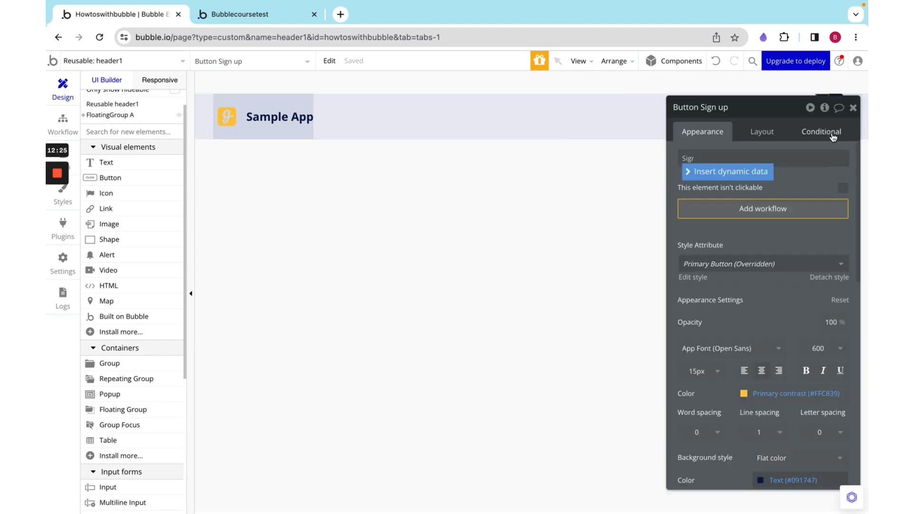
click(760, 131)
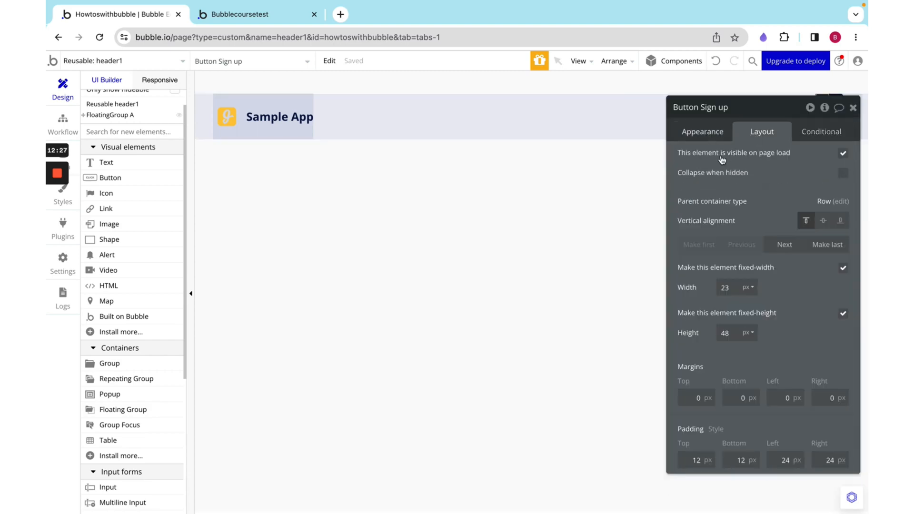
click(842, 267)
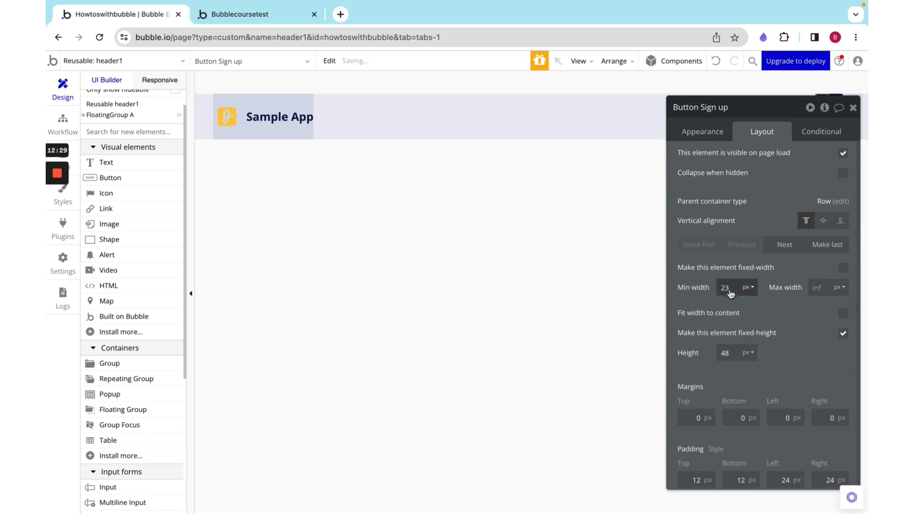
click(842, 312)
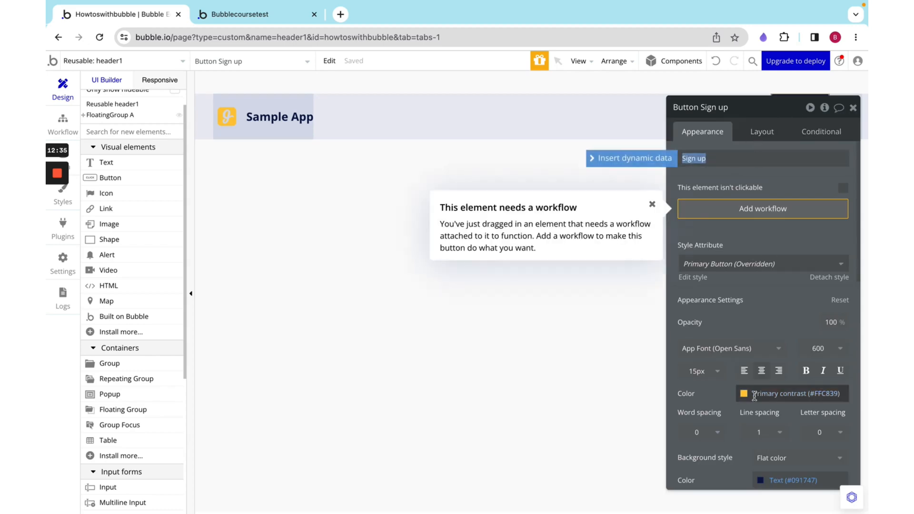
- Make the Sign up label text the dark Text colour
click(758, 393)
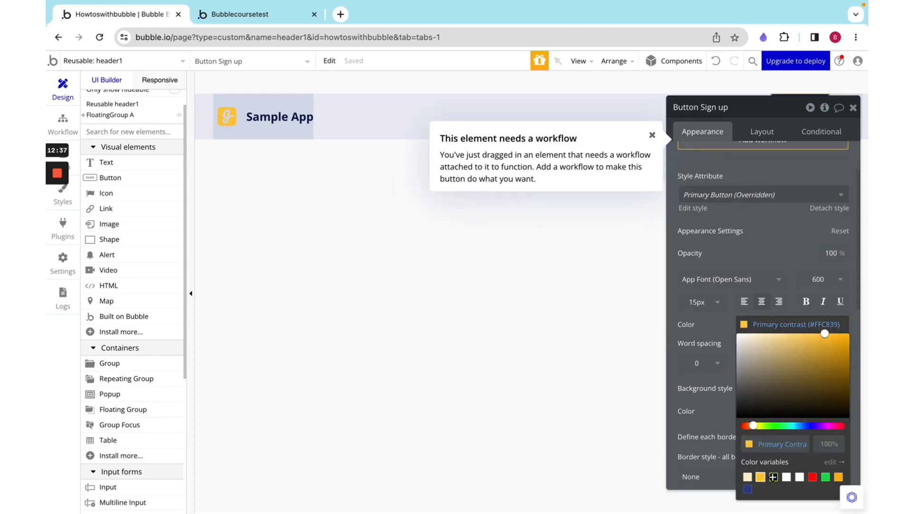
click(790, 488)
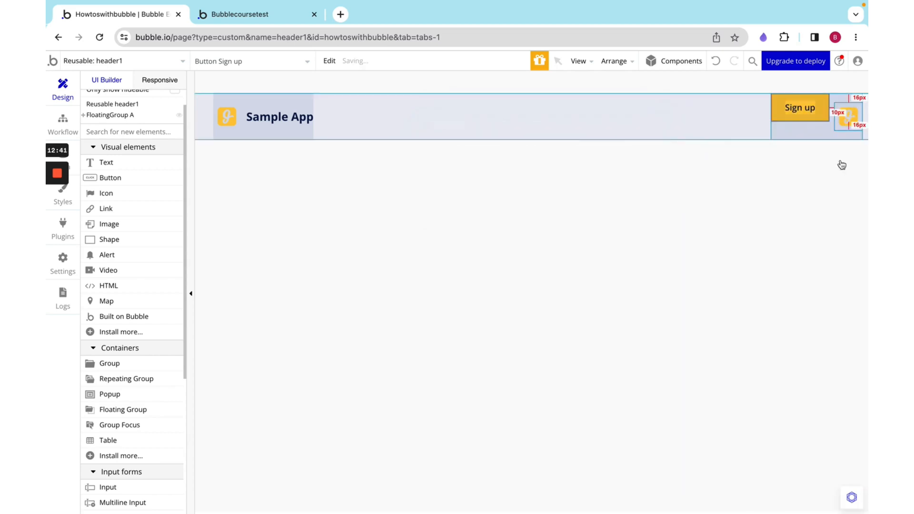
click(799, 107)
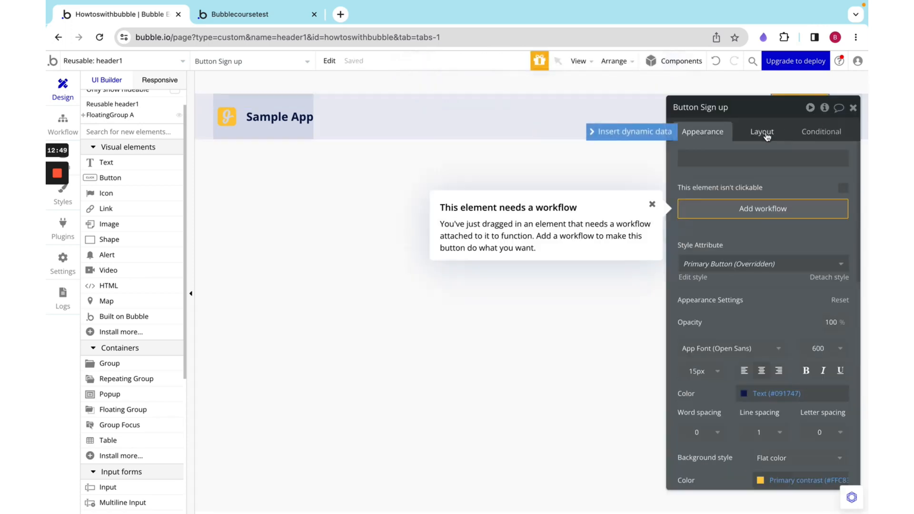
- Restyle the duplicated button with no background, a solid border, and the label 'Log in'
click(761, 132)
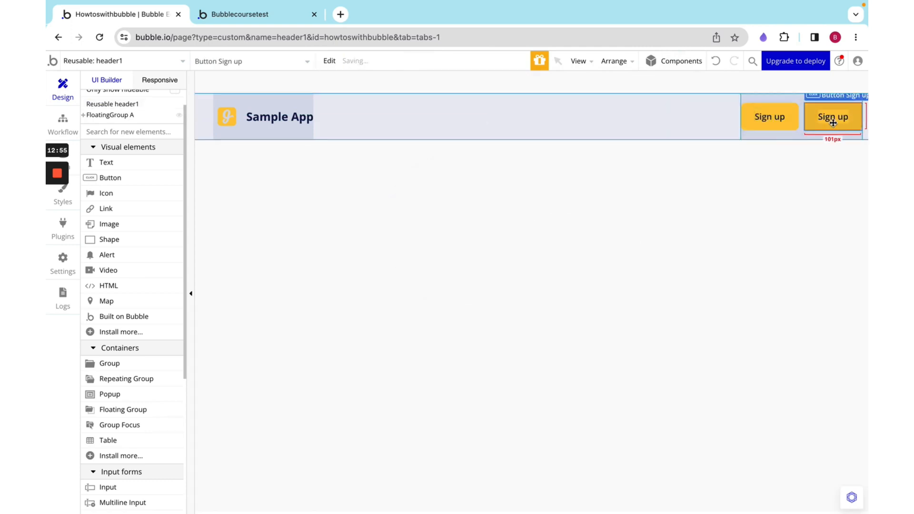
click(832, 117)
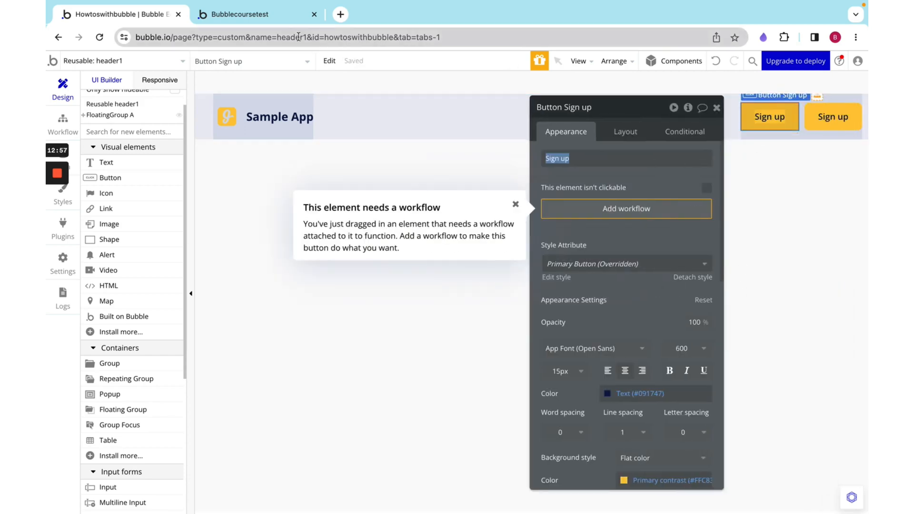
scroll(down, 3)
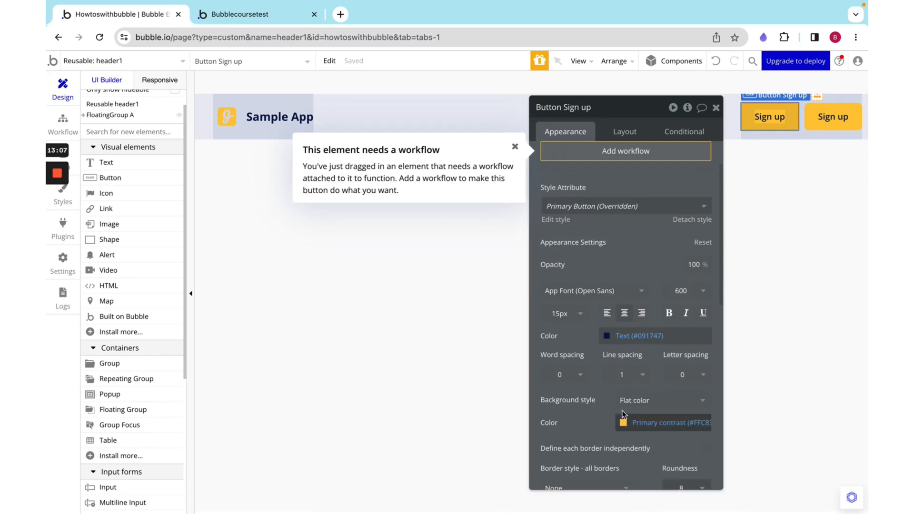
scroll(down, 3)
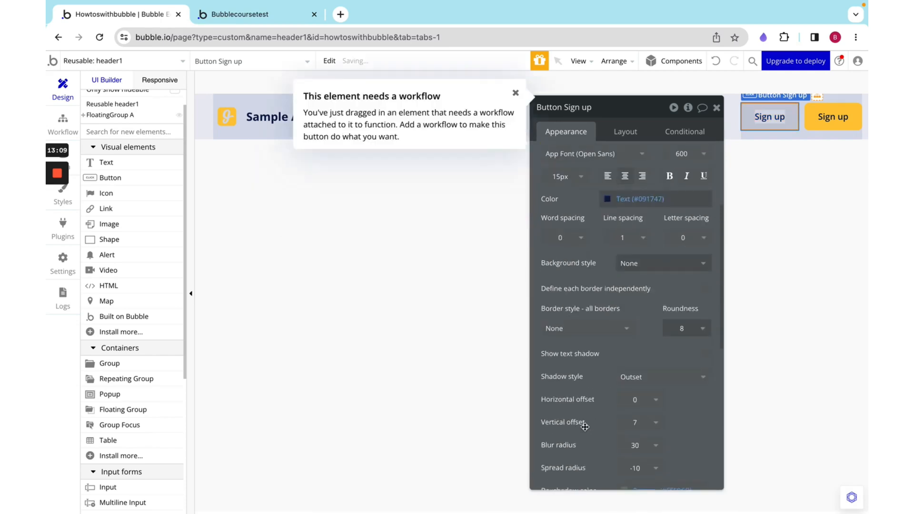
click(515, 93)
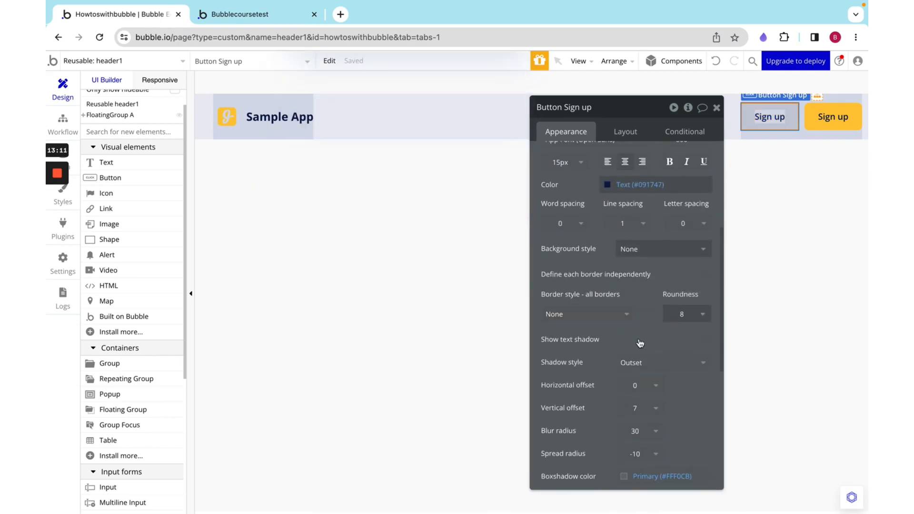
click(582, 314)
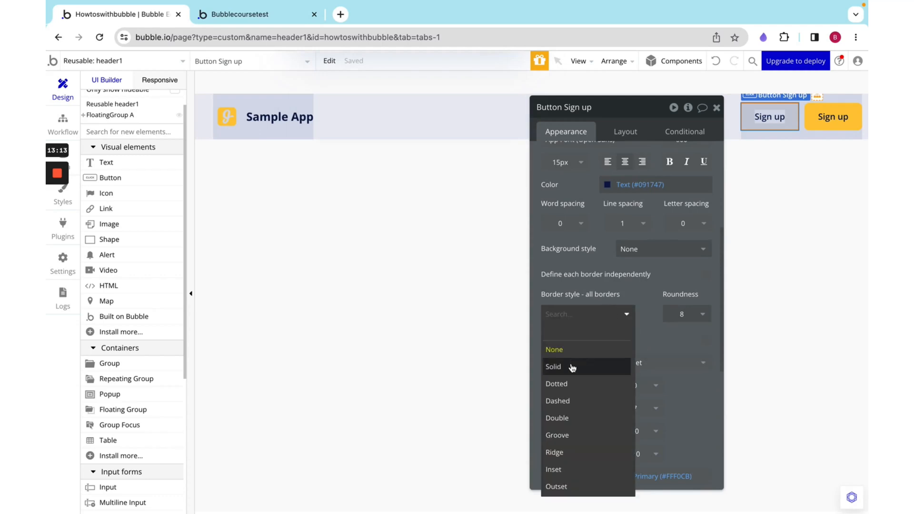
click(552, 366)
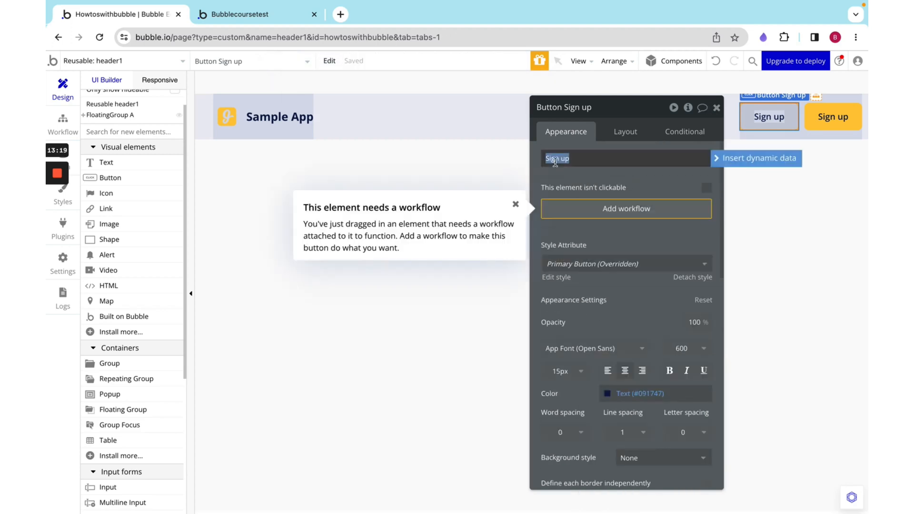
text(Log)
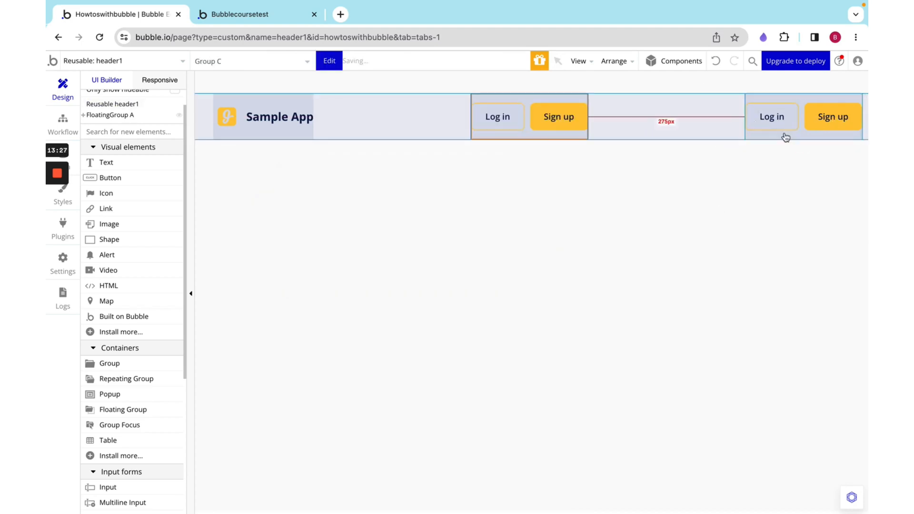
- Add a 'Home' text to the header's middle in Heading 6 style
click(496, 116)
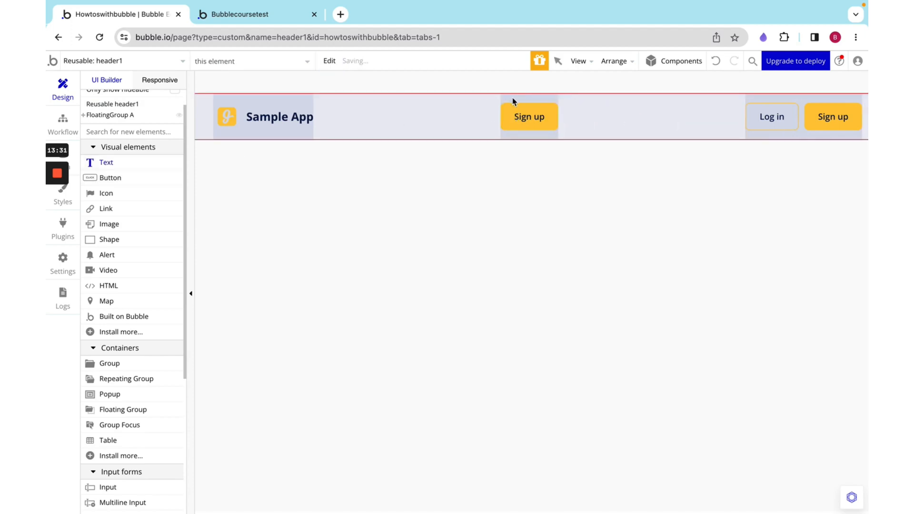
click(496, 111)
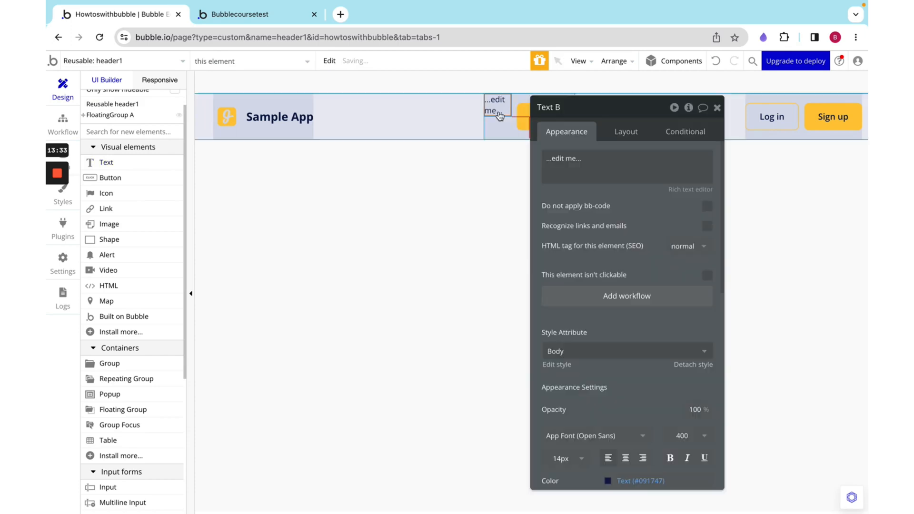
text(Home)
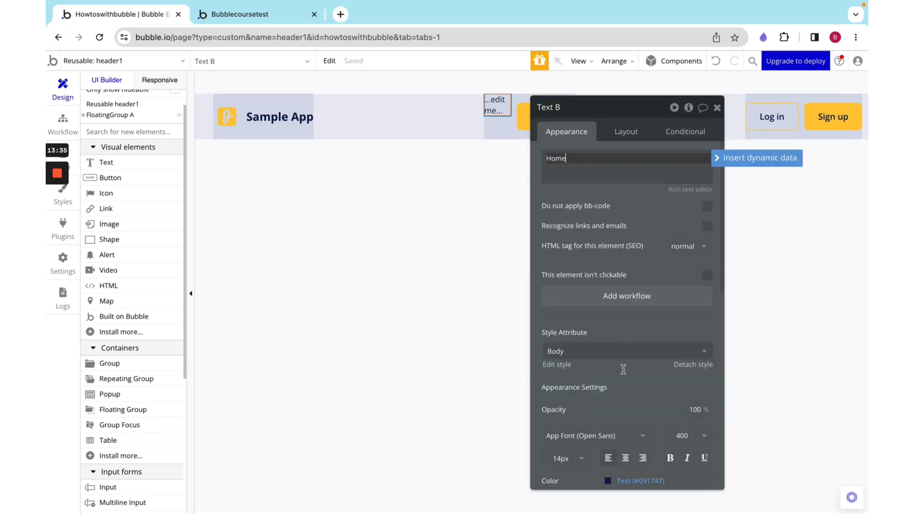
click(626, 350)
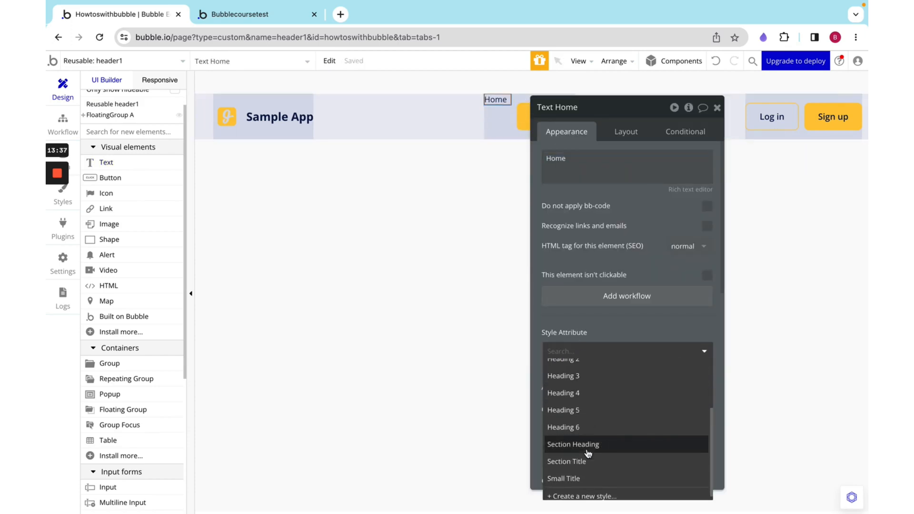
click(562, 427)
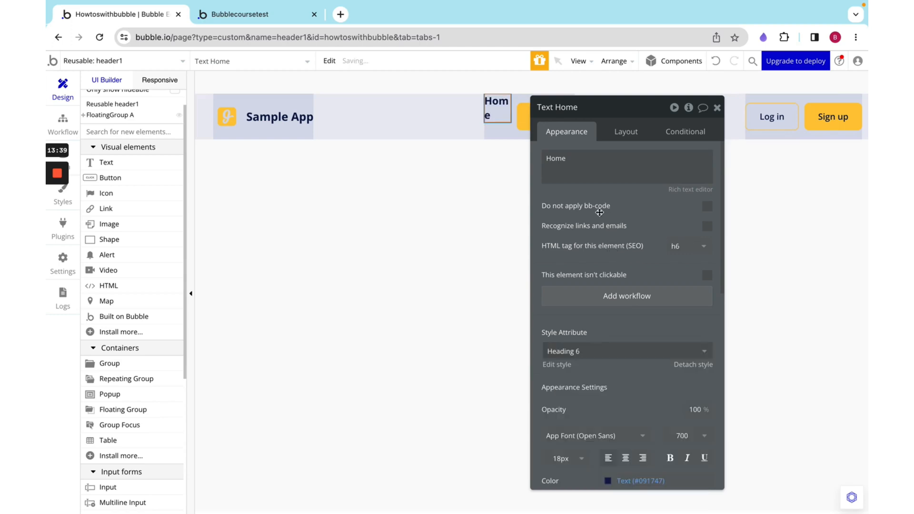
- Make the Home text fit its width to content instead of fixed-width
click(625, 131)
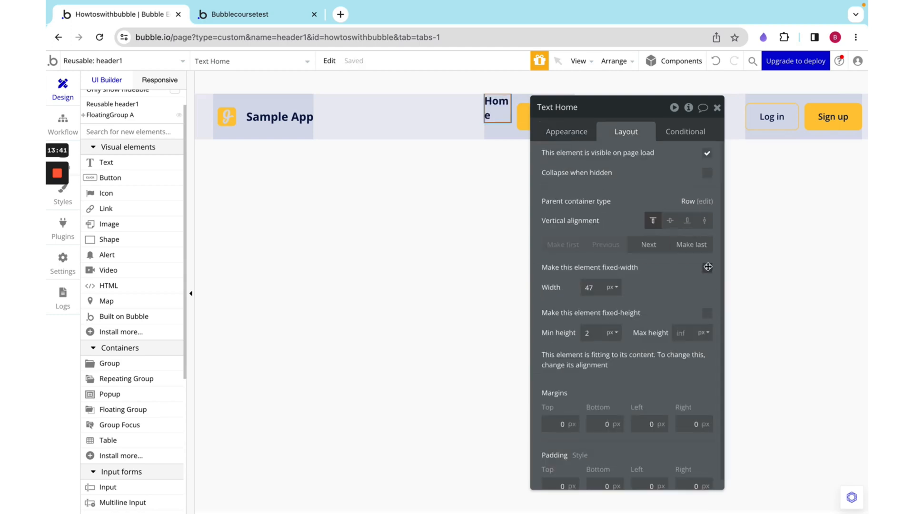
click(708, 267)
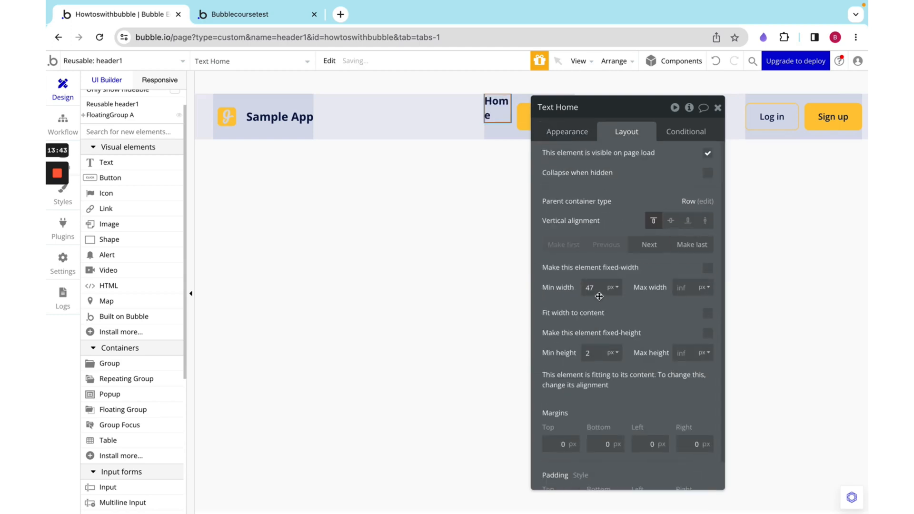
click(708, 313)
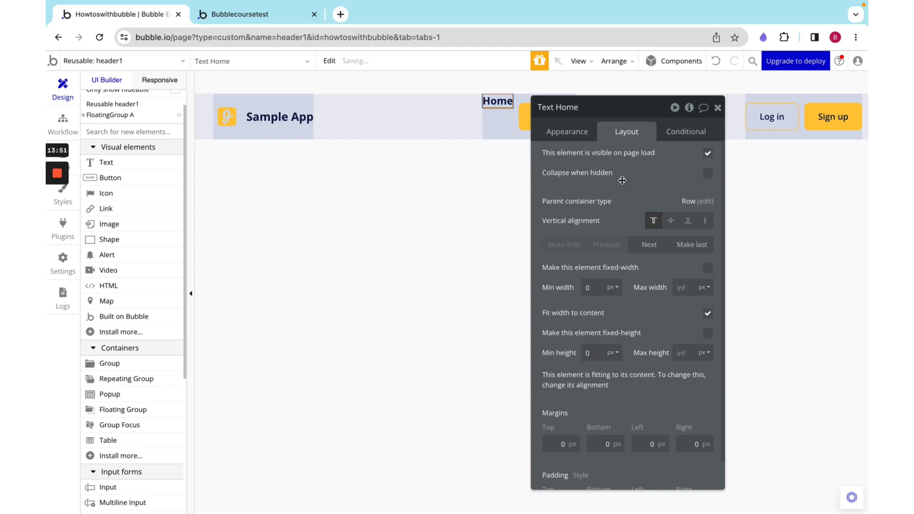
click(566, 131)
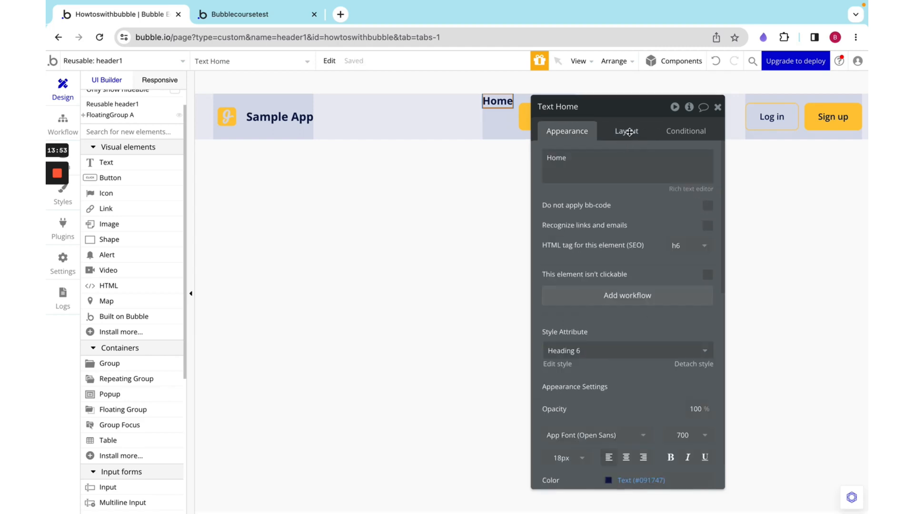
click(626, 130)
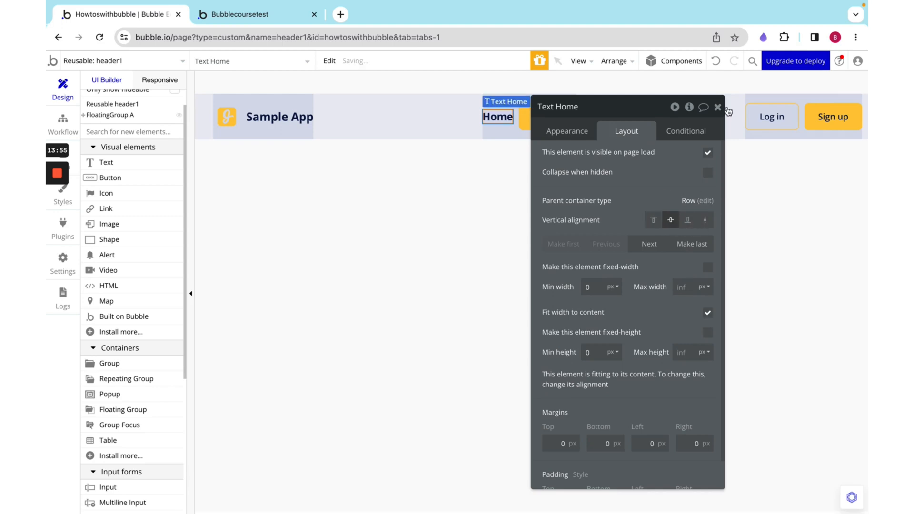
click(718, 108)
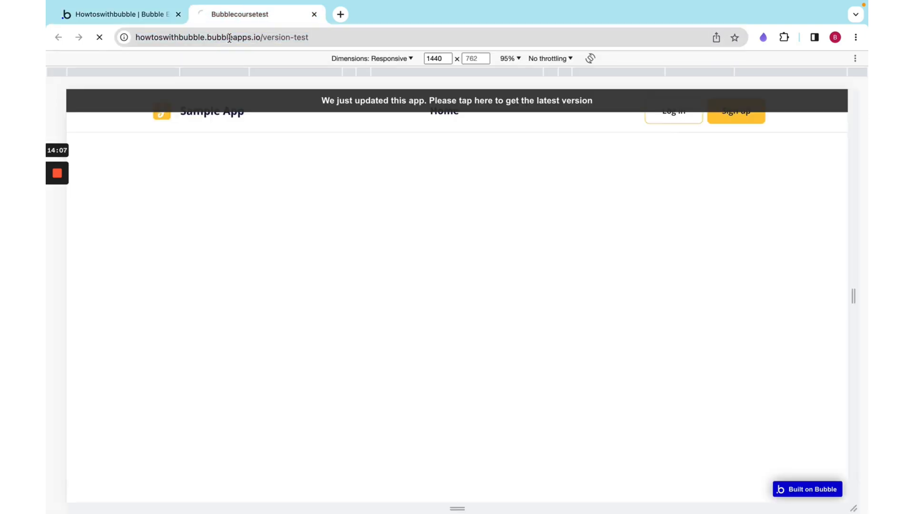
- Reload the version-test preview to see the header with Home, Log in and Sign up
click(457, 100)
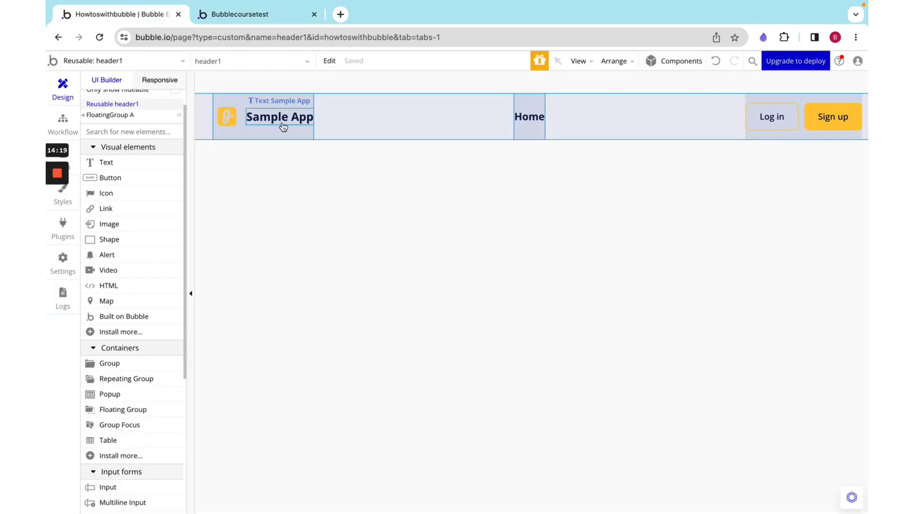
- Add a Sample App condition: when Current page width < 922, the element is not visible
click(279, 117)
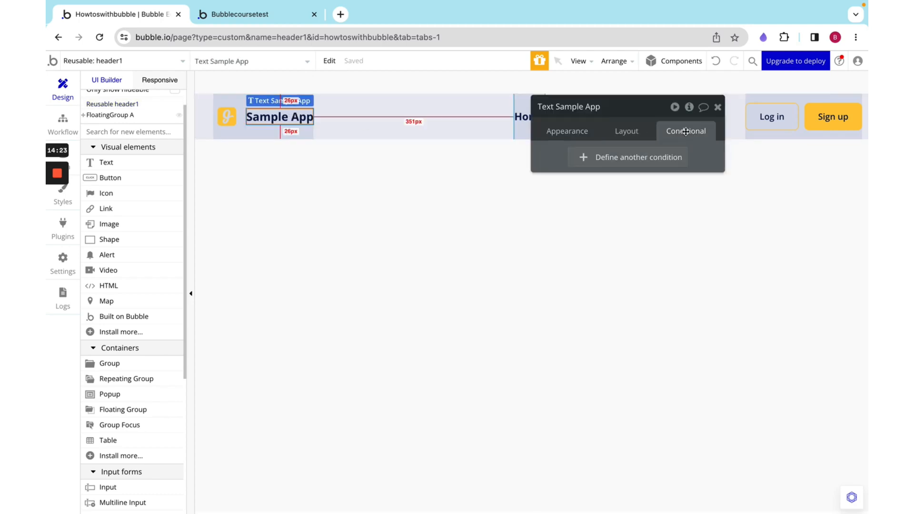
mouse_move(646, 171)
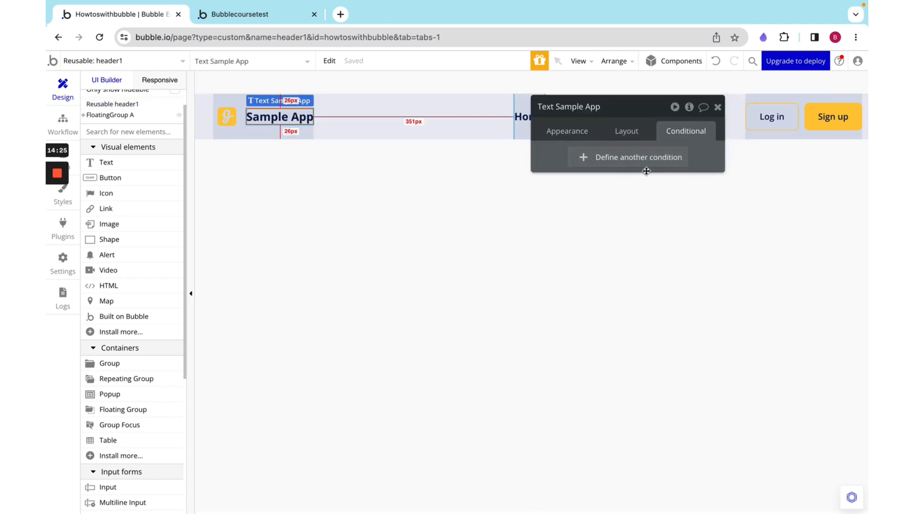
click(628, 156)
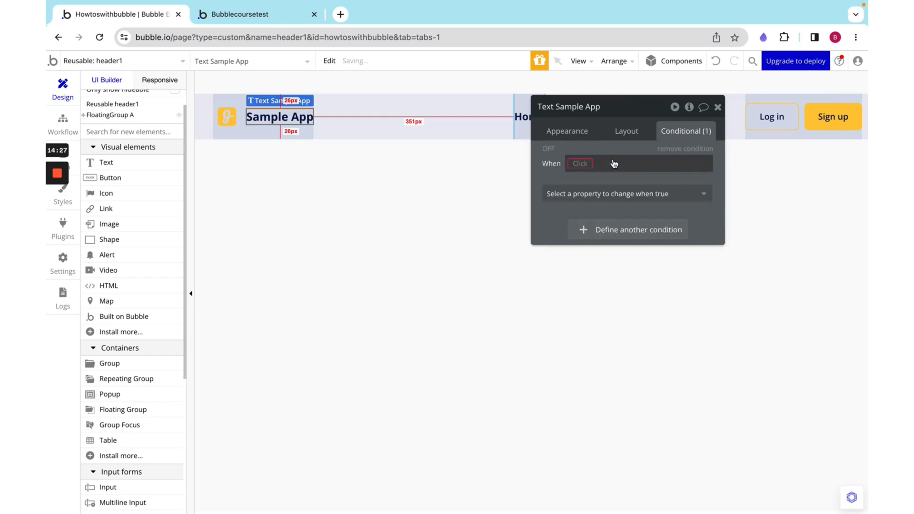
click(579, 163)
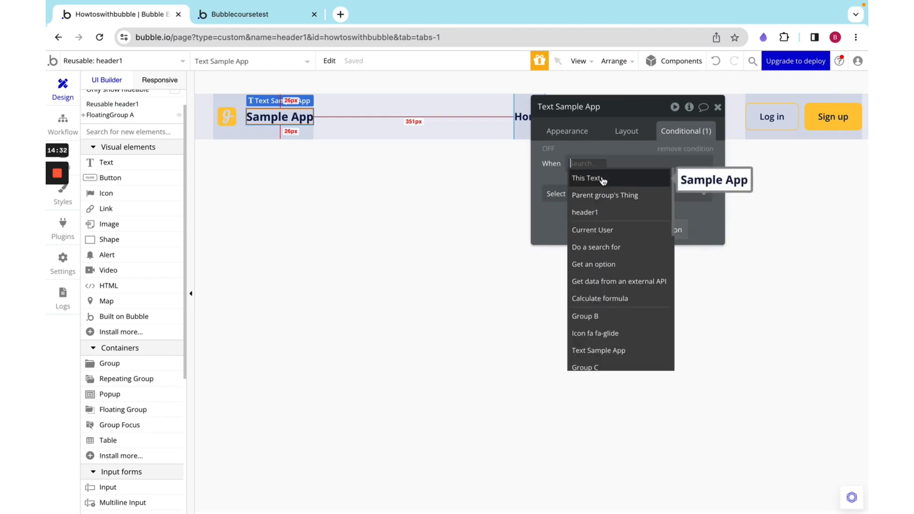
mouse_move(620, 198)
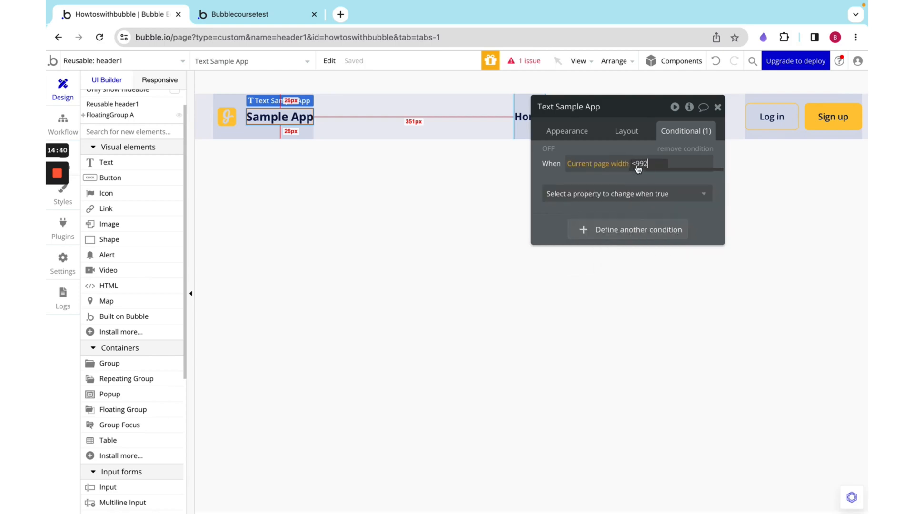
click(644, 163)
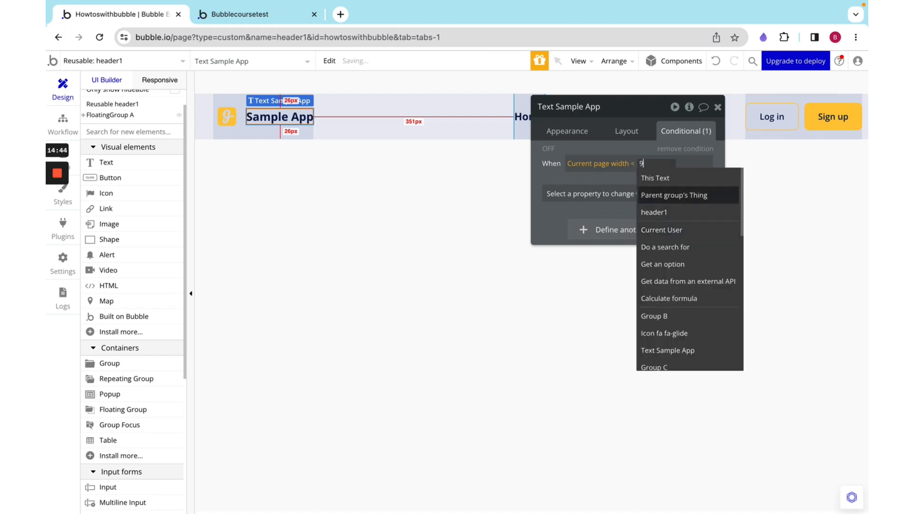
click(590, 192)
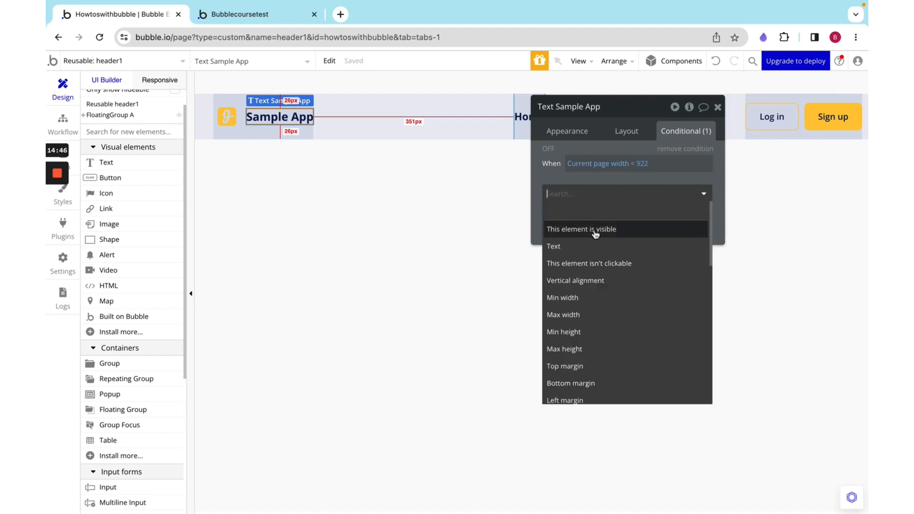
mouse_move(578, 306)
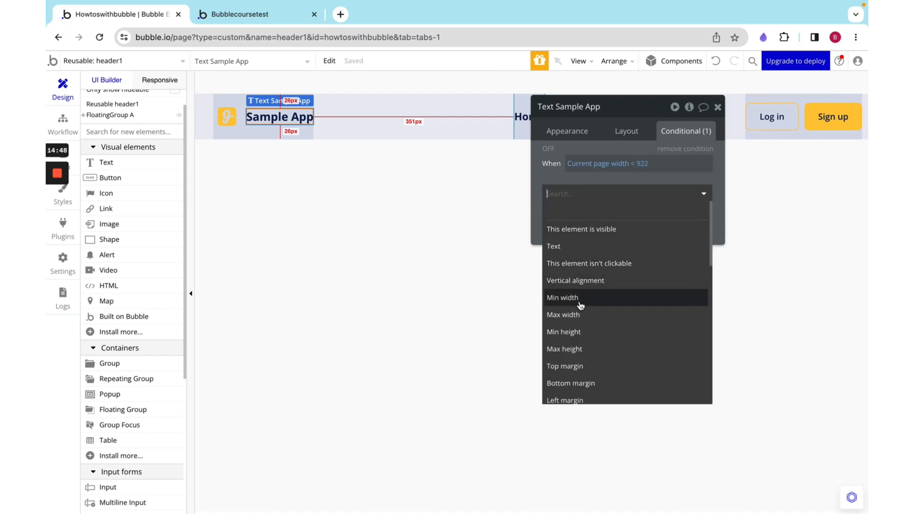
click(581, 229)
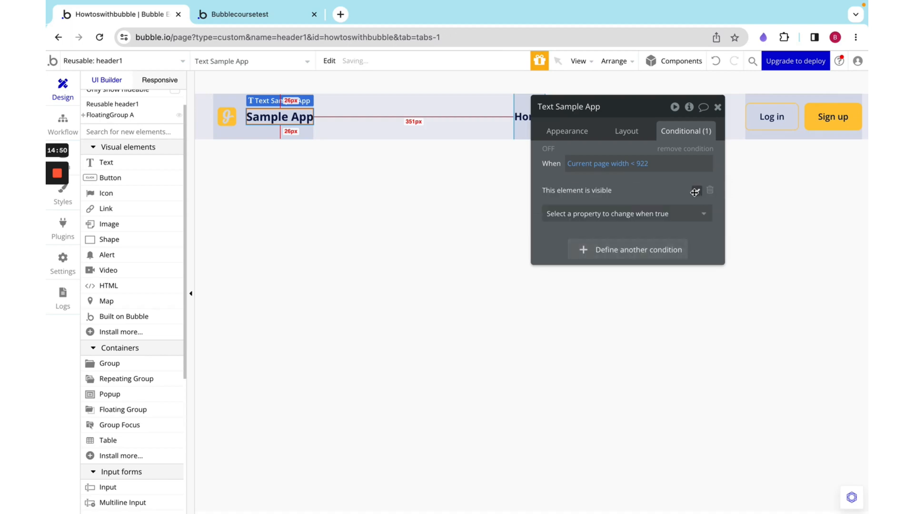
click(694, 191)
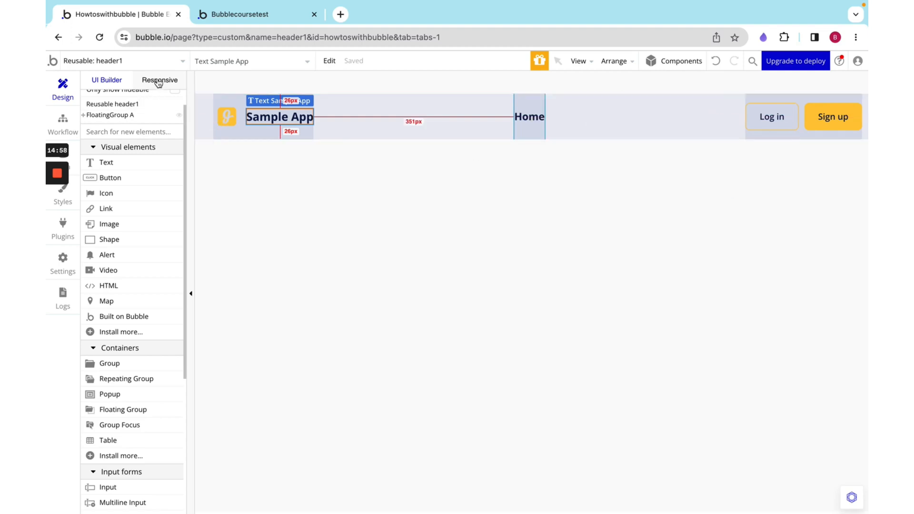
- Preview the header at 992px and review the Sample App title's visibility condition
click(158, 80)
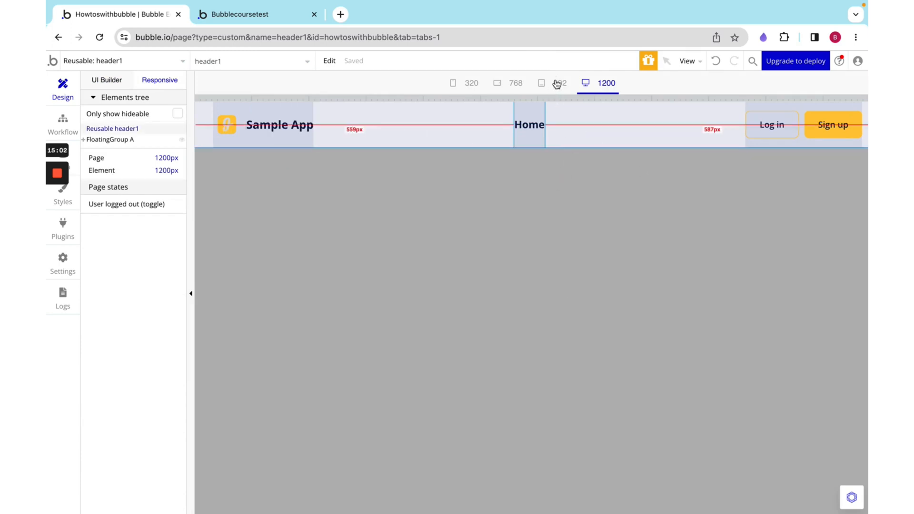
click(551, 83)
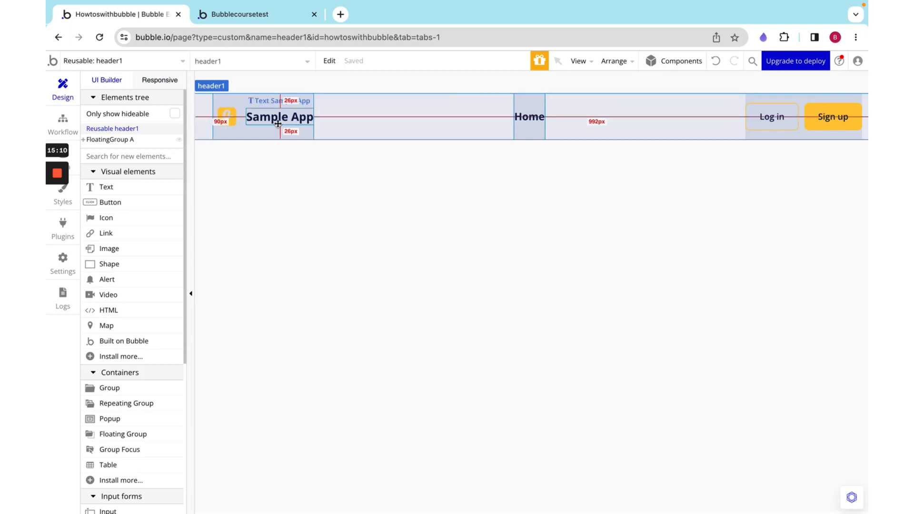
click(278, 116)
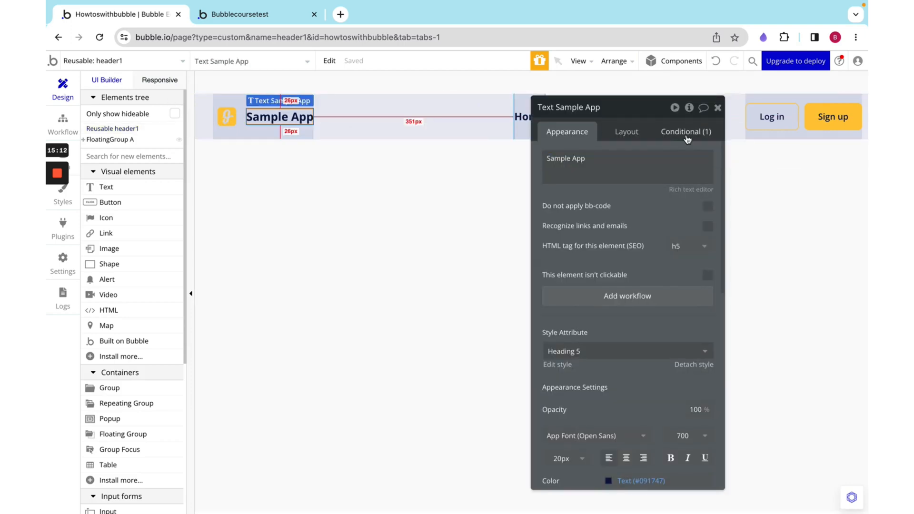
click(686, 132)
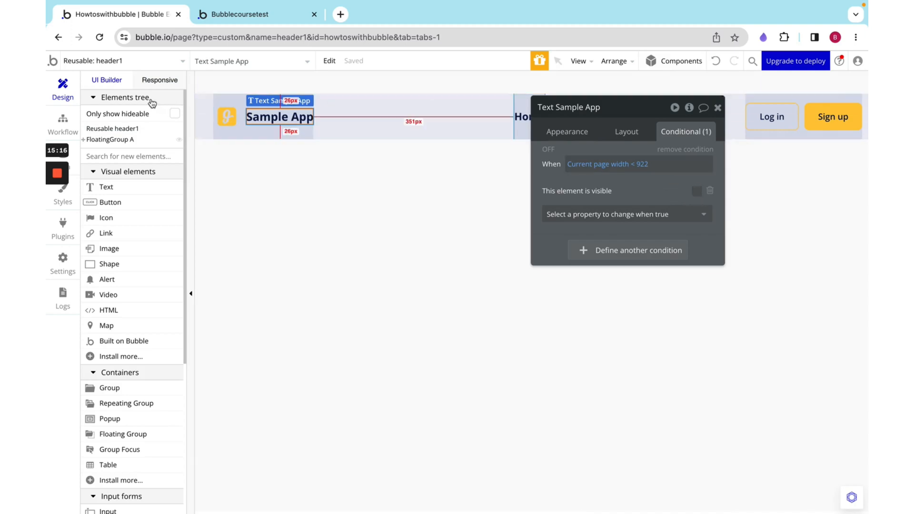
- Preview the header at phone width to confirm the Sample App title is hidden
click(159, 80)
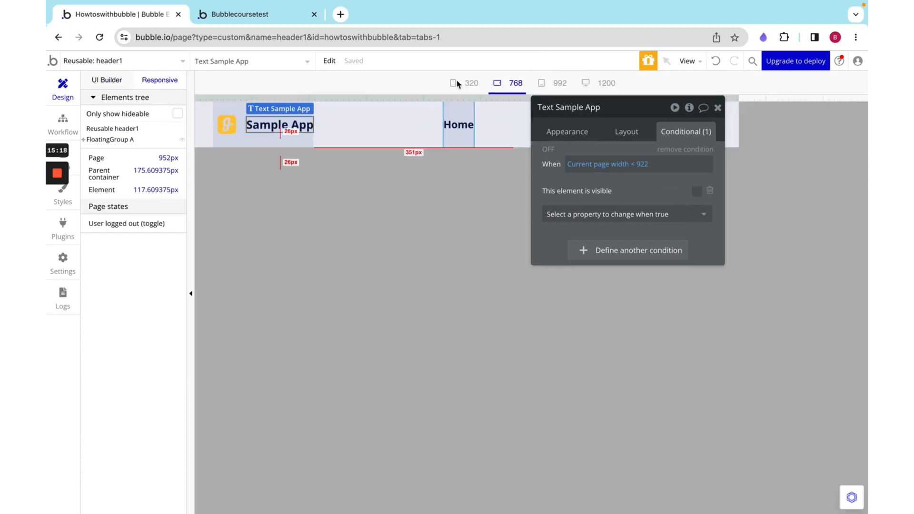
click(463, 82)
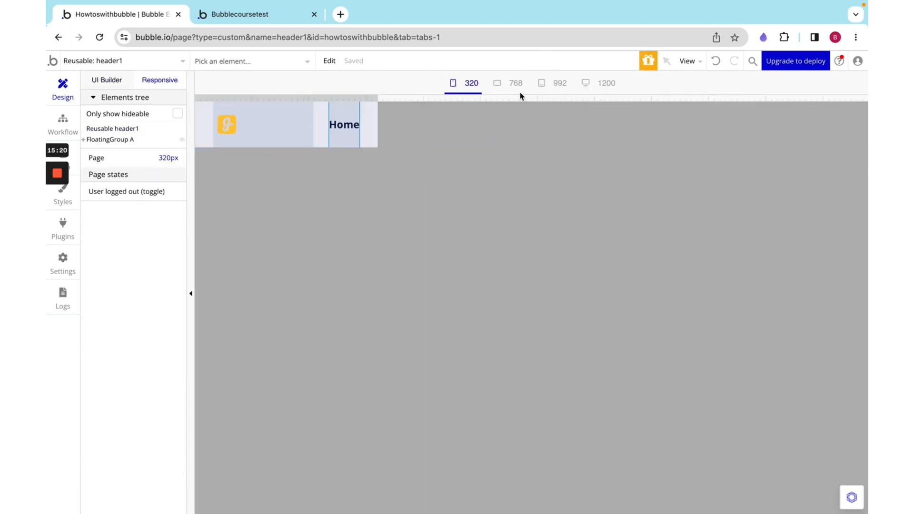
click(514, 83)
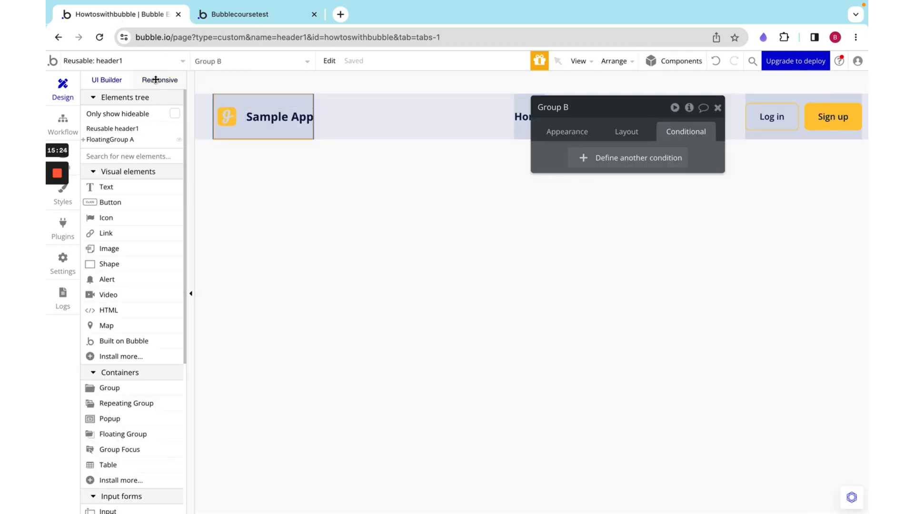
- Tick 'Collapse when hidden' in the Sample App title's Layout settings
click(159, 80)
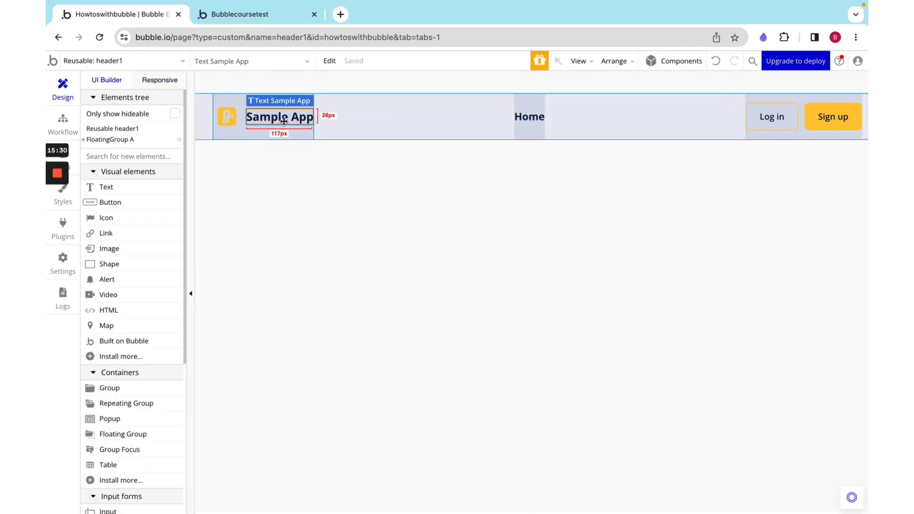
click(625, 132)
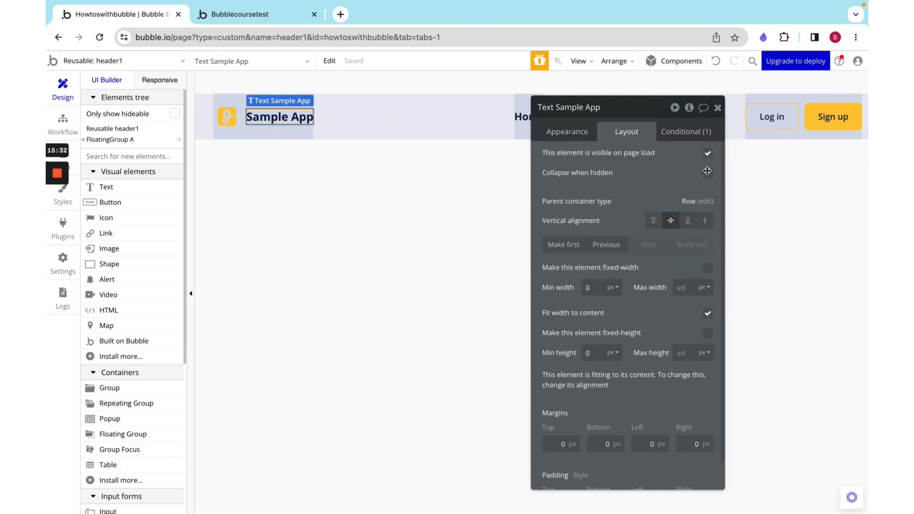
click(707, 171)
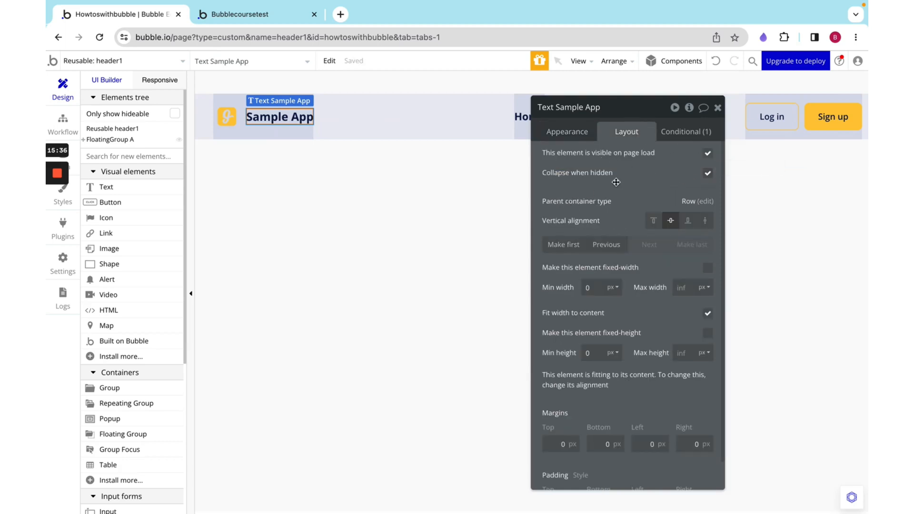
- Check the header in the responsive preview at 992 and 768 px widths
click(159, 80)
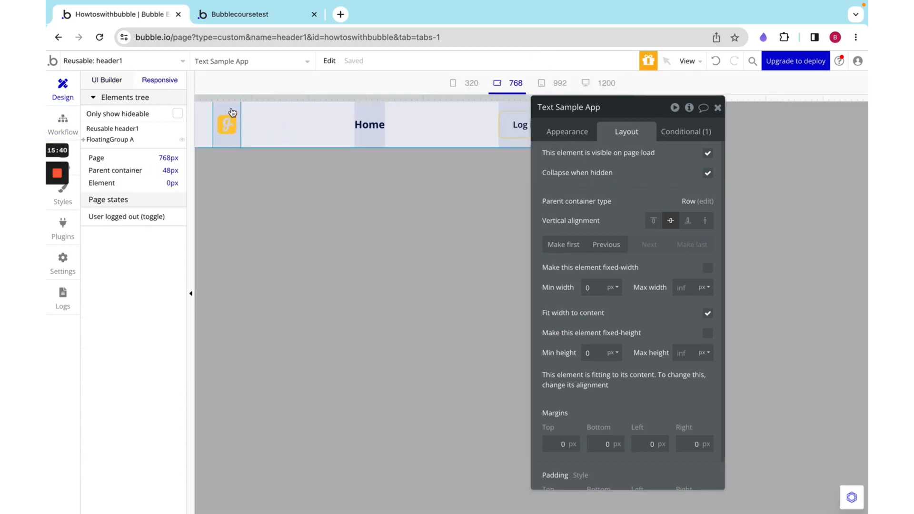
click(226, 125)
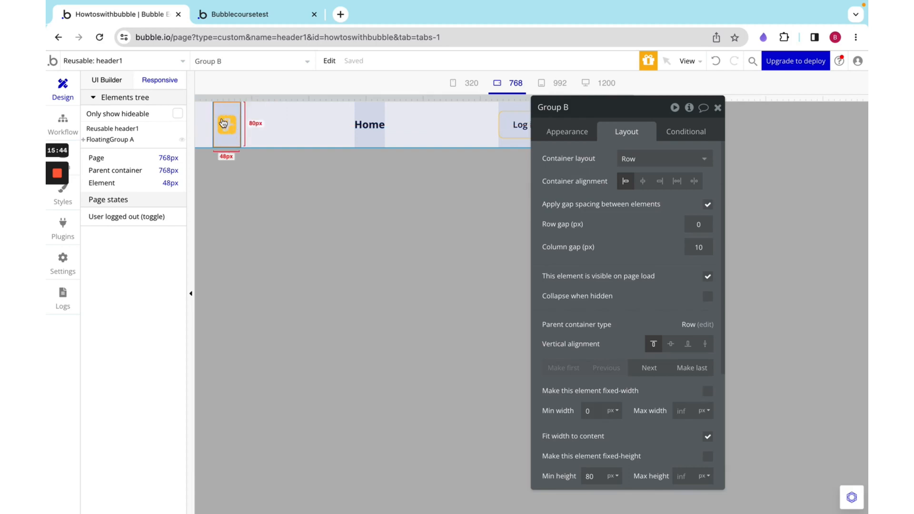
click(226, 125)
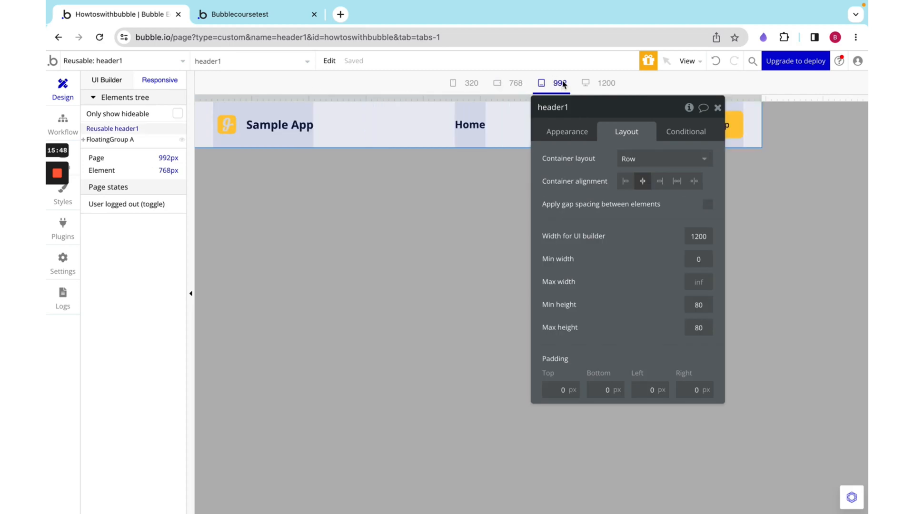
click(512, 83)
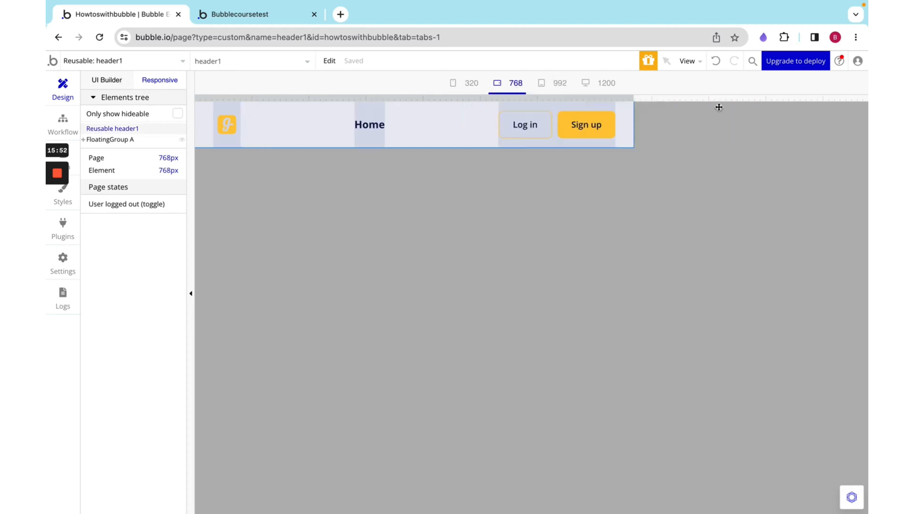
- Add a fa-user-circle-o icon between Log in and Sign up, sized 48×48px
click(523, 124)
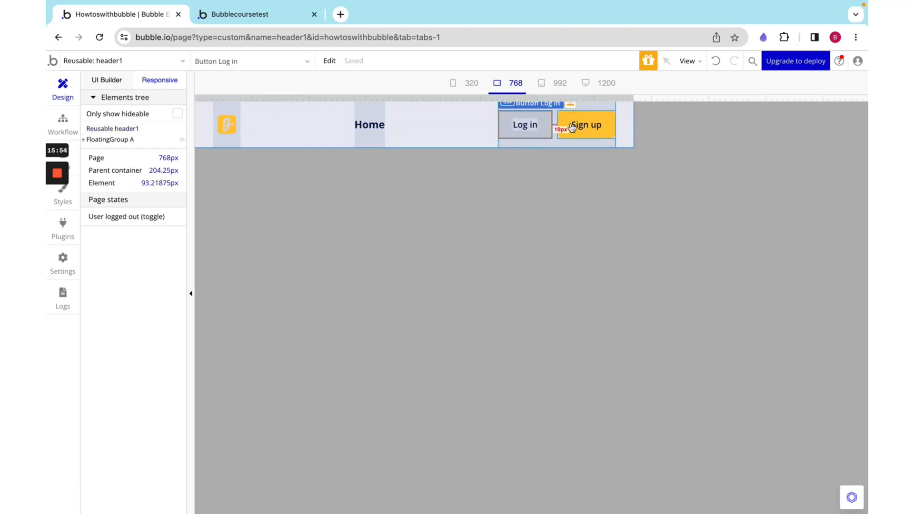
click(585, 124)
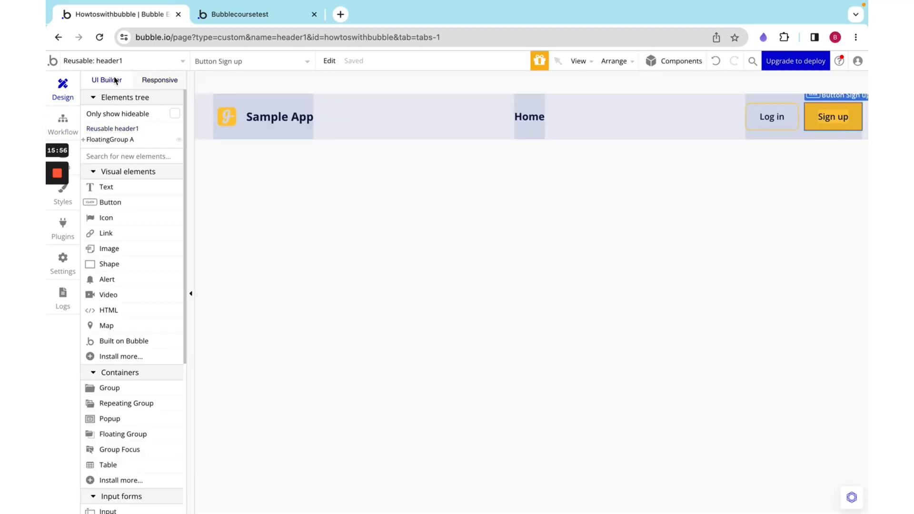
mouse_move(130, 226)
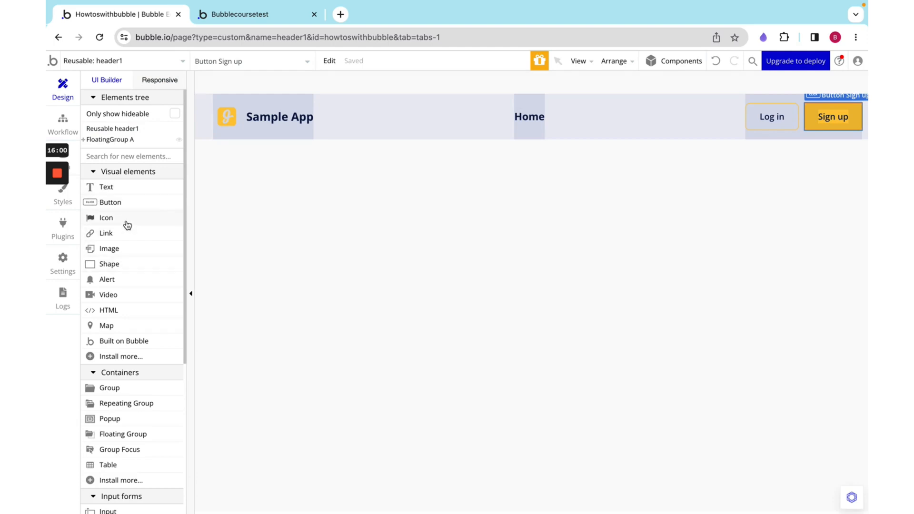
click(832, 117)
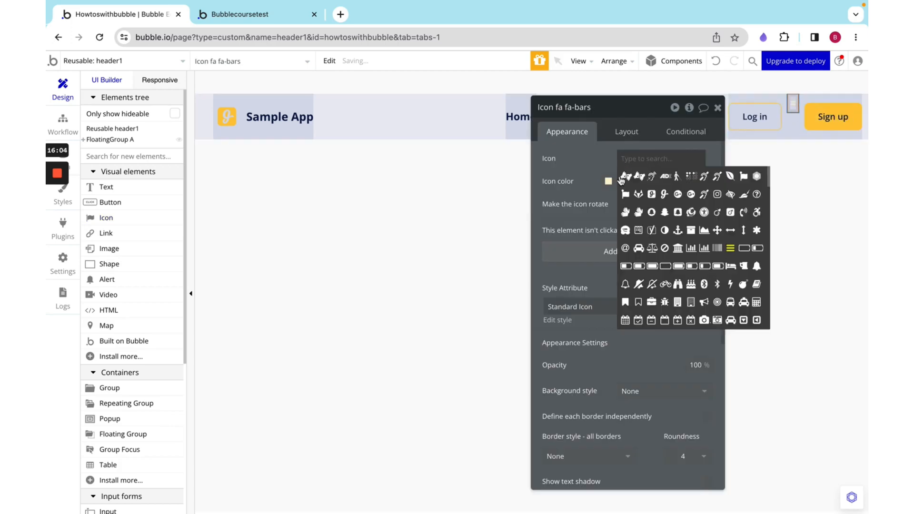
click(608, 181)
text(acc)
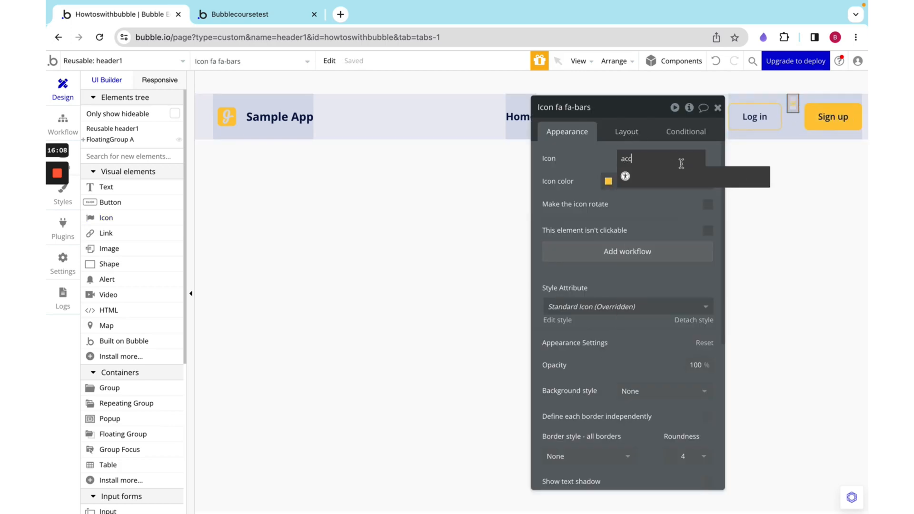
text(pe)
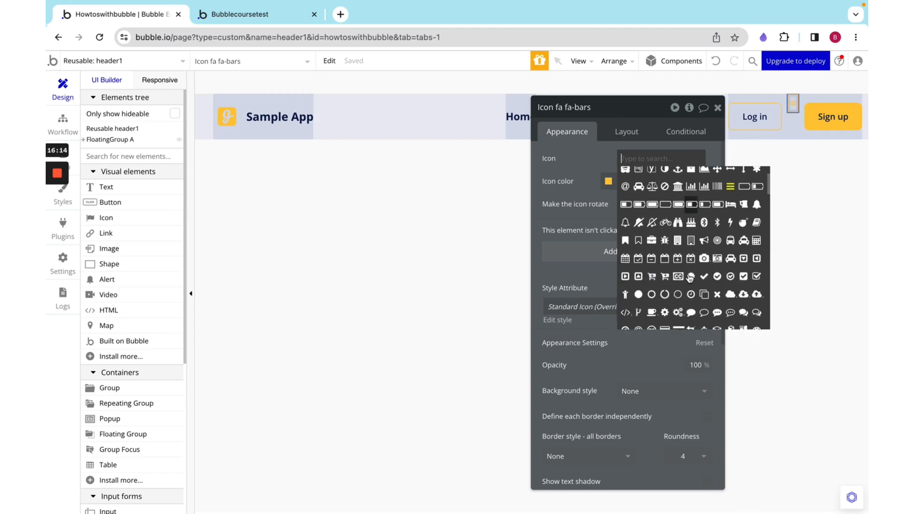
scroll(down, 3)
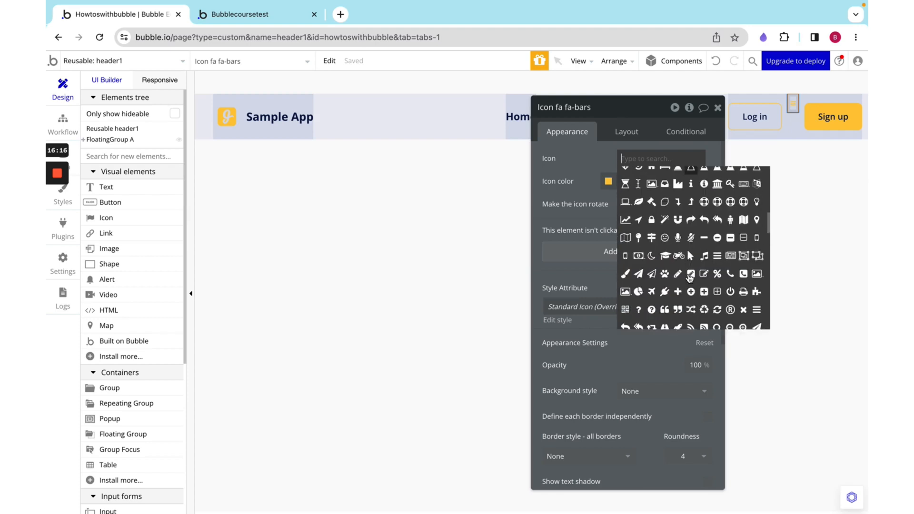
text(use)
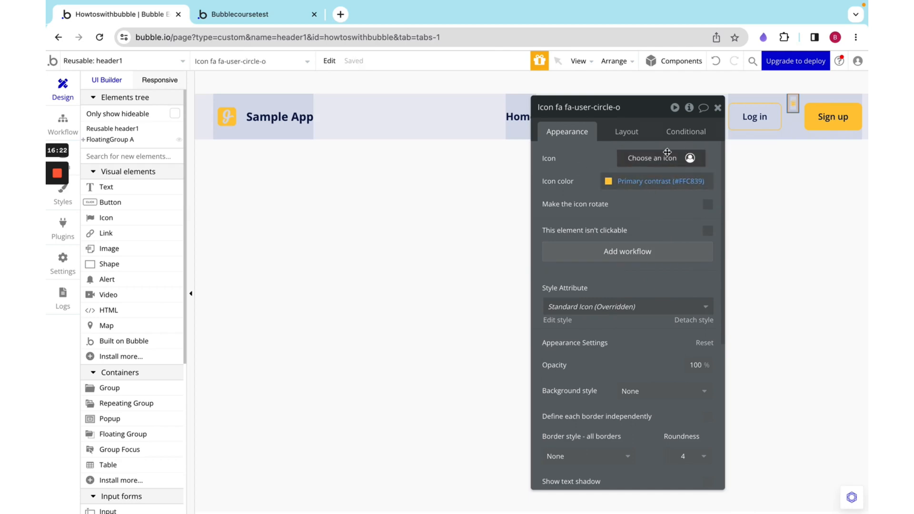
click(626, 131)
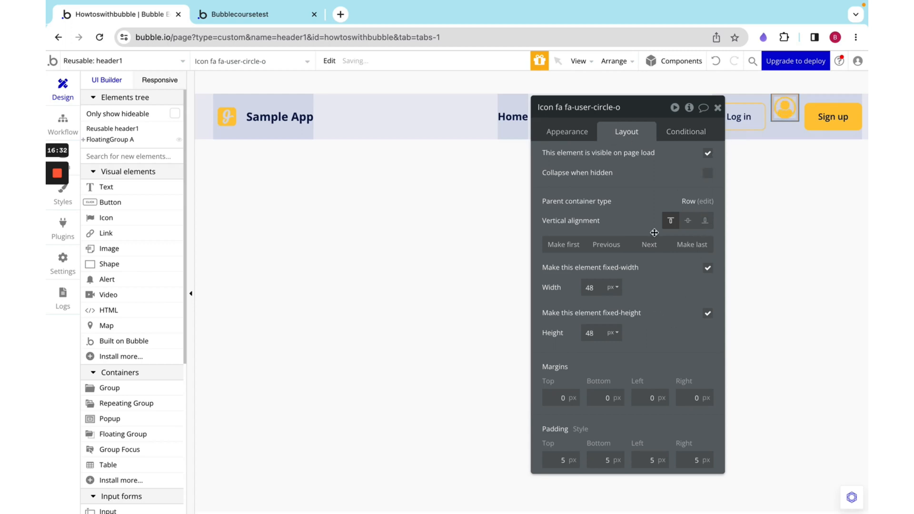
- Center the icon, hide it on load, and make it visible when page width < 992
click(687, 220)
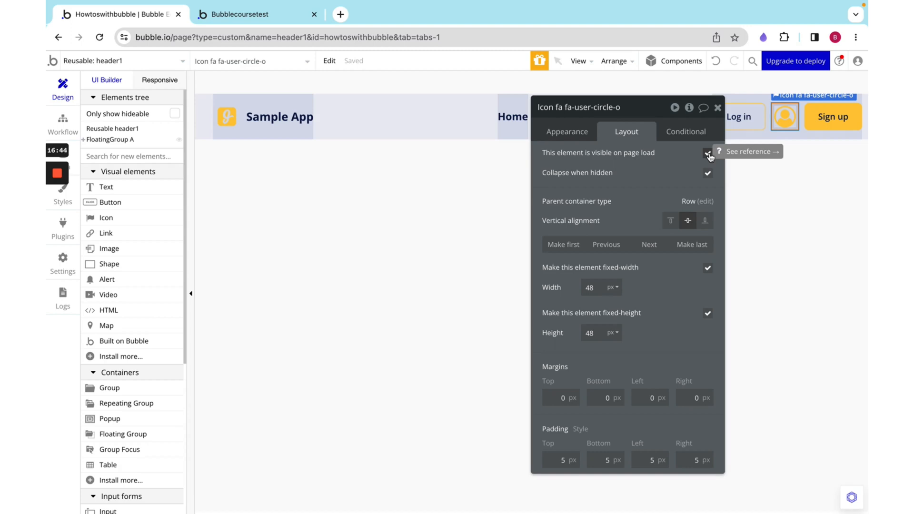
click(707, 153)
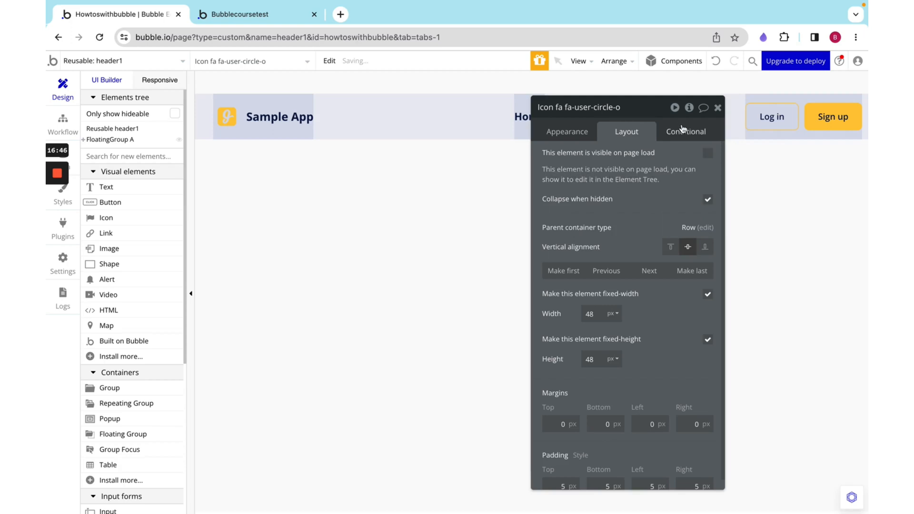
click(685, 131)
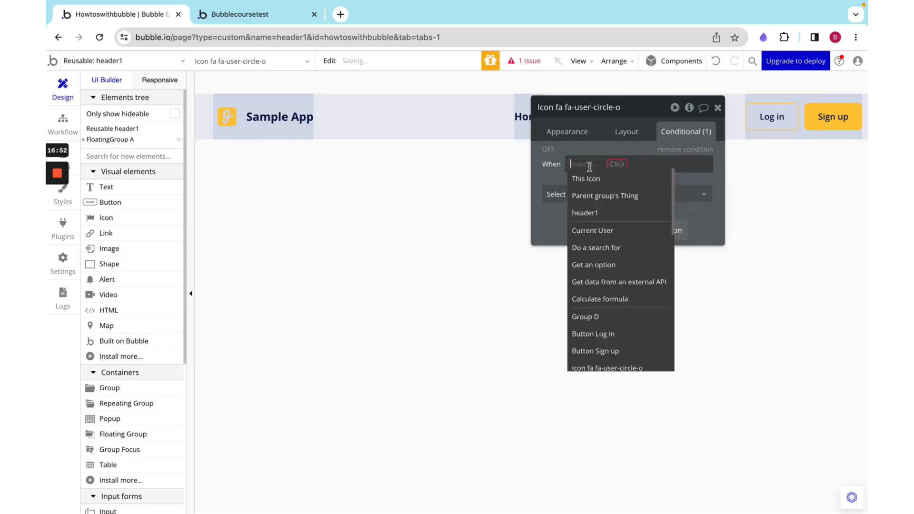
text(pag)
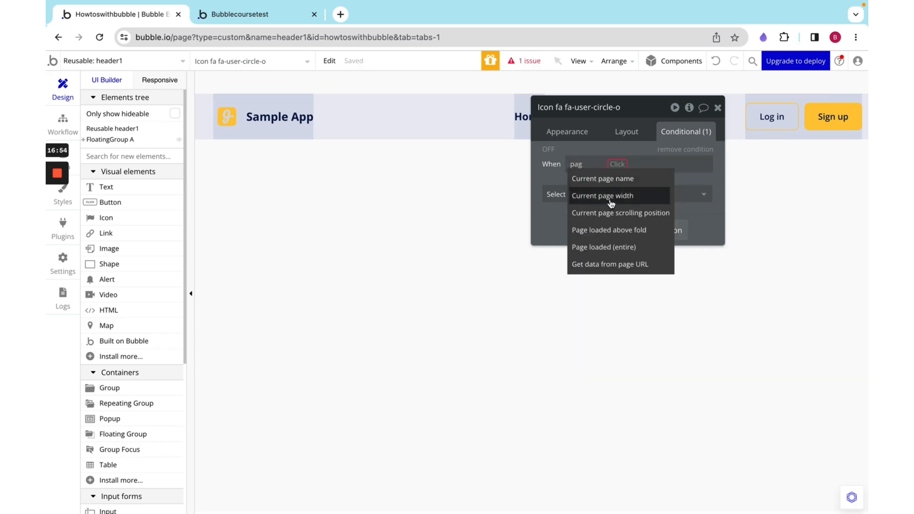
click(602, 195)
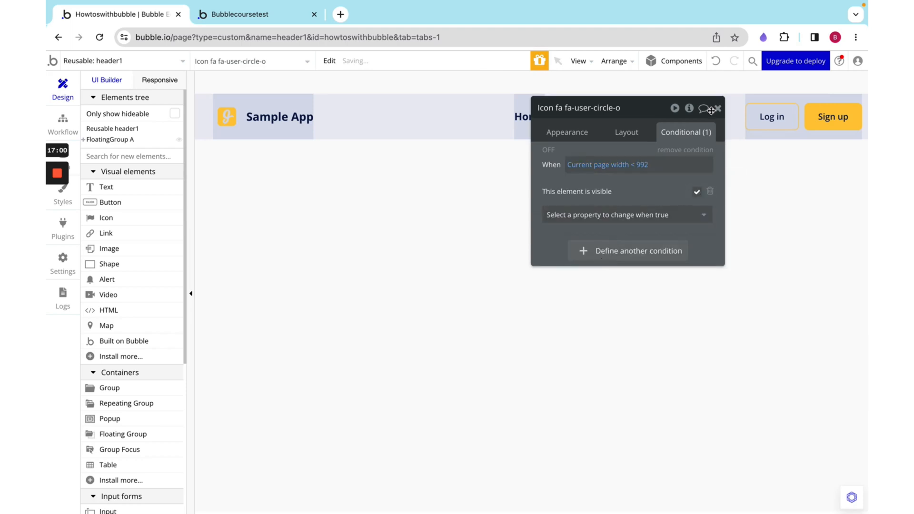
click(719, 108)
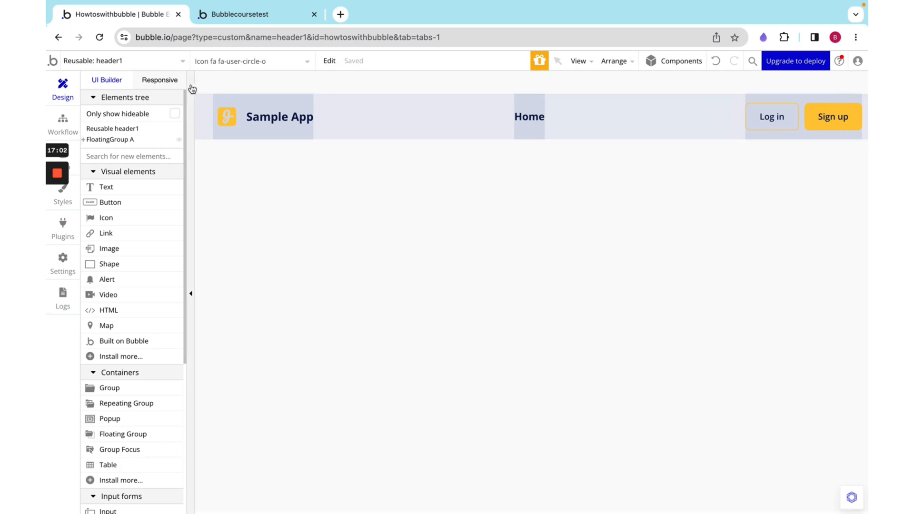
click(159, 80)
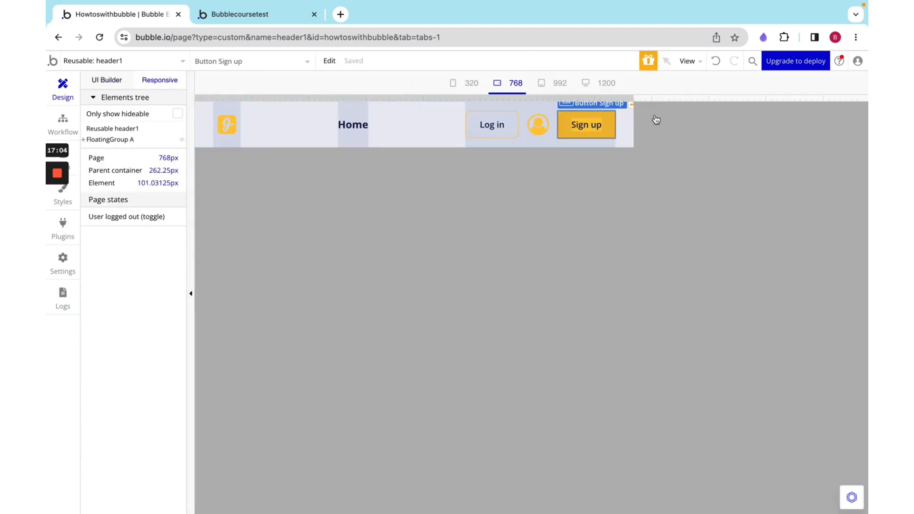
mouse_move(669, 103)
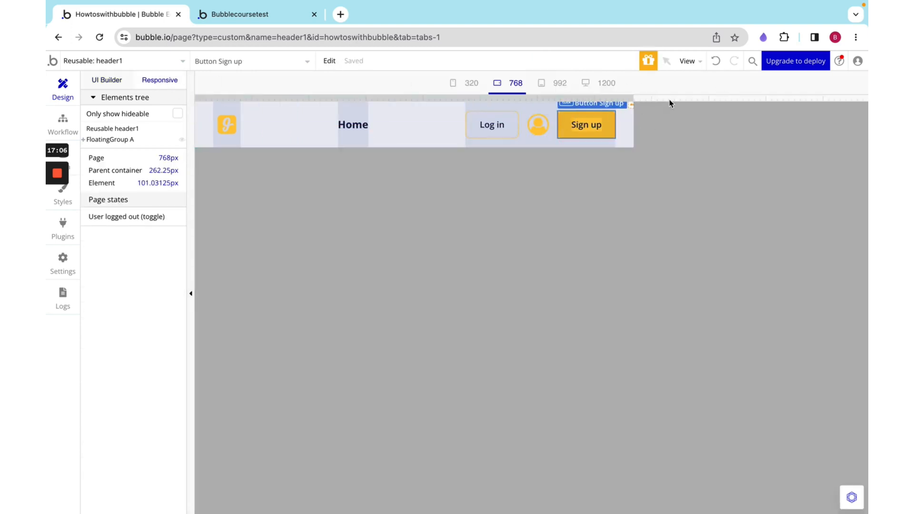
click(558, 82)
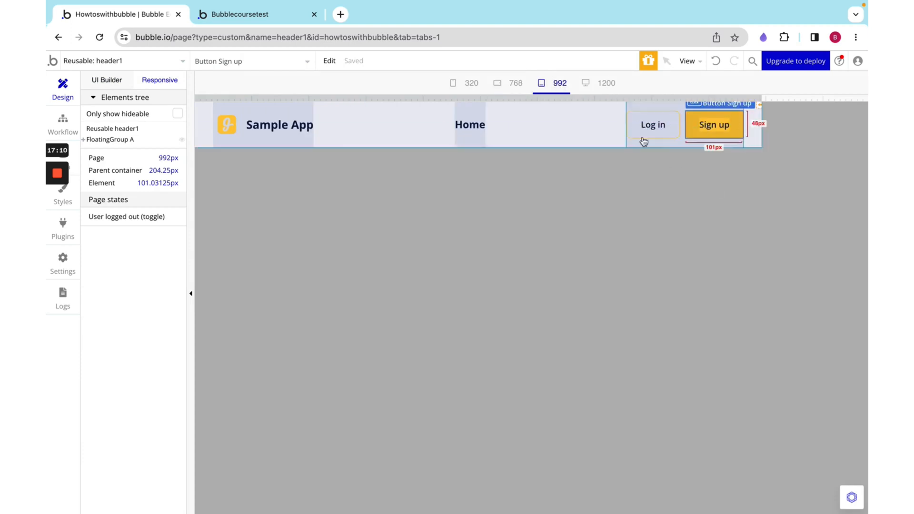
click(515, 82)
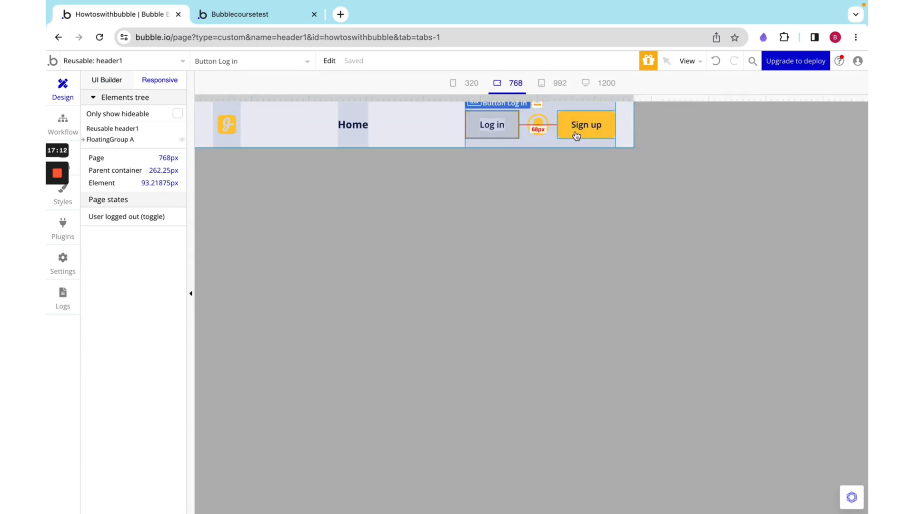
click(585, 124)
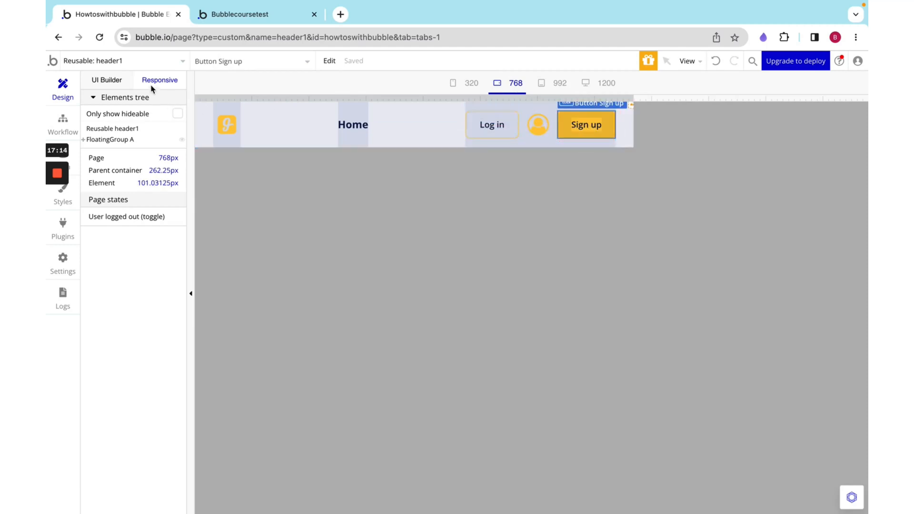
click(107, 80)
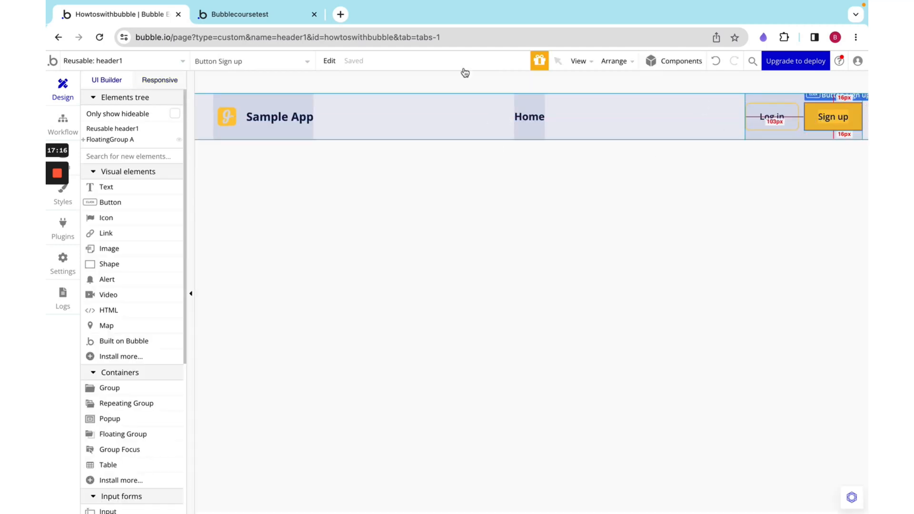
click(159, 80)
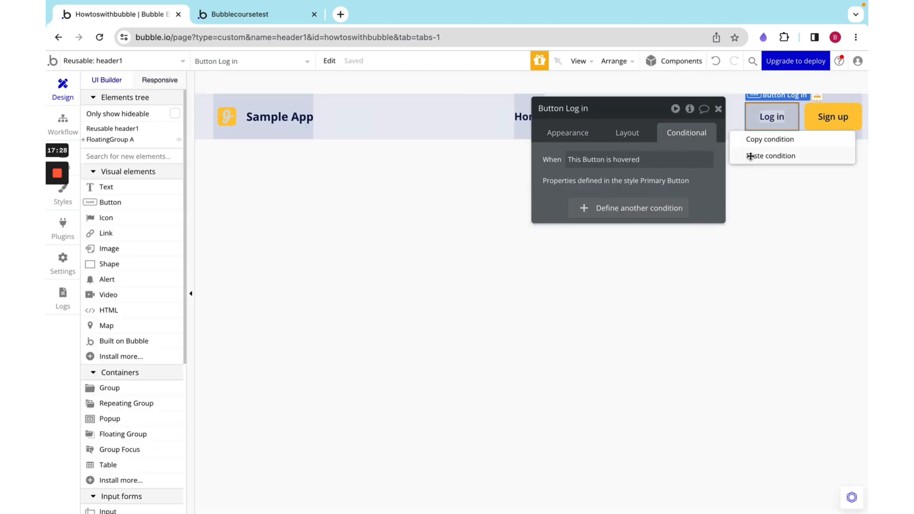
- Make the Log in button invisible and collapsed when page width is below 992
click(770, 155)
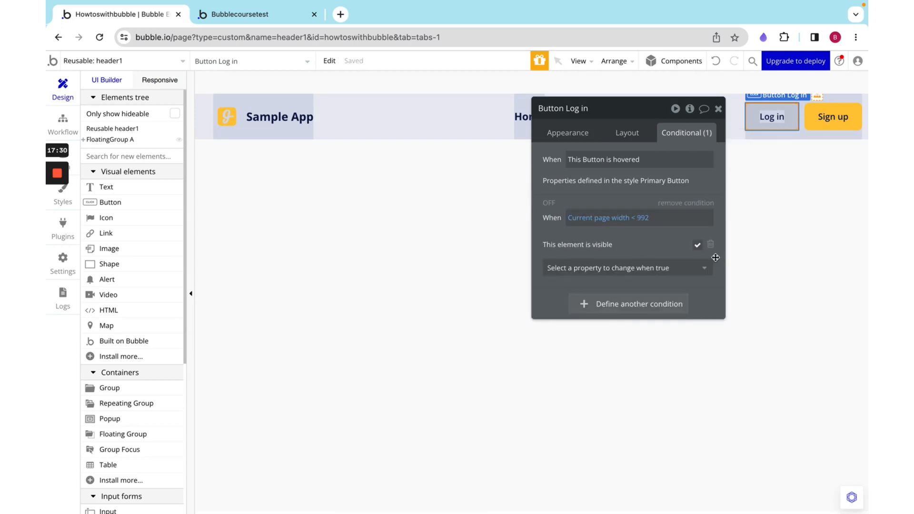
mouse_move(607, 218)
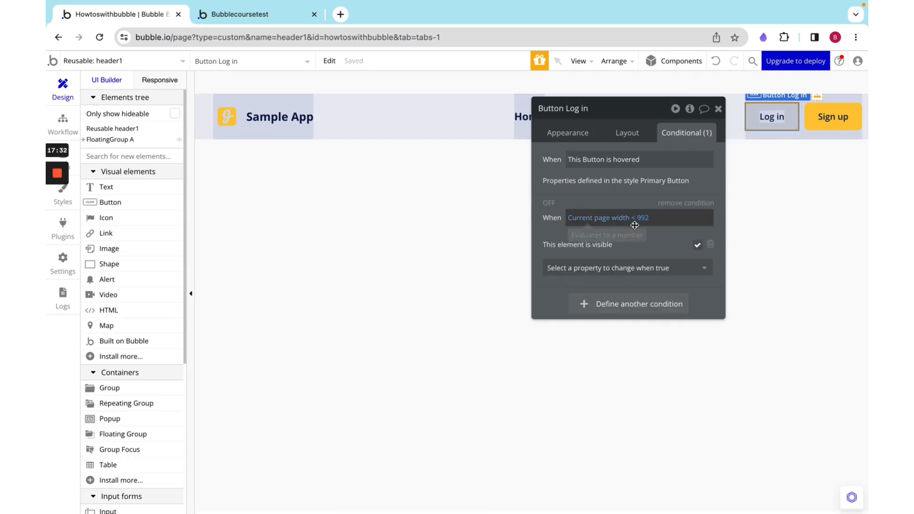
mouse_move(638, 217)
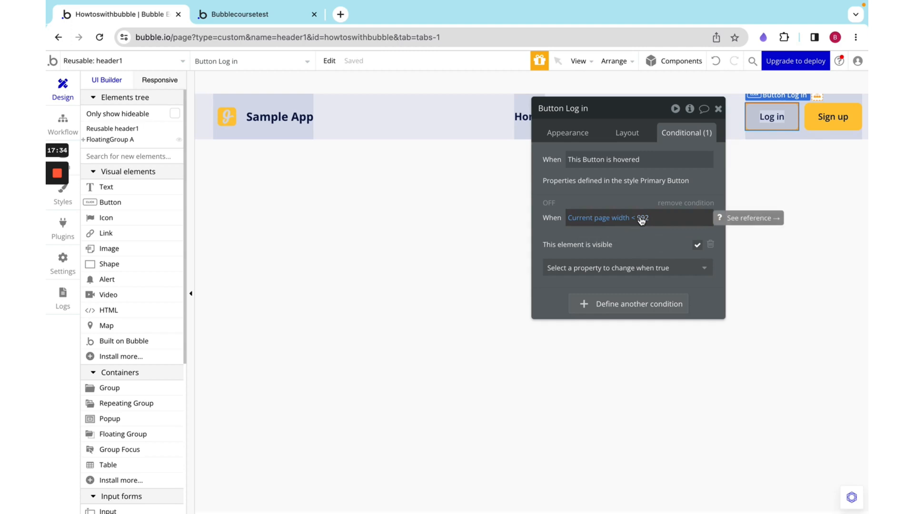
click(697, 244)
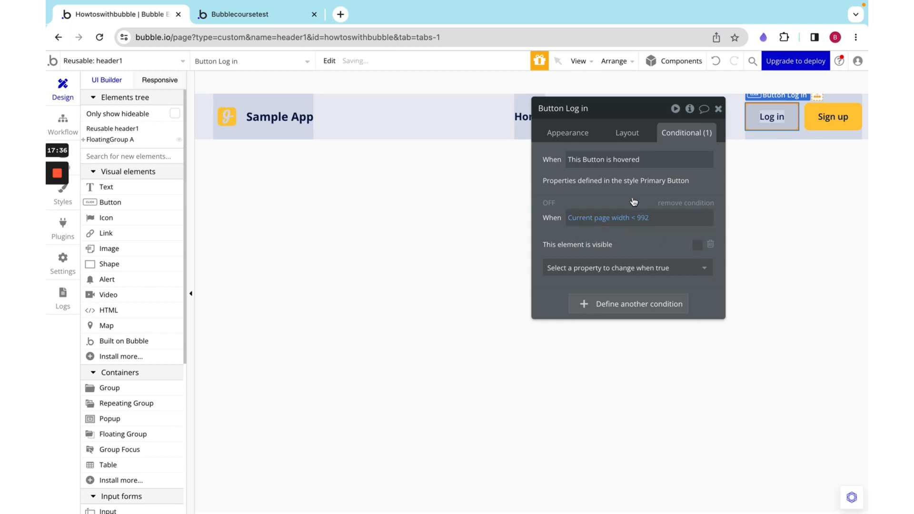
click(626, 132)
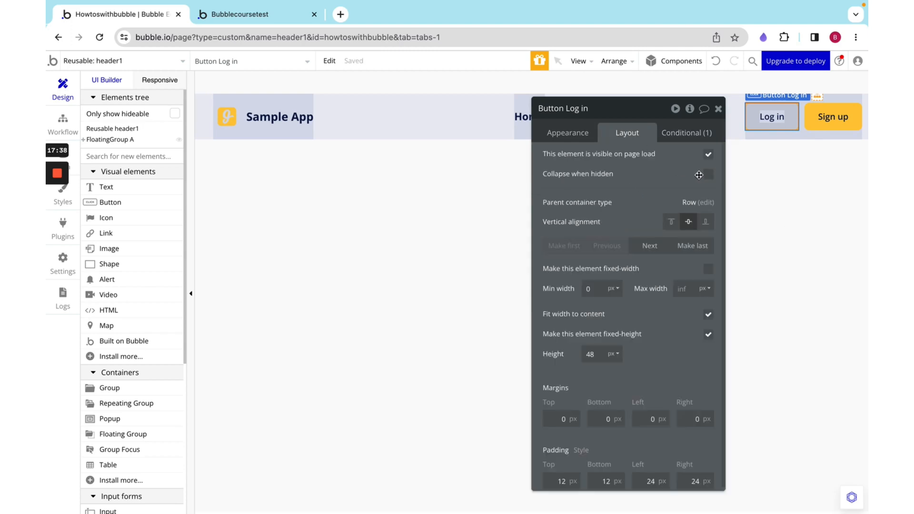
click(708, 173)
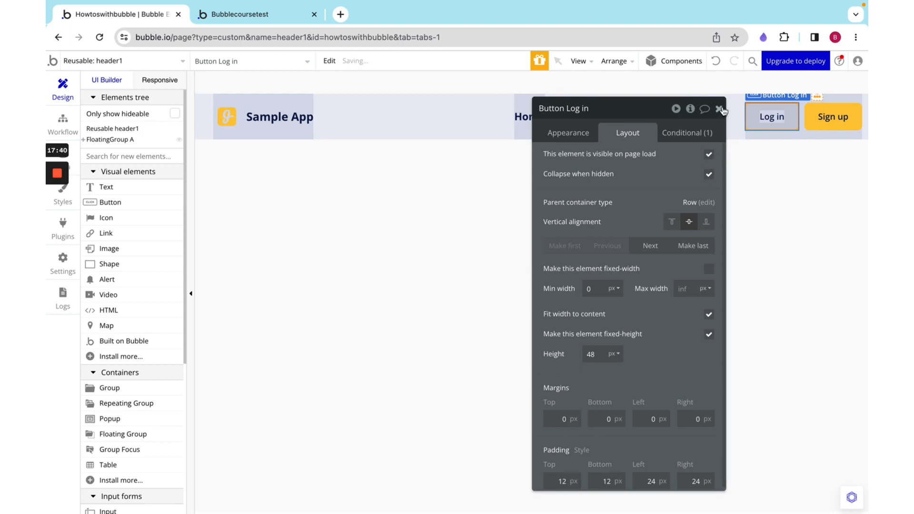
click(721, 109)
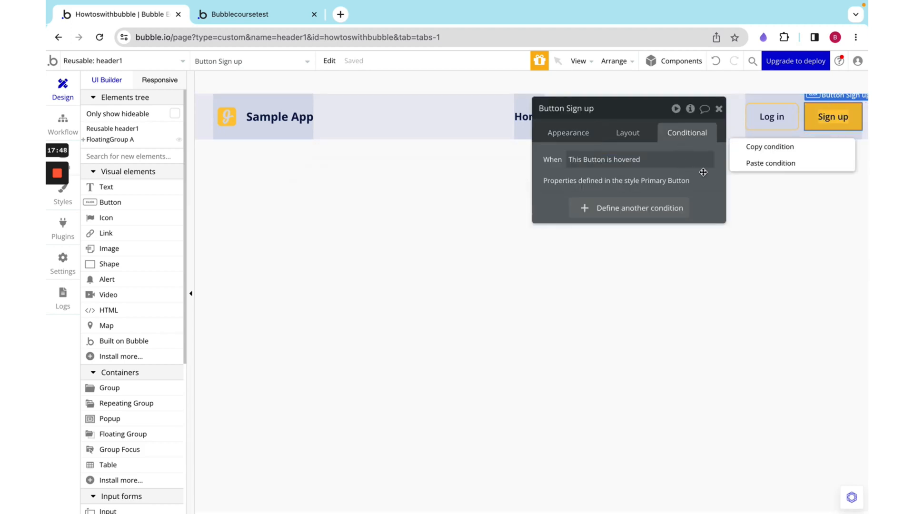
- Paste the page-width < 992 condition onto Sign up and set it to collapse when hidden
click(771, 163)
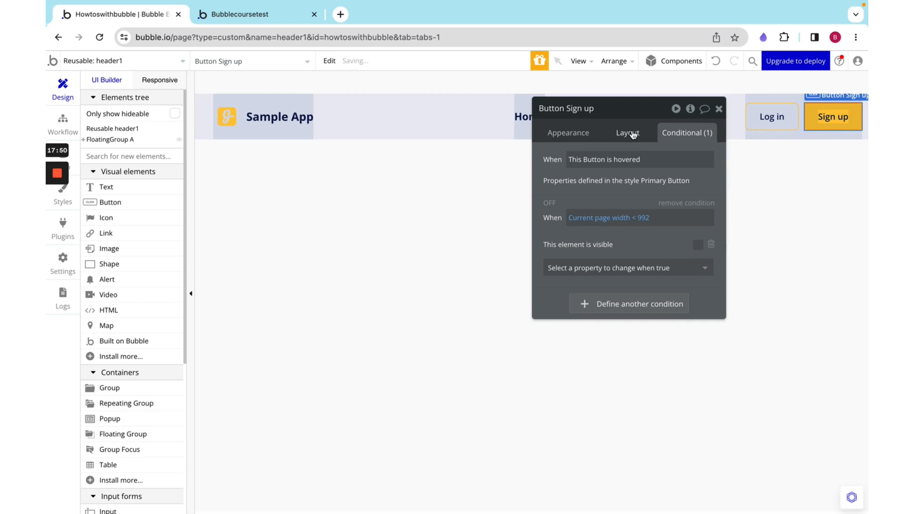
click(626, 133)
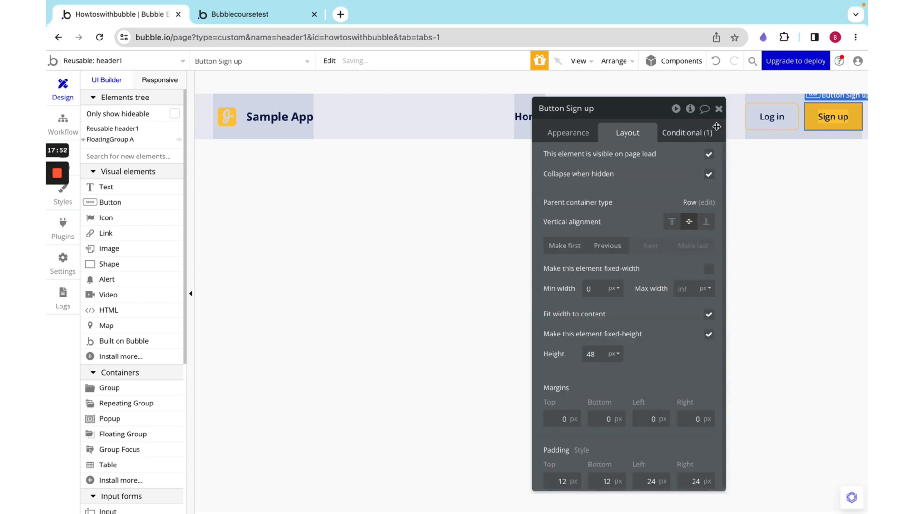
click(159, 80)
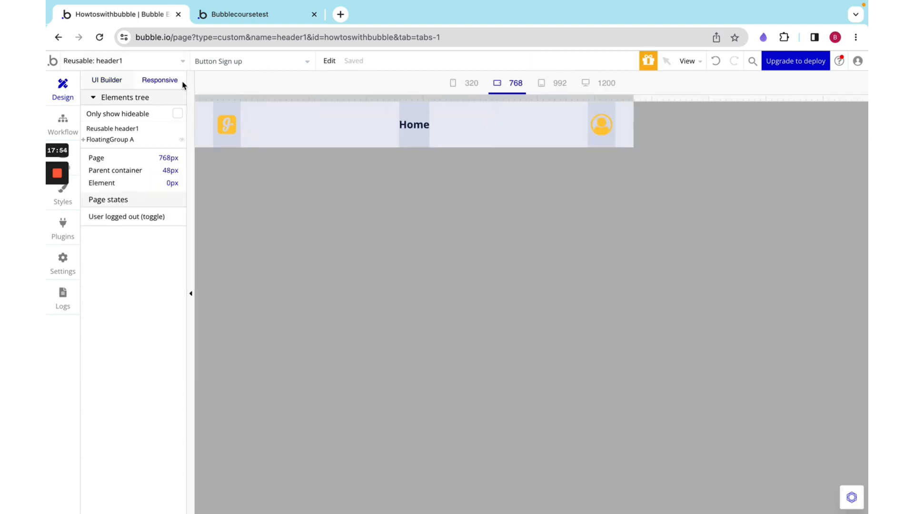
- Preview the header at 1200, 992, 768 and 320 widths, then select header1
click(605, 83)
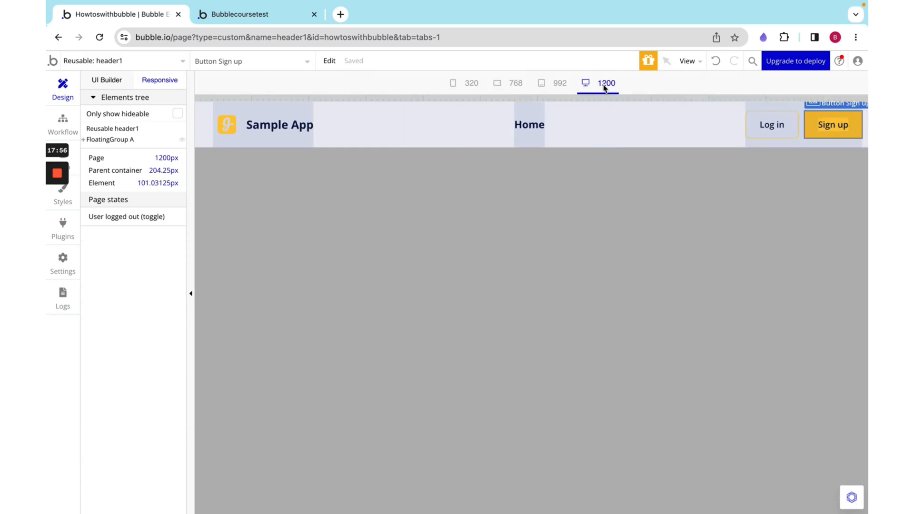
click(559, 83)
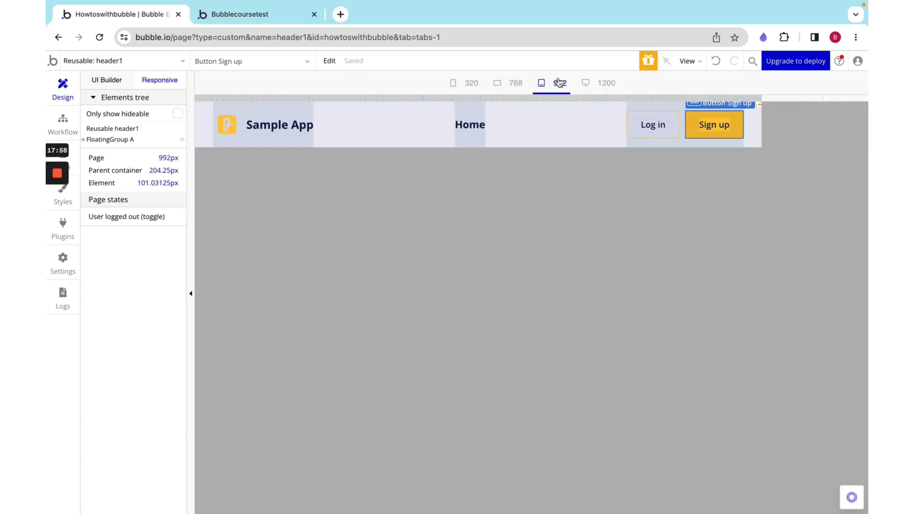
click(515, 83)
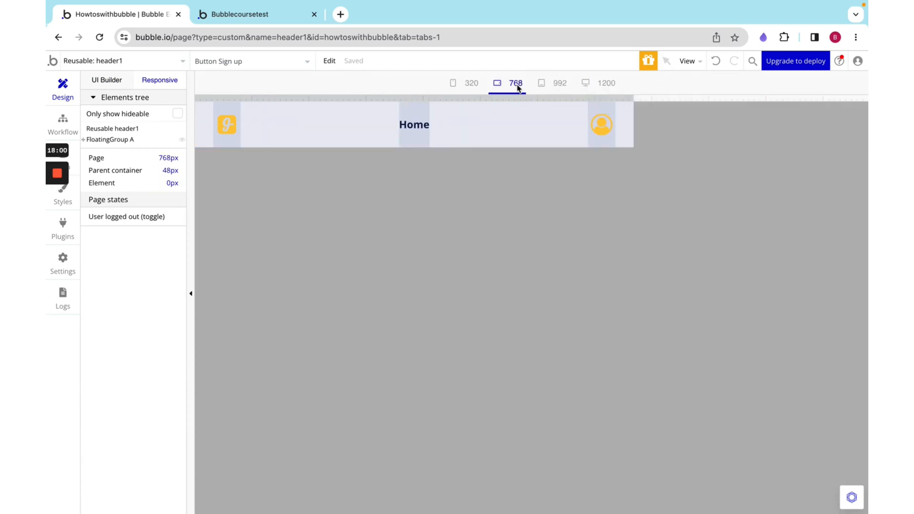
click(471, 83)
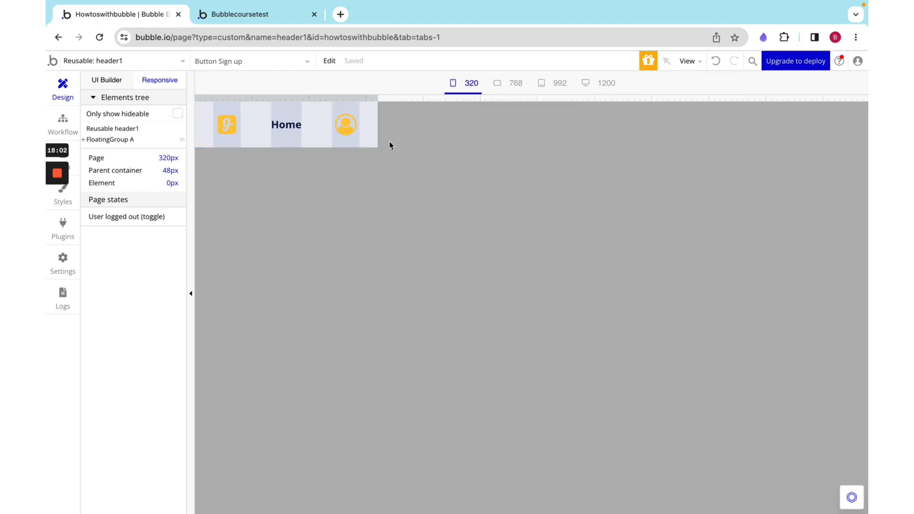
click(112, 128)
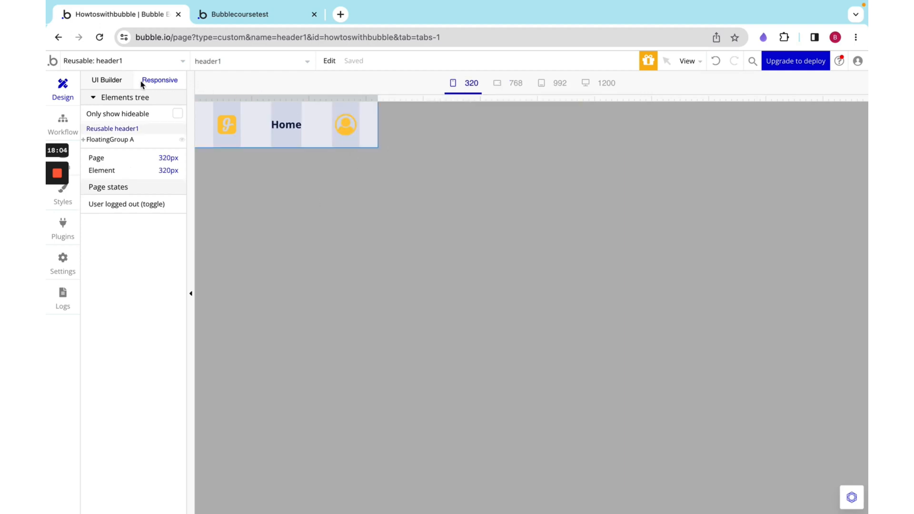
click(106, 79)
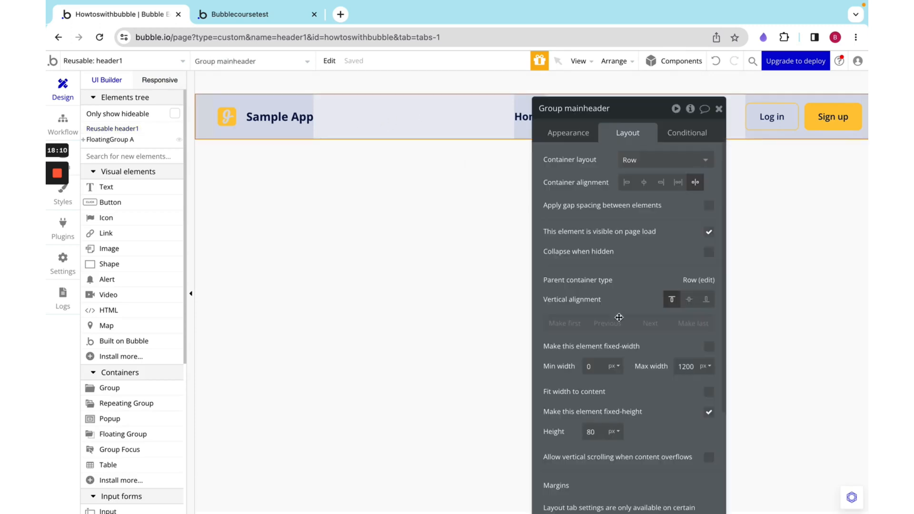
- Add a page-width < 992 condition giving Group mainheader 16px left and right padding
scroll(down, 3)
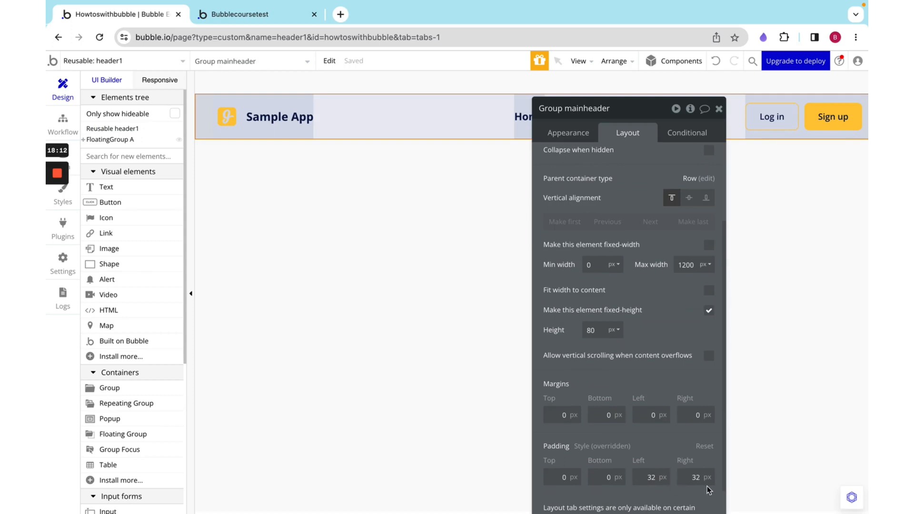
click(687, 132)
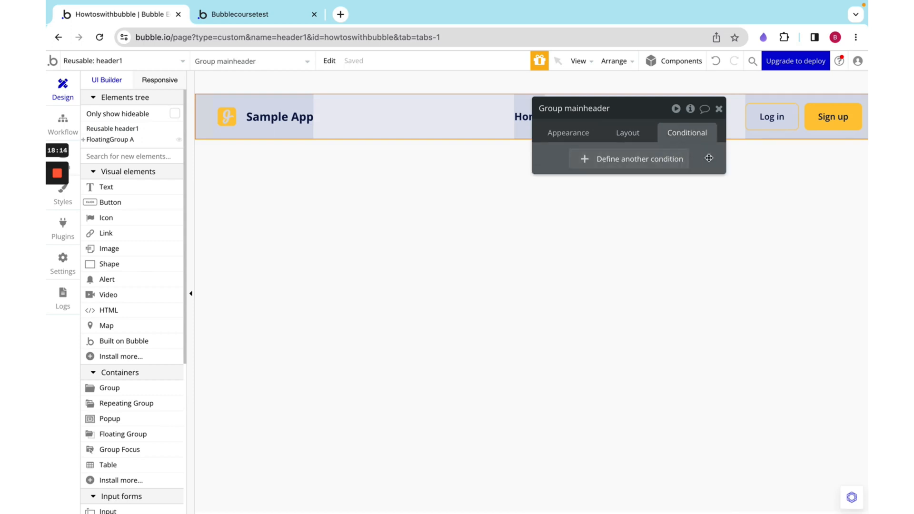
click(639, 159)
text(pagg\)
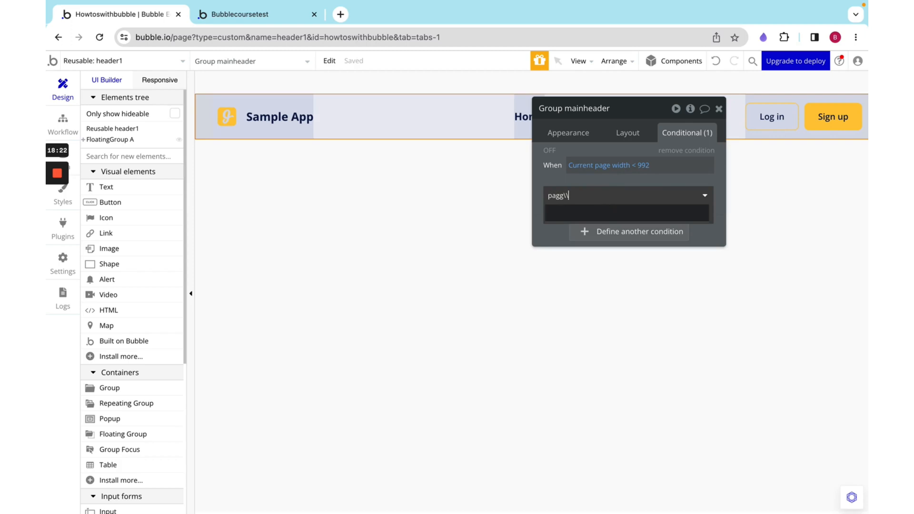
text(pad)
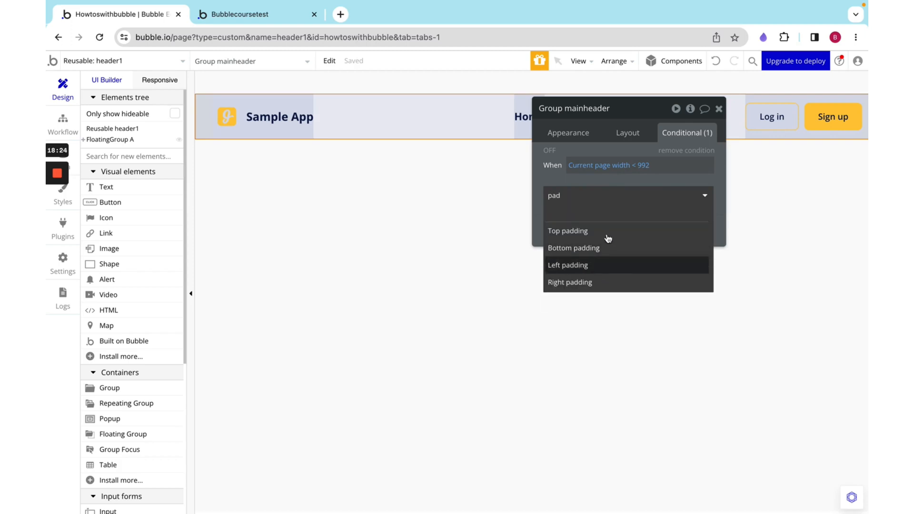
click(568, 264)
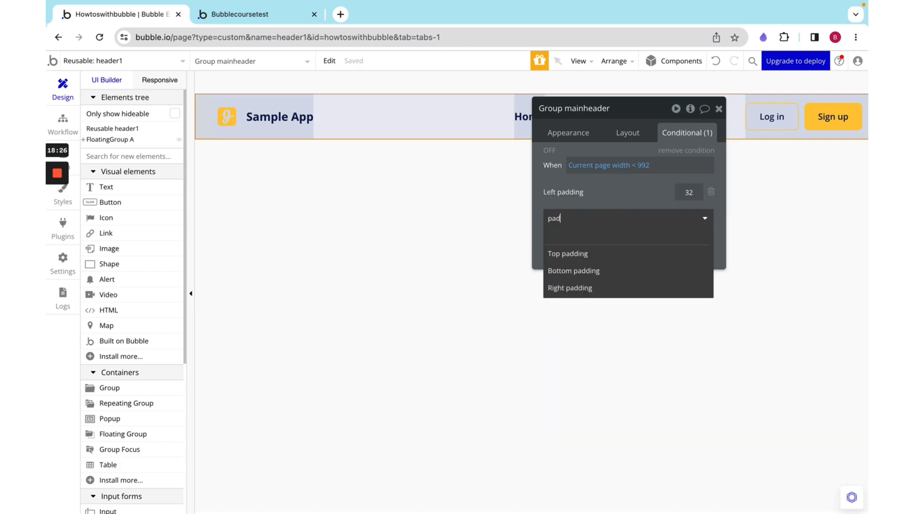
click(569, 288)
text(16)
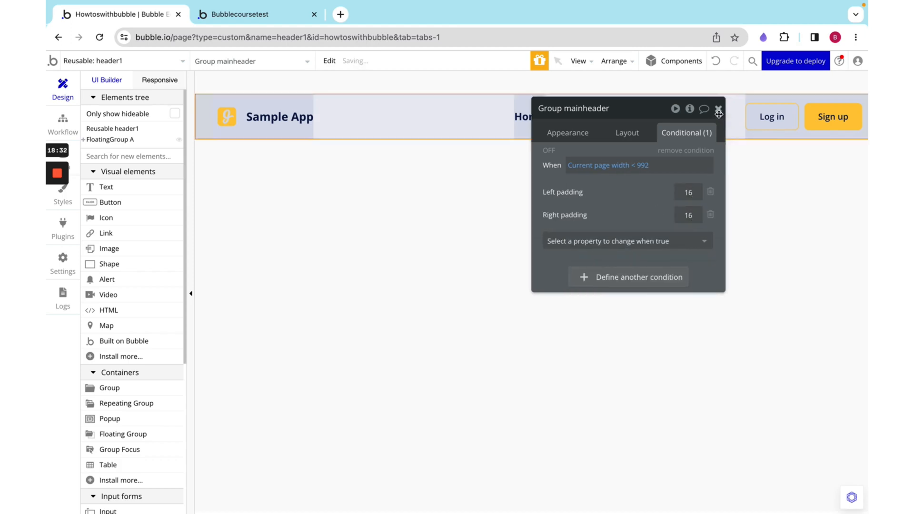
click(718, 111)
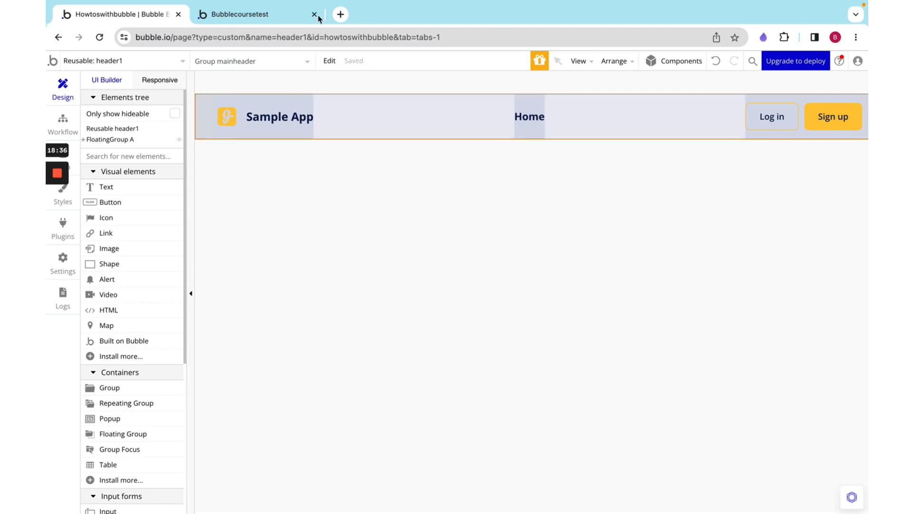
mouse_move(670, 311)
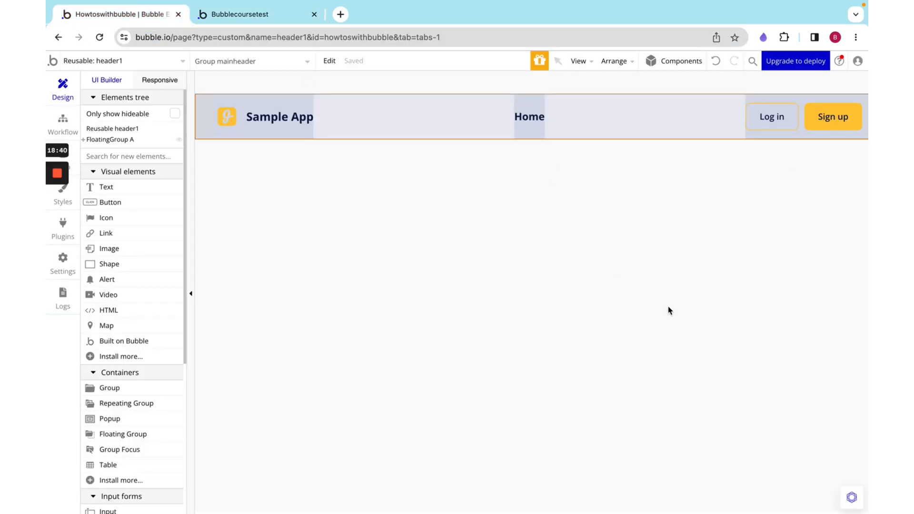
- Load the latest preview version, check the header at 768 and 1440px, and return
click(116, 60)
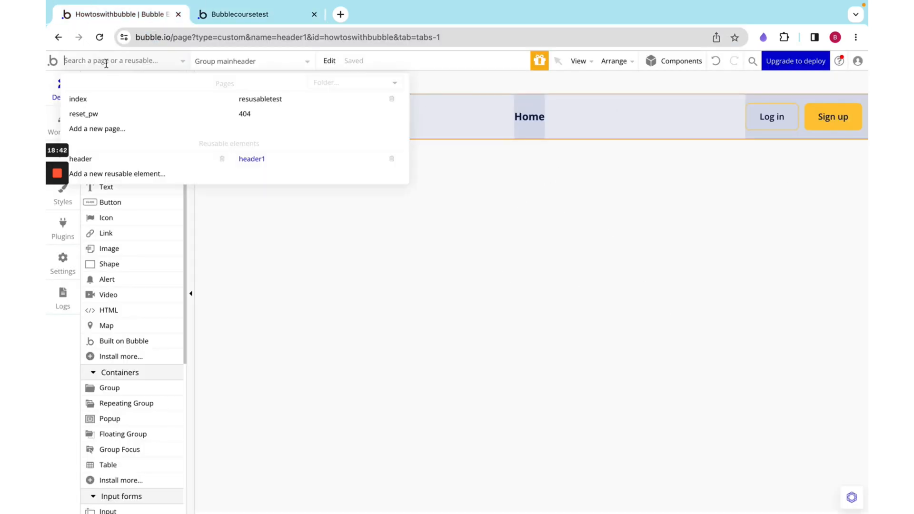
click(77, 98)
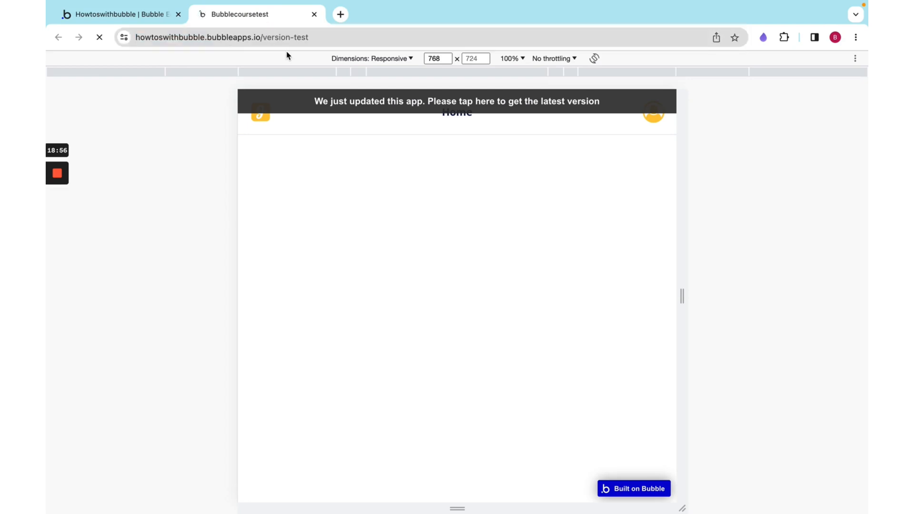
click(457, 101)
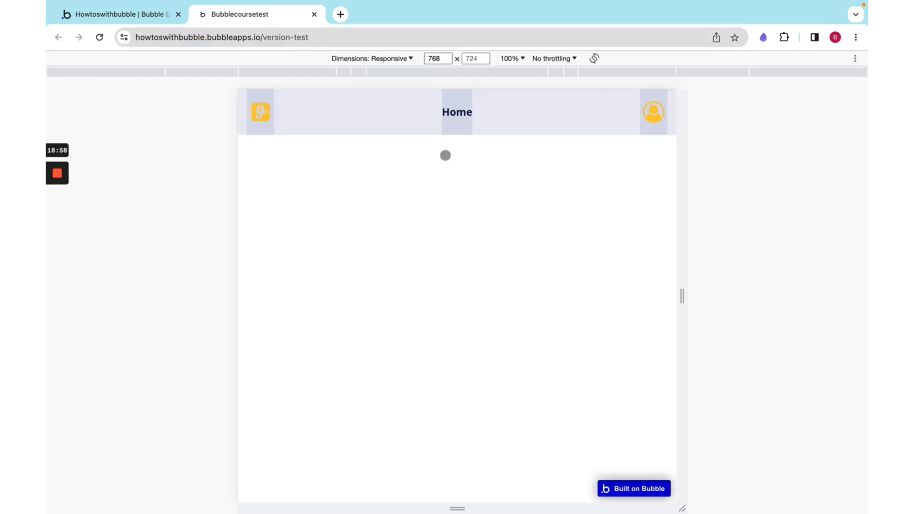
mouse_move(577, 101)
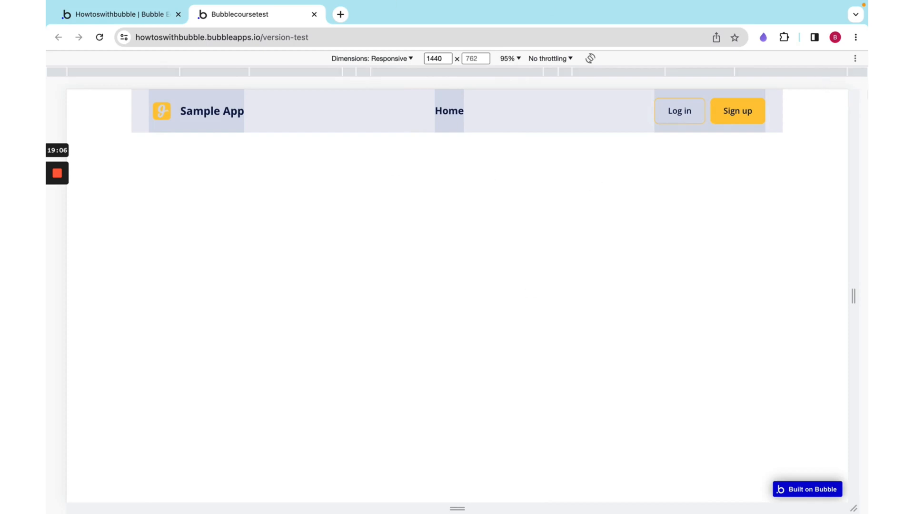
mouse_move(197, 127)
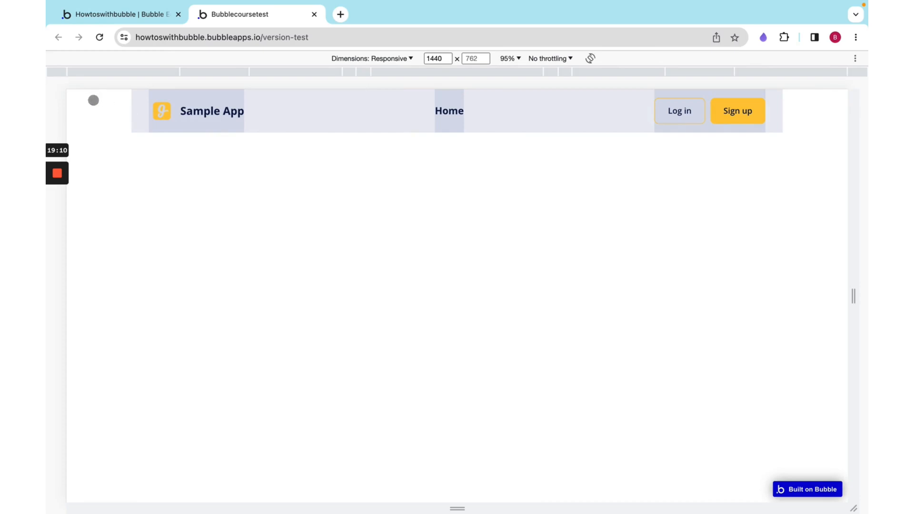
mouse_move(218, 113)
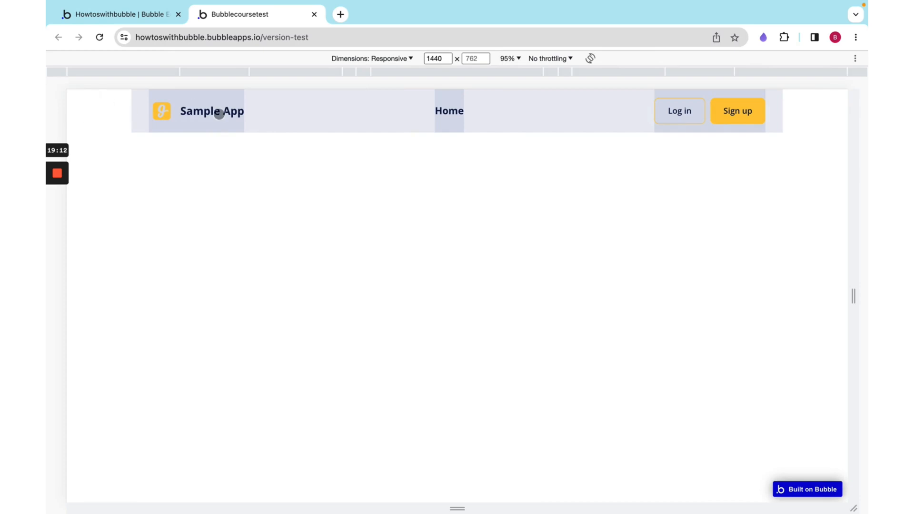
click(116, 14)
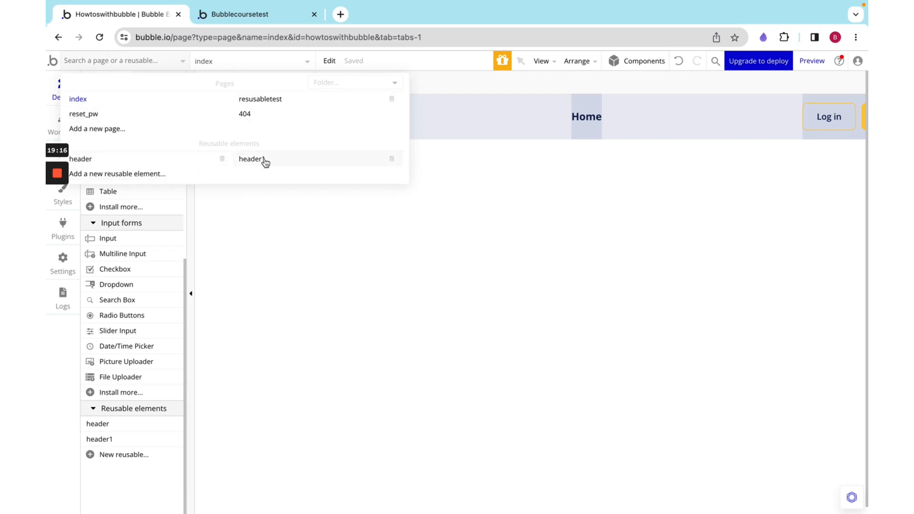
- Give FloatingGroup A an independently defined solid 1px bottom border
click(252, 158)
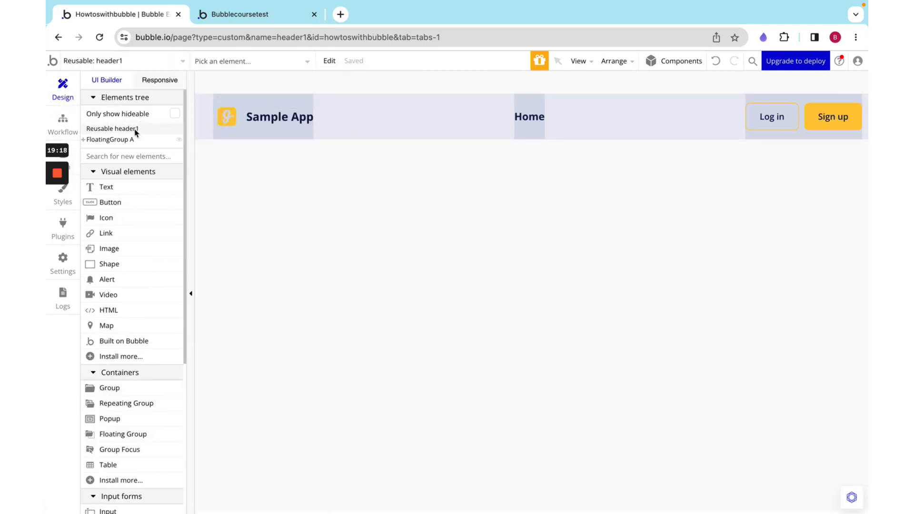
click(111, 138)
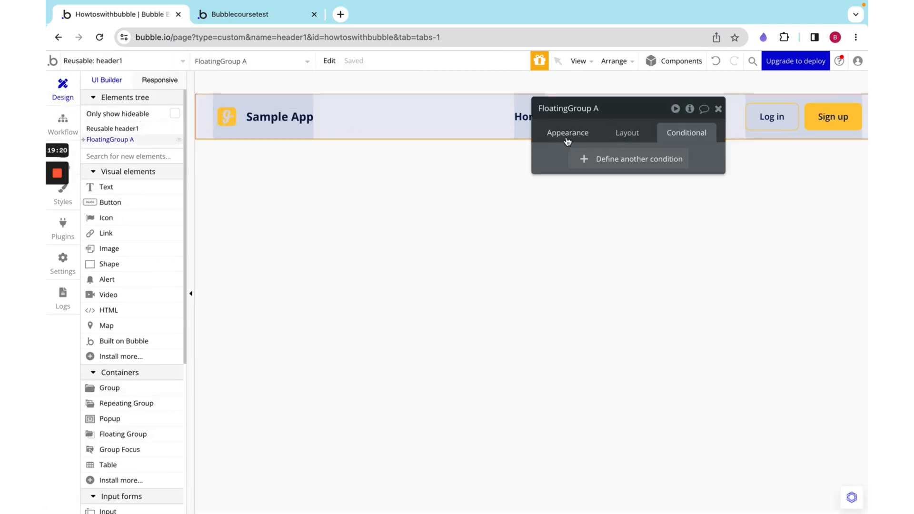
click(567, 133)
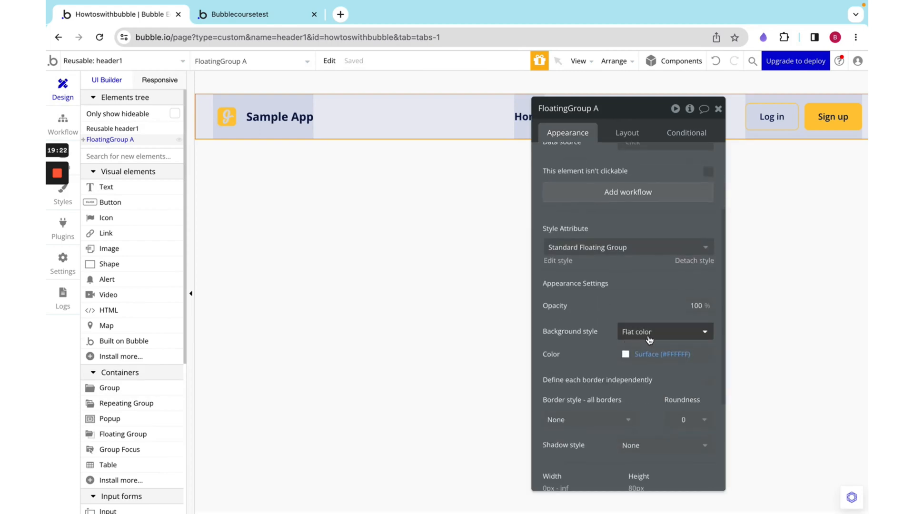
scroll(down, 3)
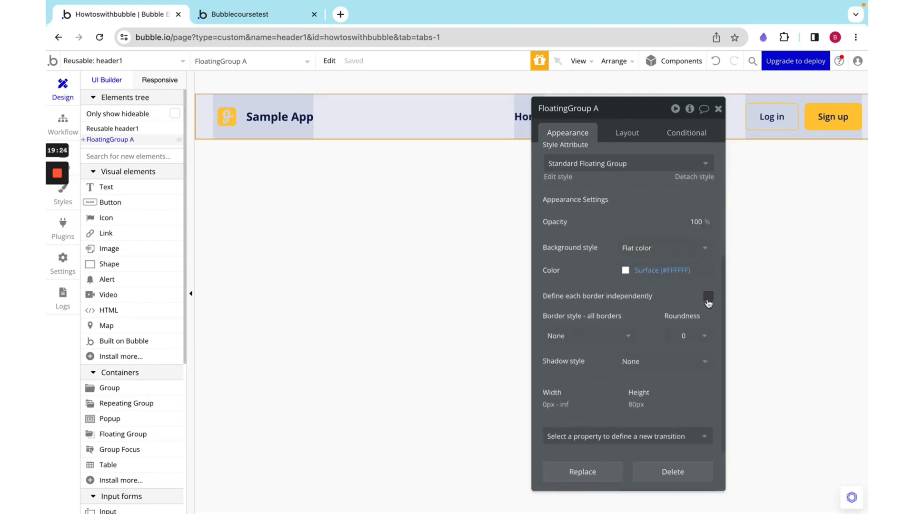
click(708, 296)
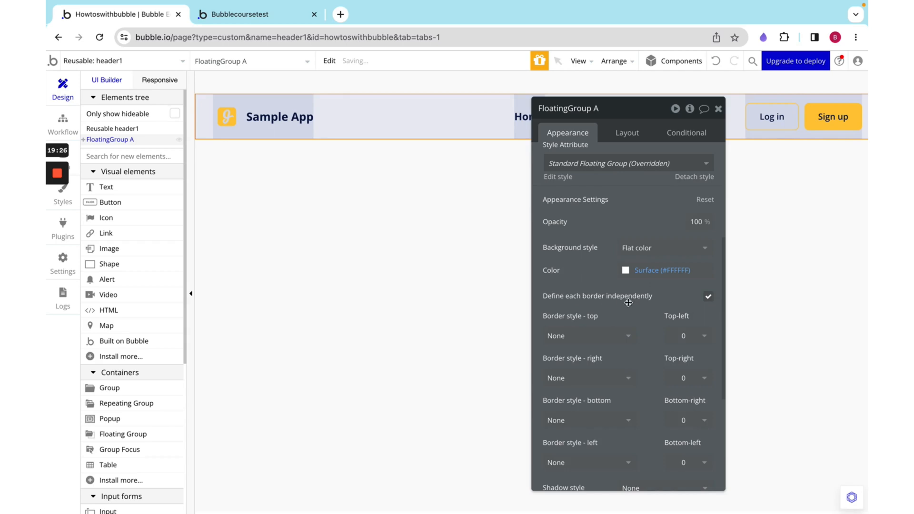
click(586, 420)
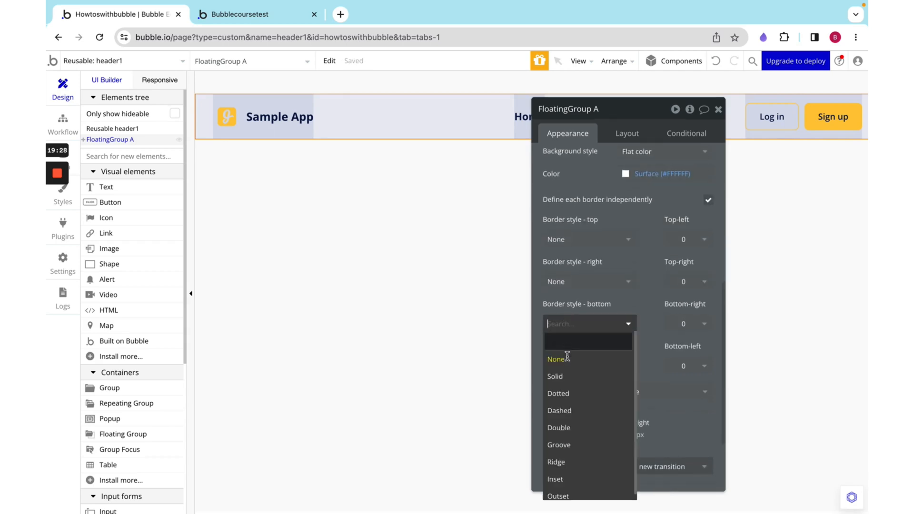
click(554, 376)
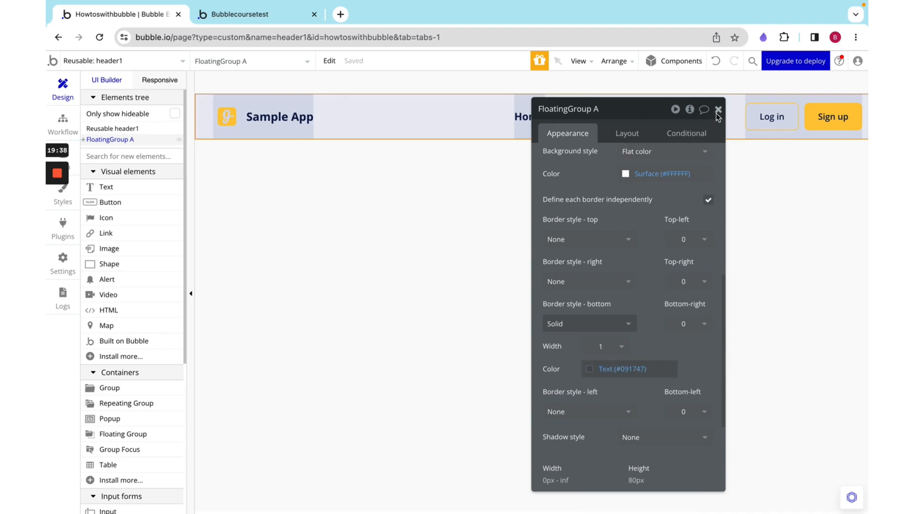
click(719, 110)
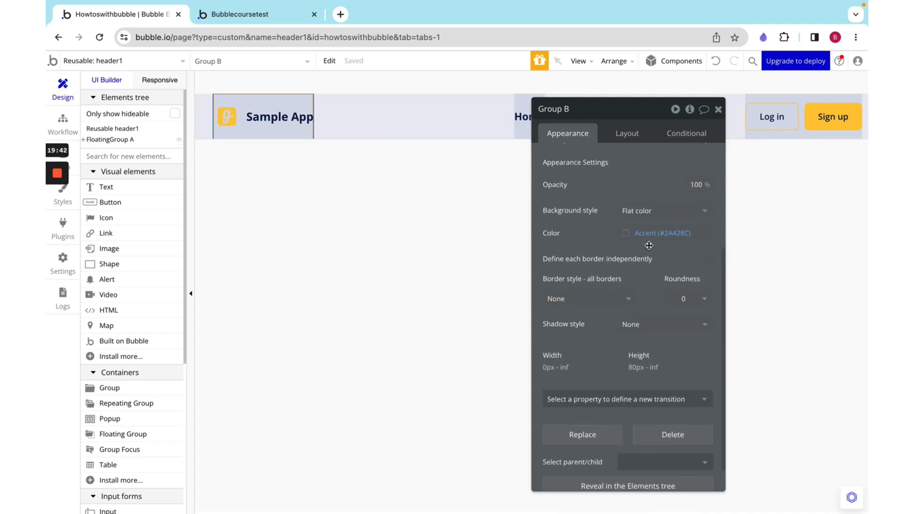
mouse_move(626, 132)
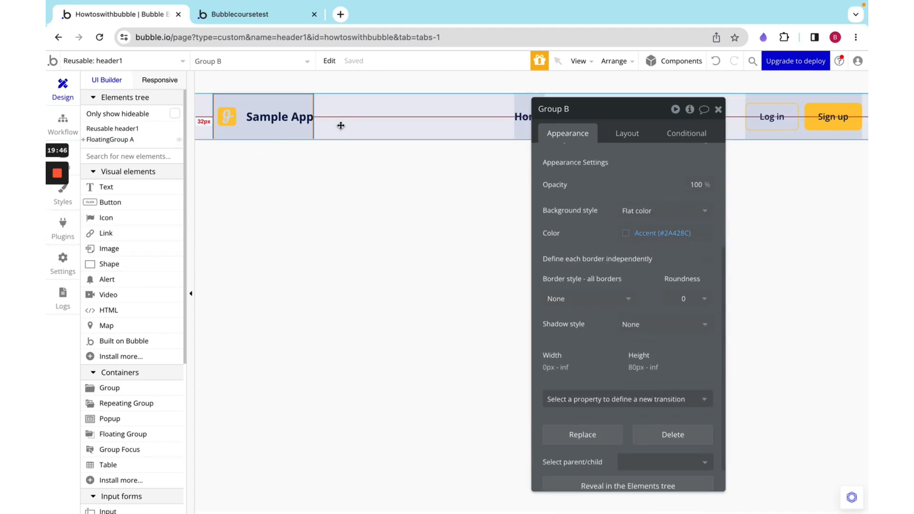
- Open Group B's Wireframe style in the style editor
scroll(up, 3)
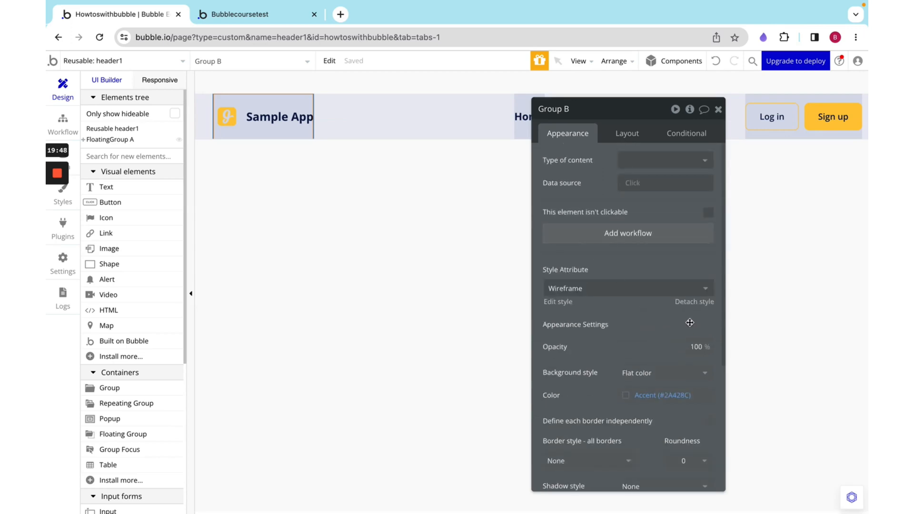
mouse_move(578, 310)
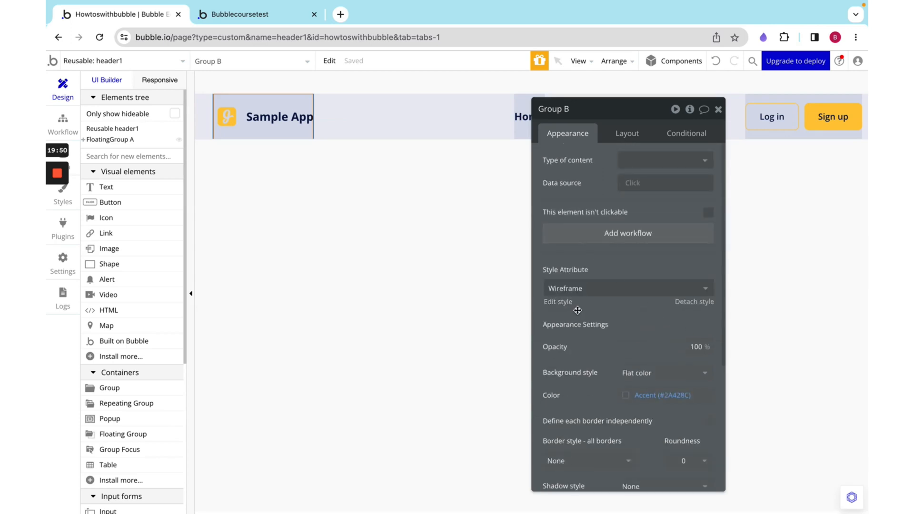
mouse_move(512, 144)
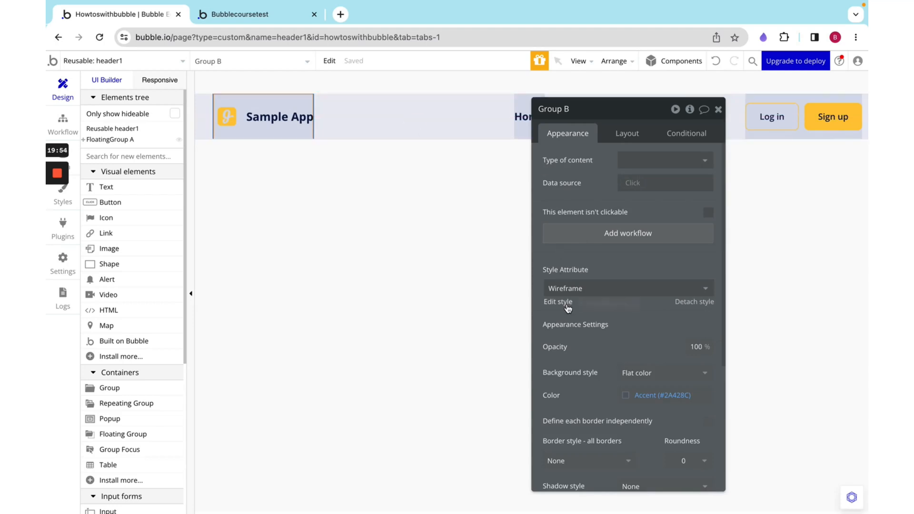
click(556, 301)
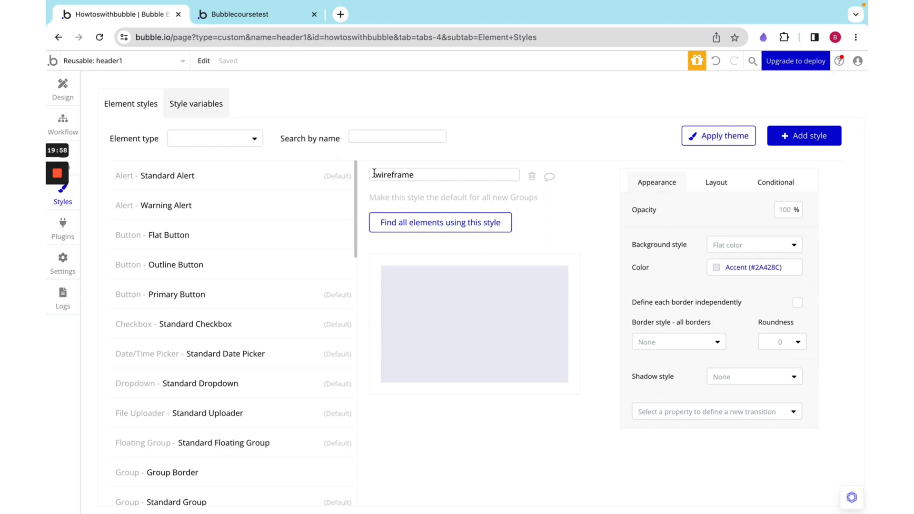
- Set the Wireframe style's Background style to None
click(753, 244)
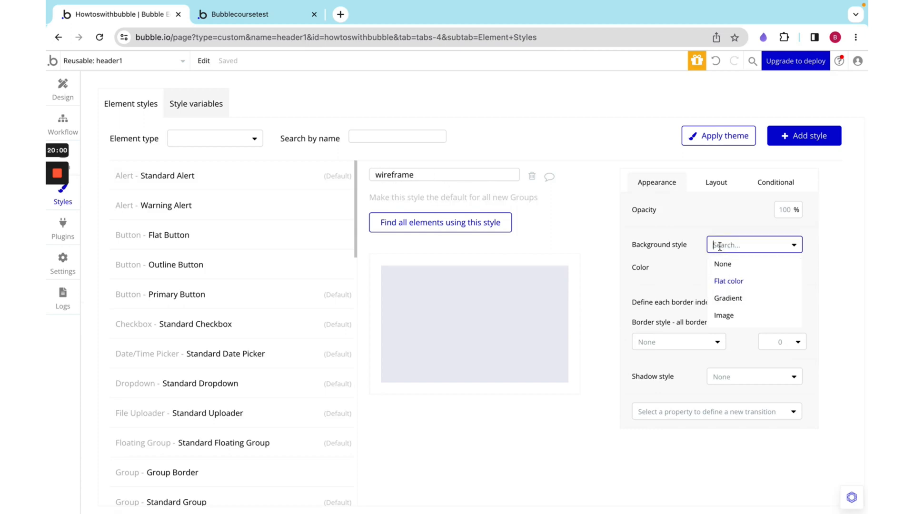
click(722, 263)
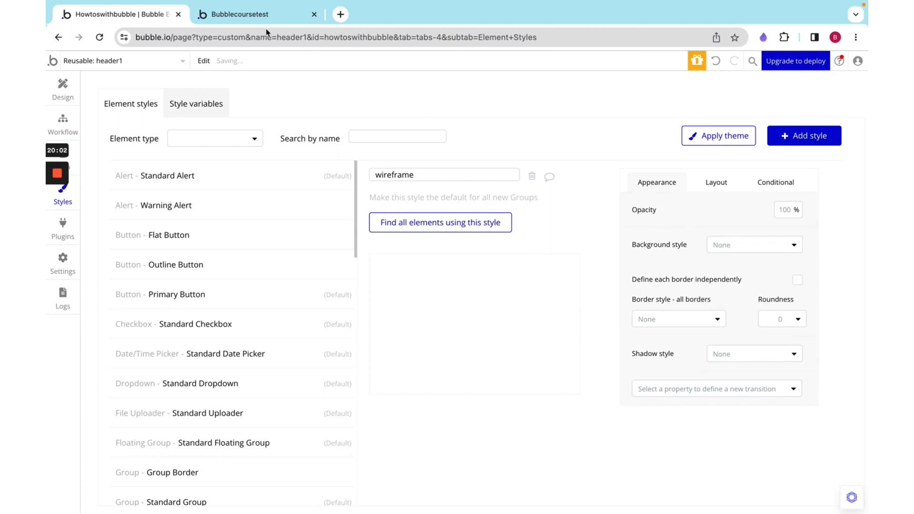